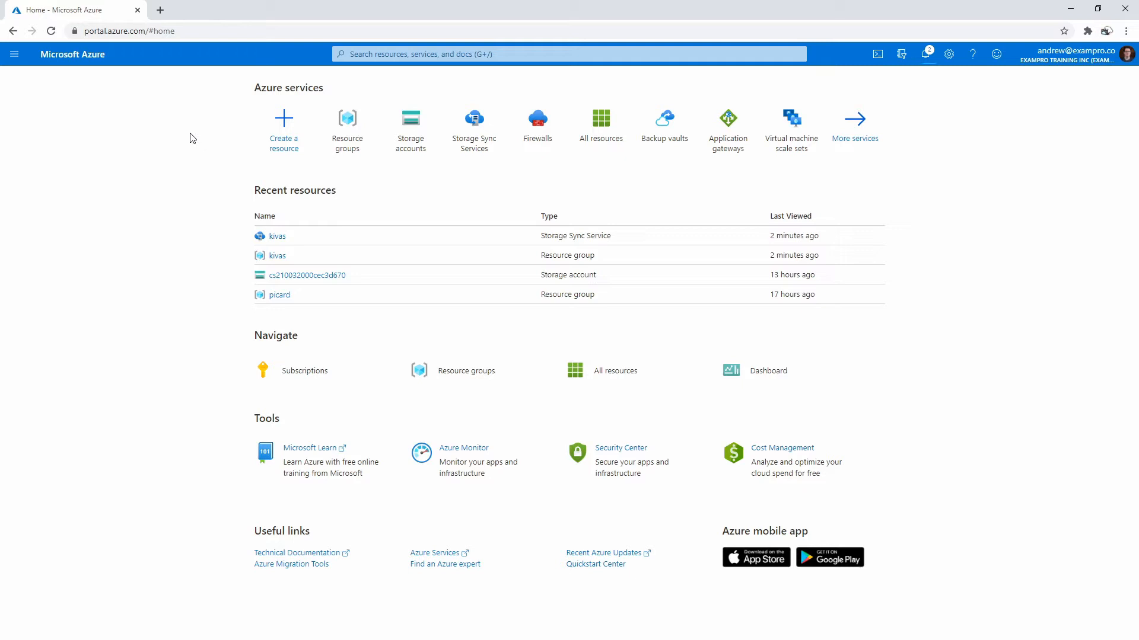
Step: Search the portal for 'storage accounts' and open the Storage accounts service
text(st)
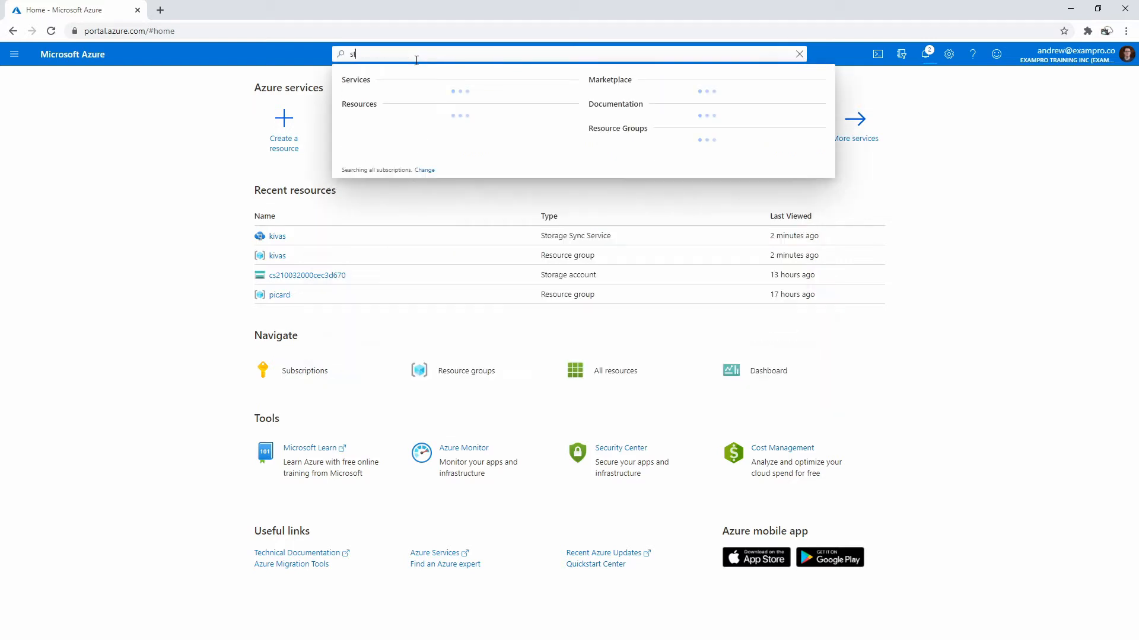
text(storage accounts)
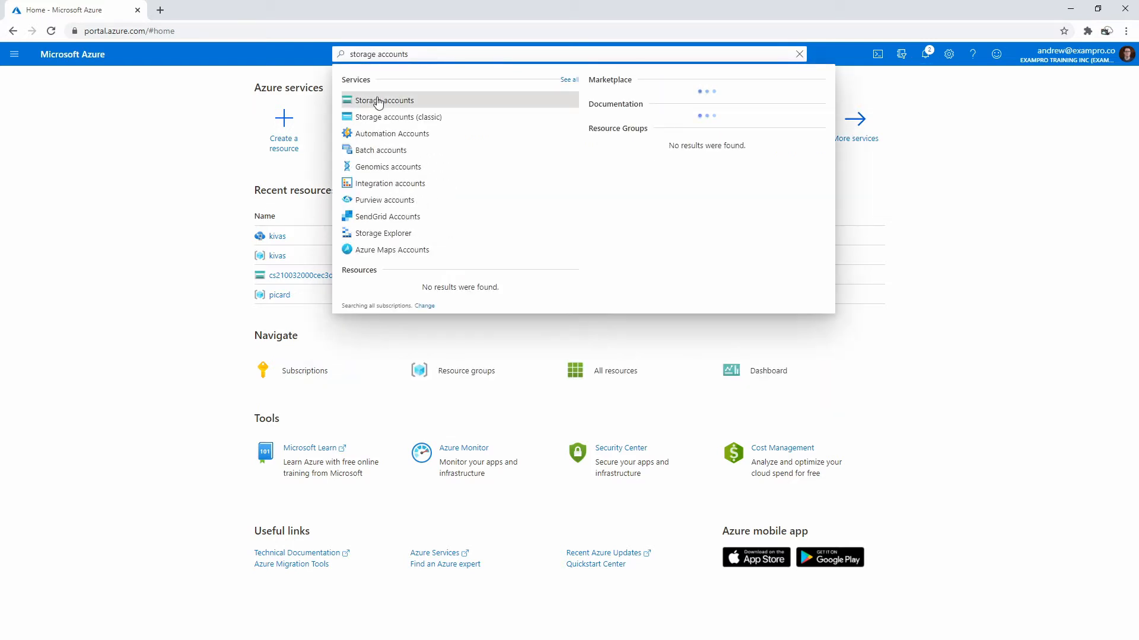
click(383, 100)
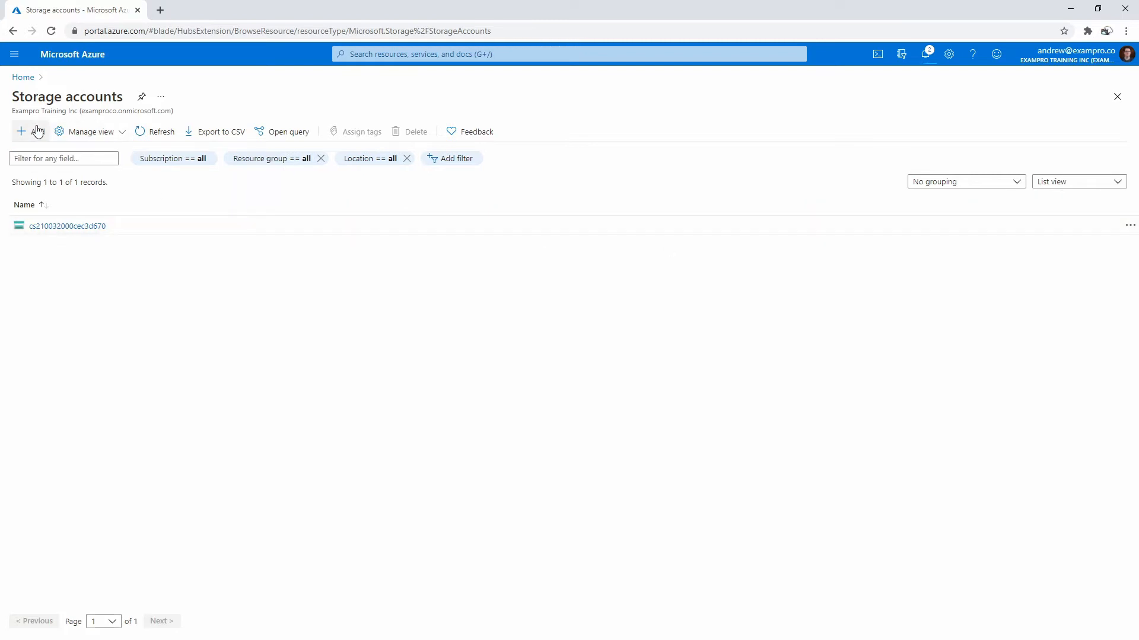
Step: Create storage account 'fajo' in new resource group 'fajo', then review and deploy it
click(23, 132)
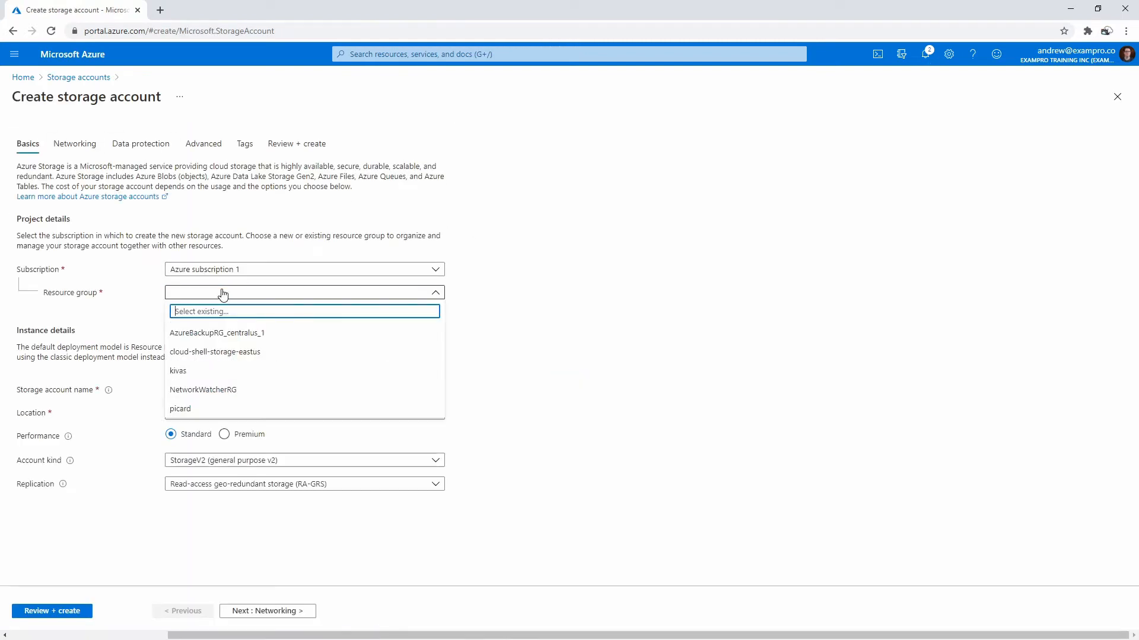
click(184, 305)
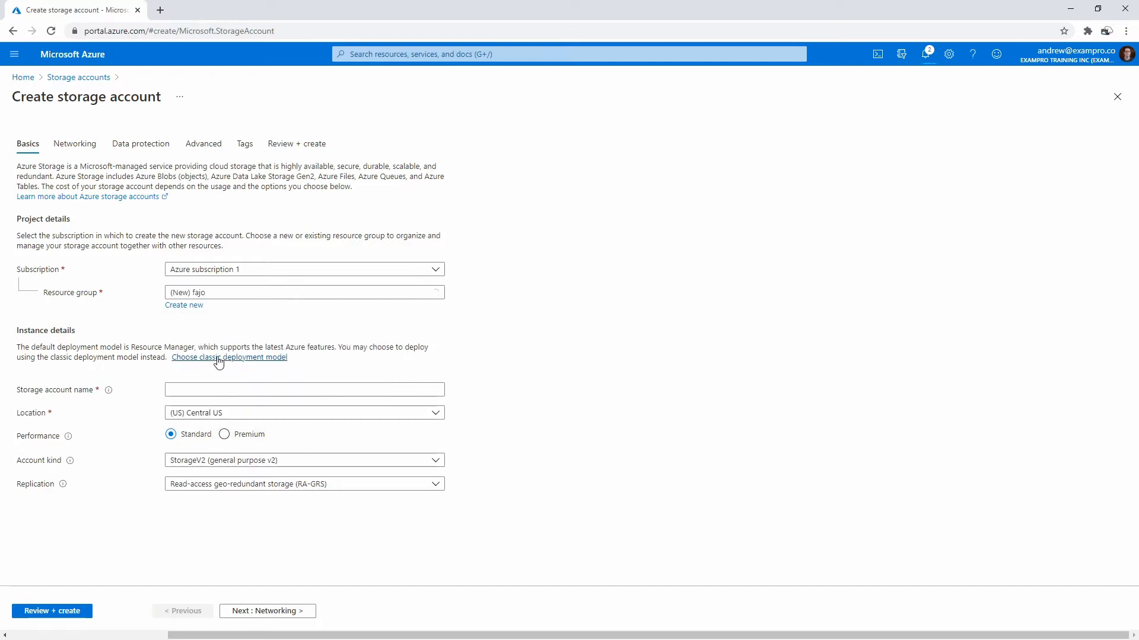
text(fajo)
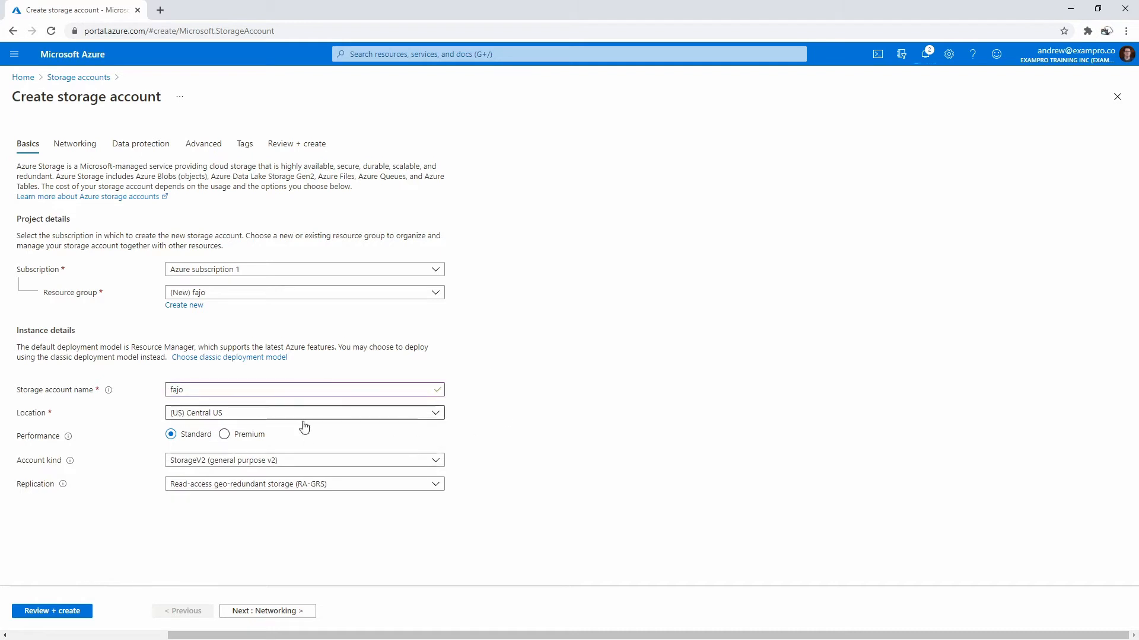
mouse_move(521, 402)
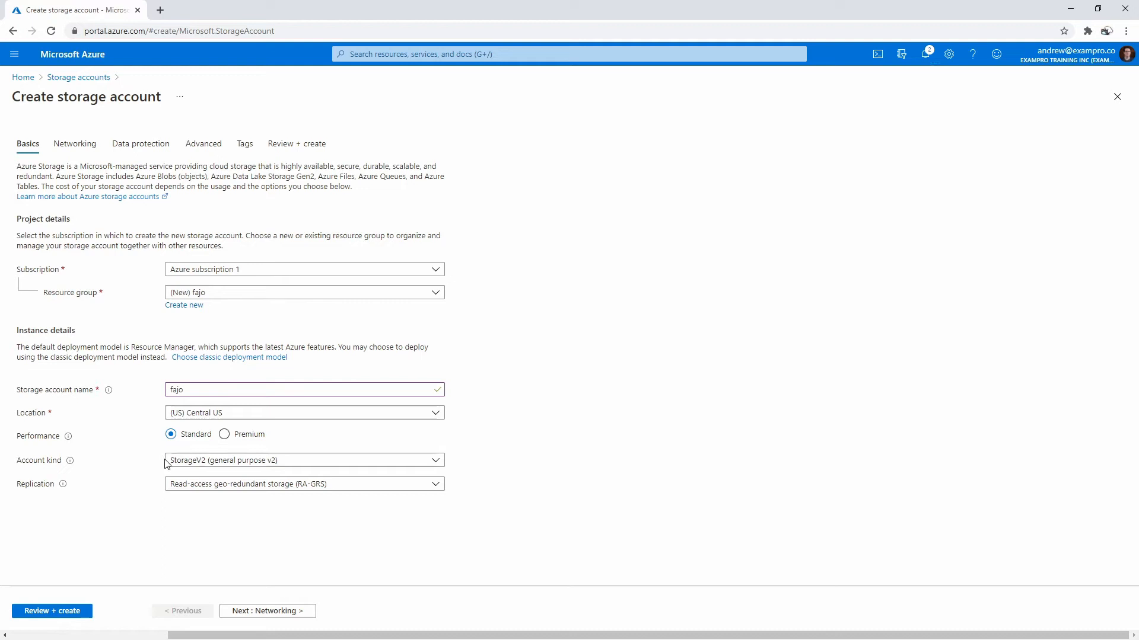
mouse_move(88, 594)
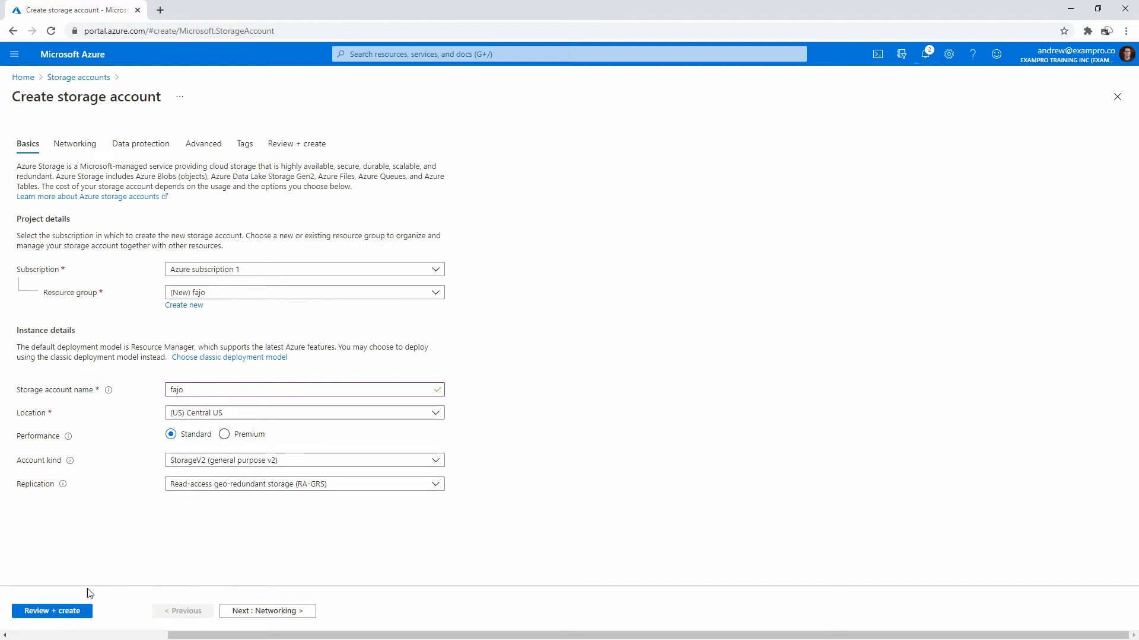
click(51, 610)
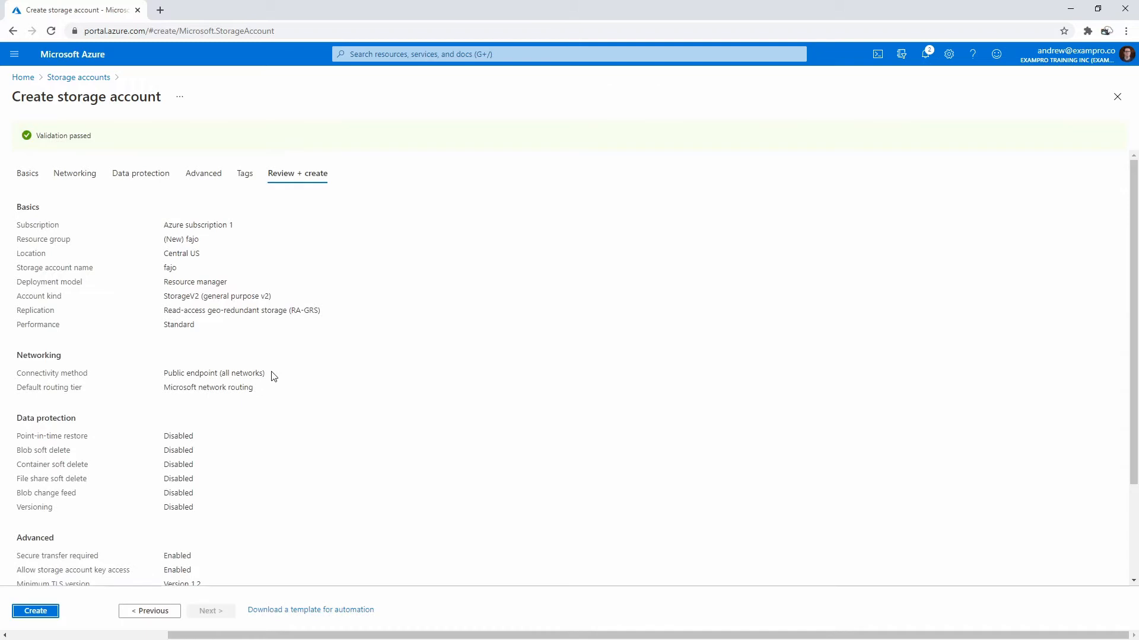
click(34, 611)
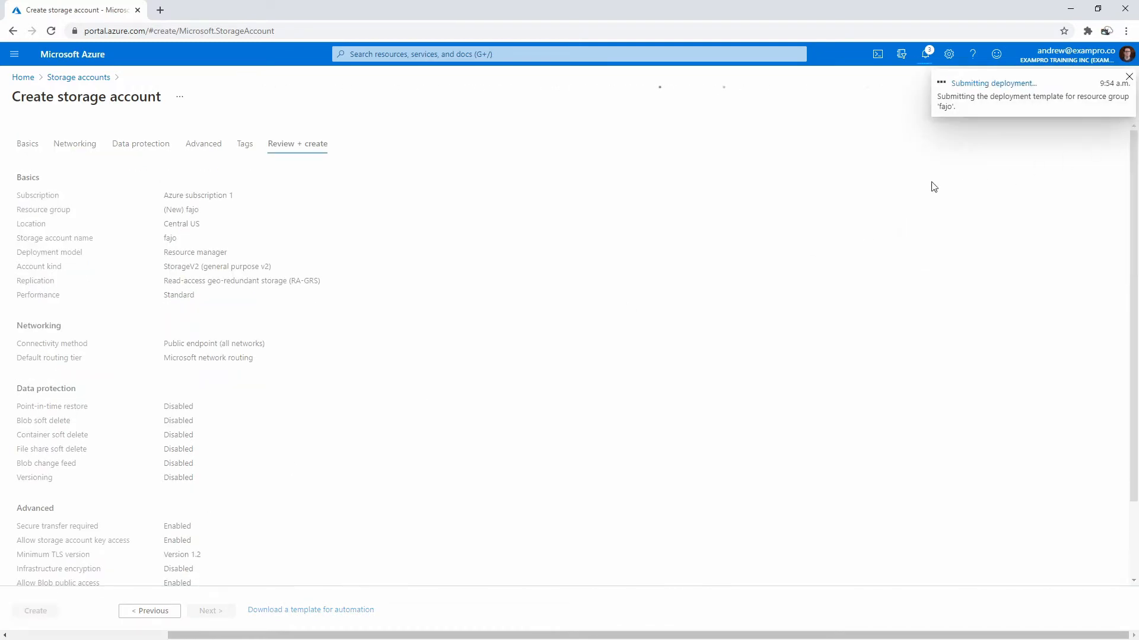
click(35, 611)
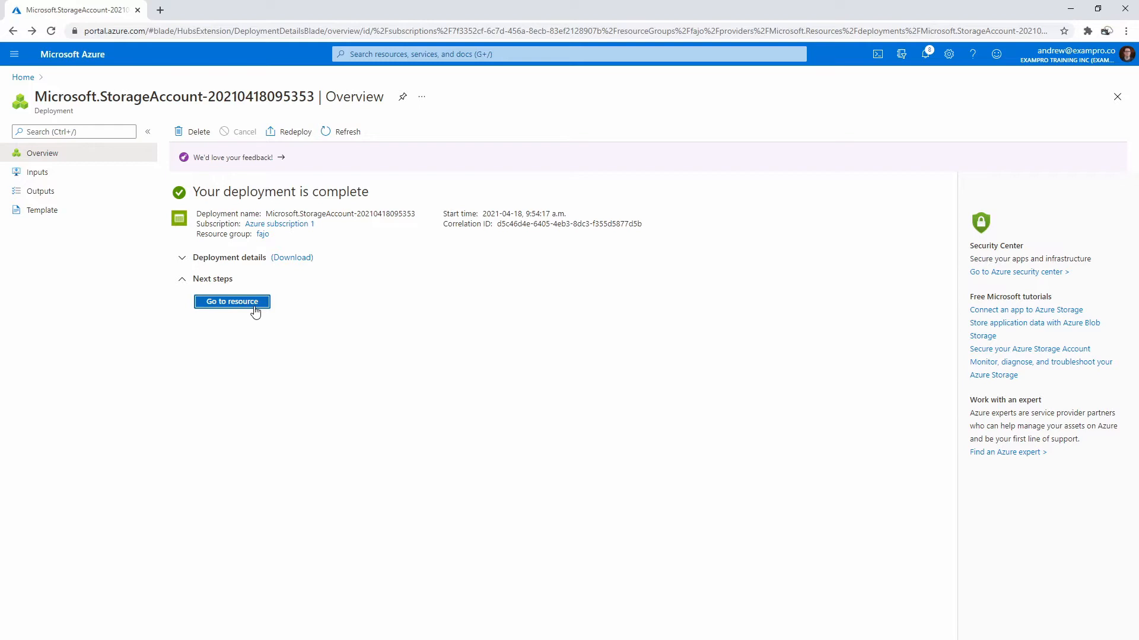
Step: From the deployed fajo account, create a private container named 'kivasfajo'
click(231, 301)
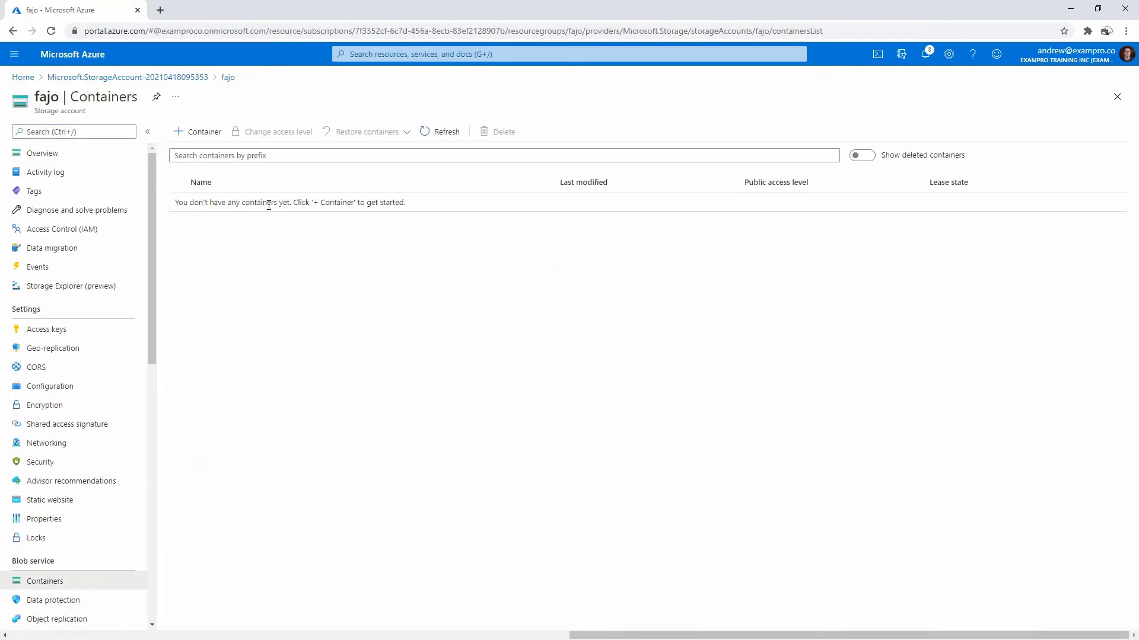
click(197, 131)
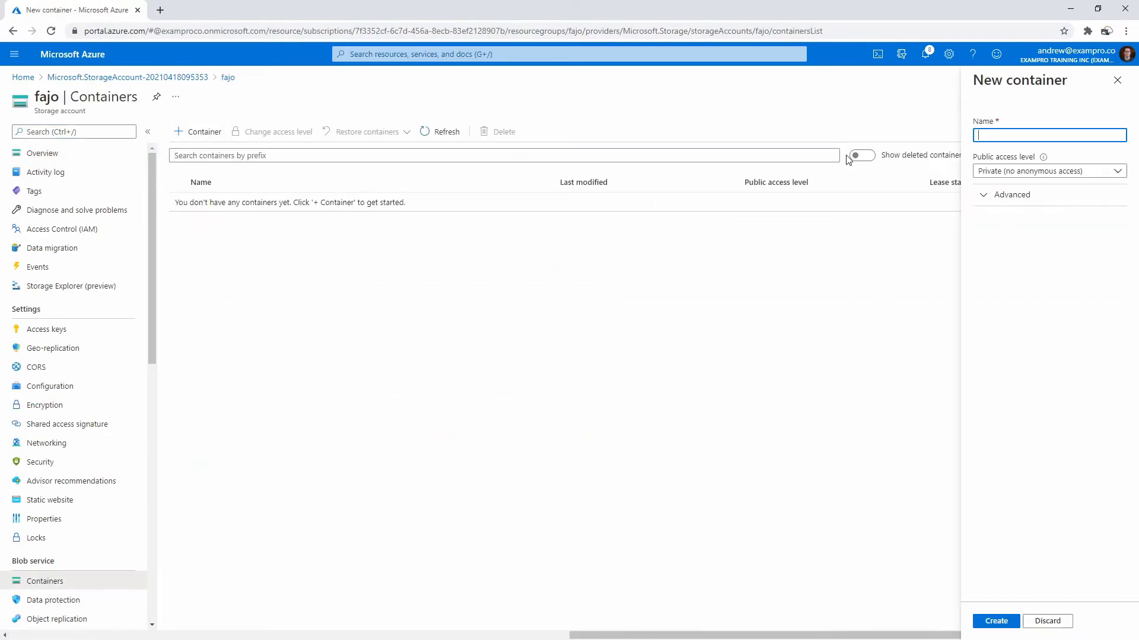
text(kivasfajo)
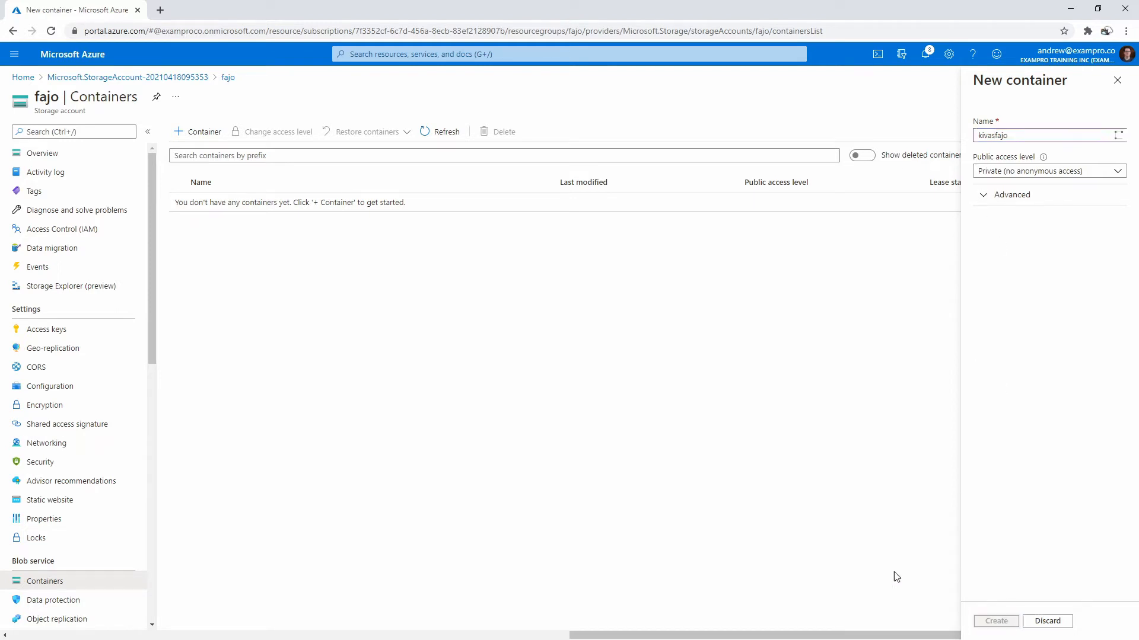
click(996, 620)
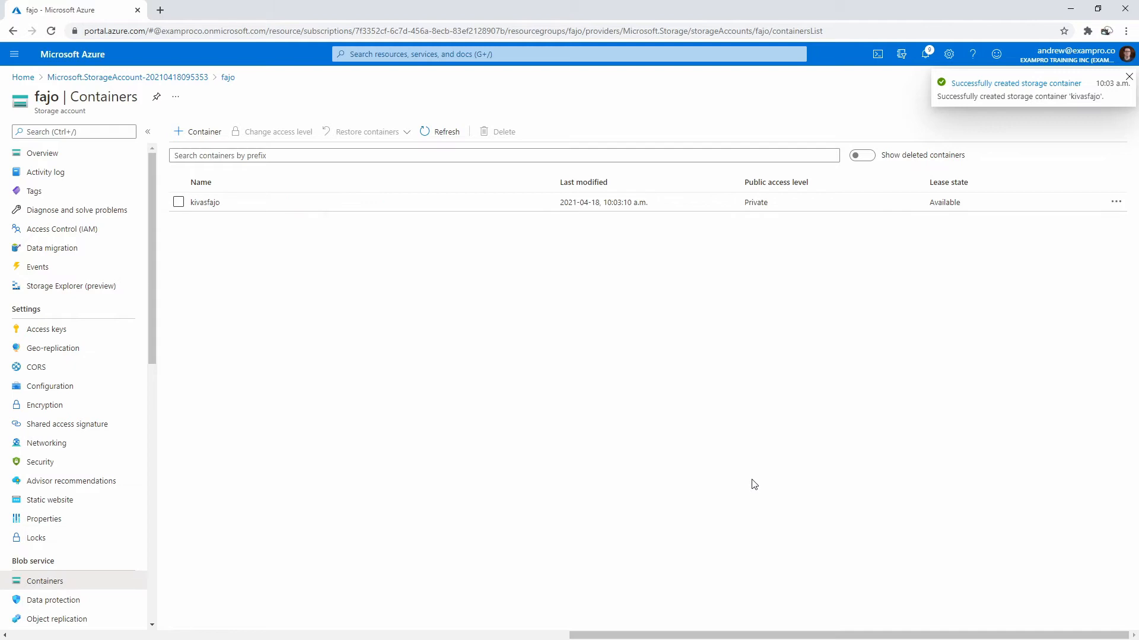
mouse_move(175, 9)
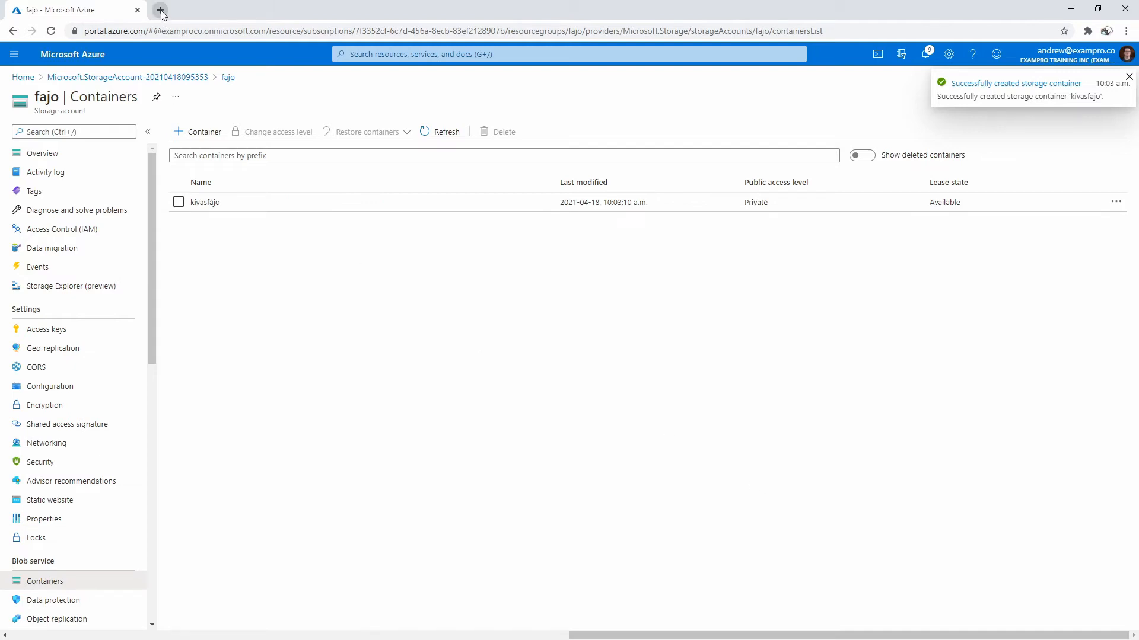
Step: Find the AzCopy docs Linux x86-64 download and start a Bash Cloud Shell session
text(azcopy-v10)
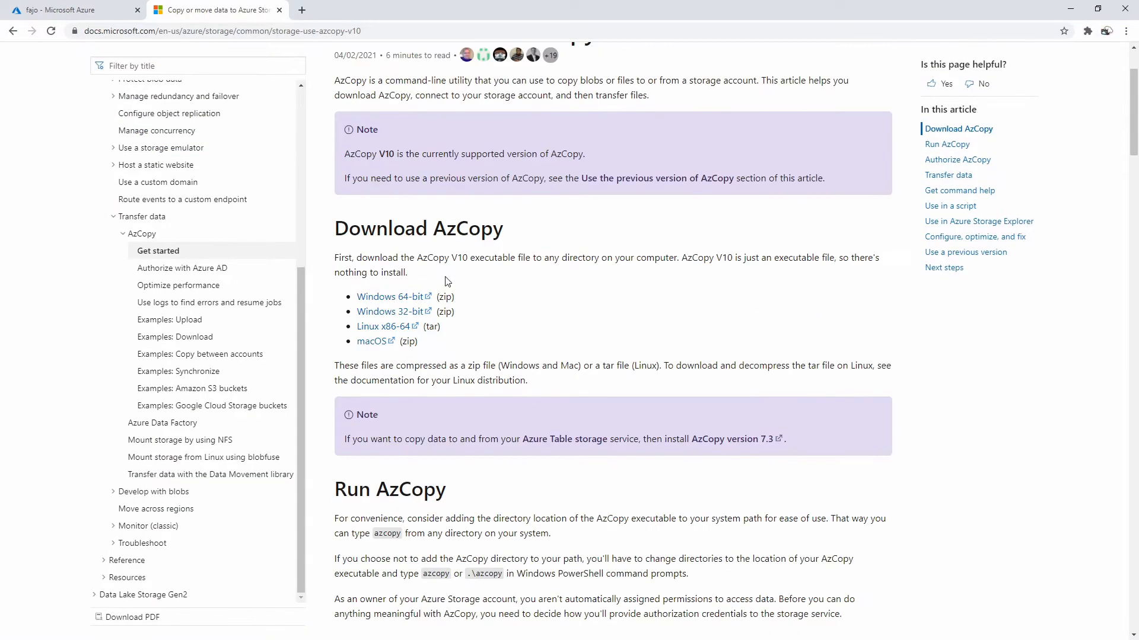
mouse_move(403, 333)
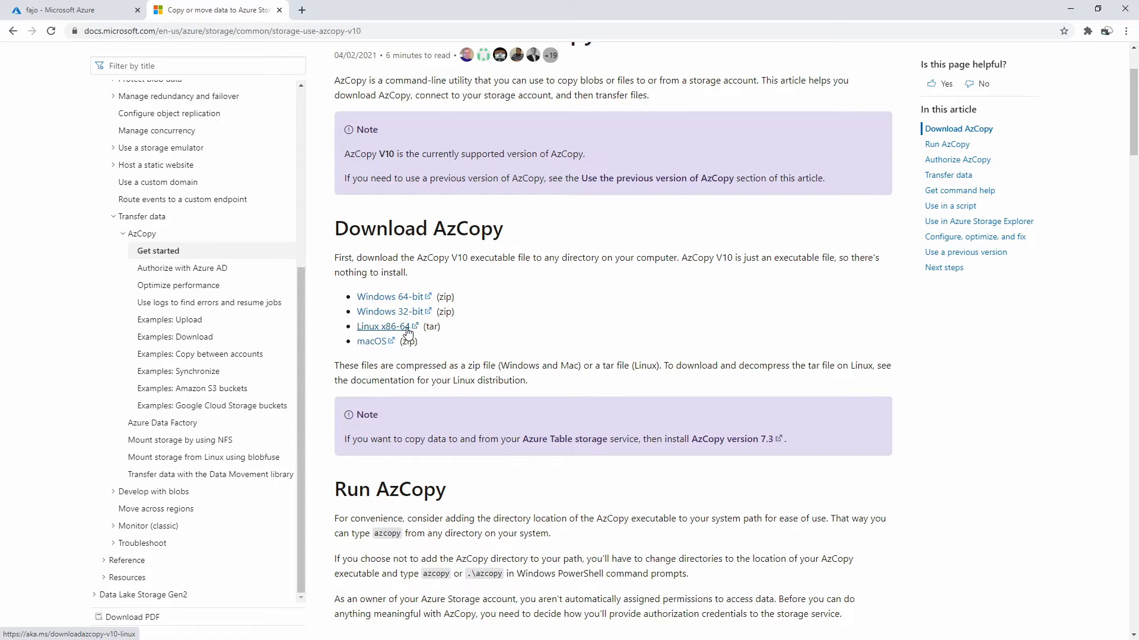
click(62, 9)
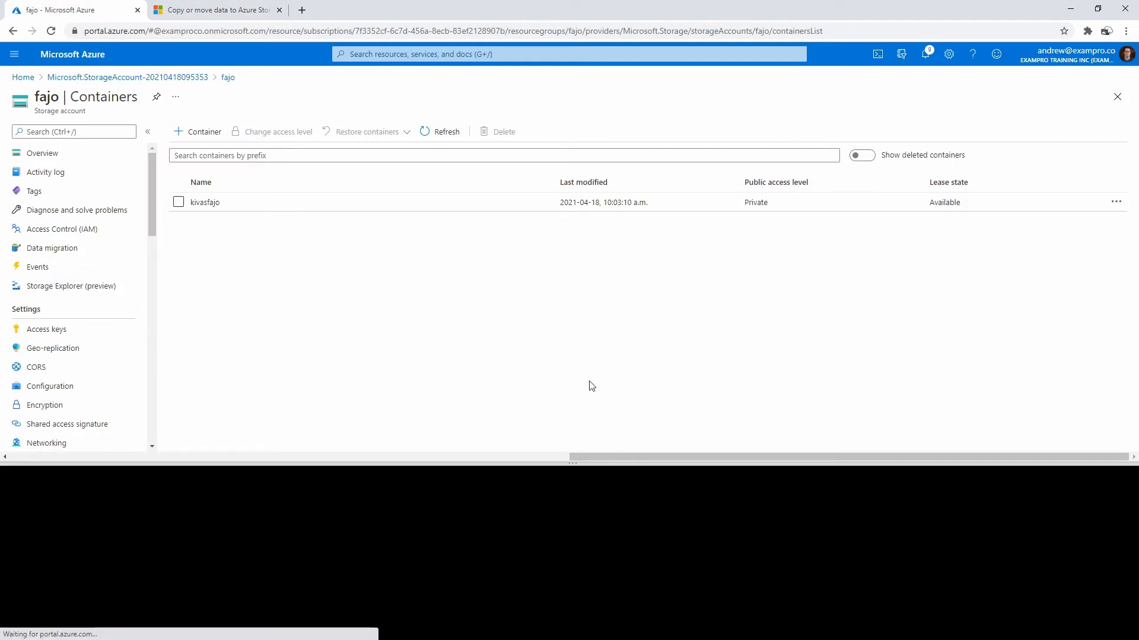
click(877, 54)
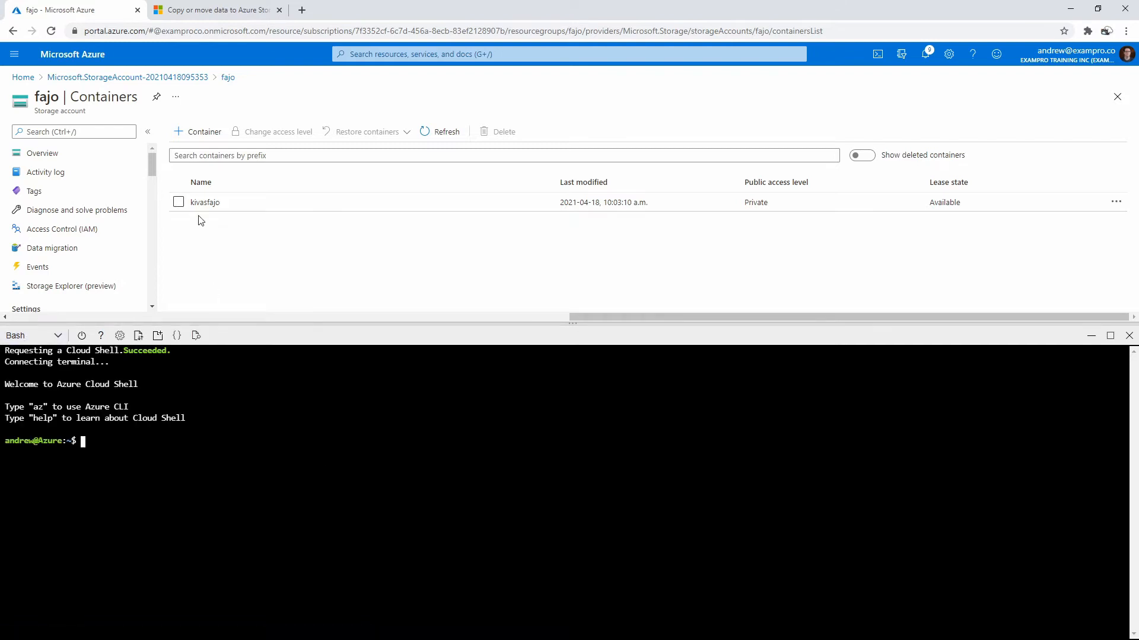
click(211, 10)
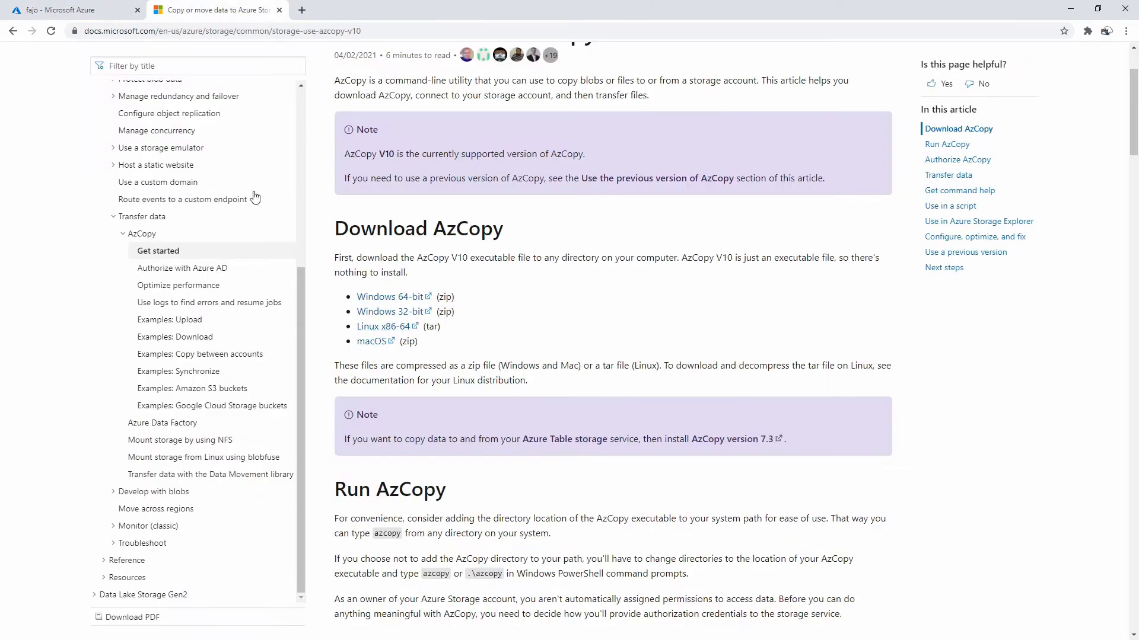
click(66, 8)
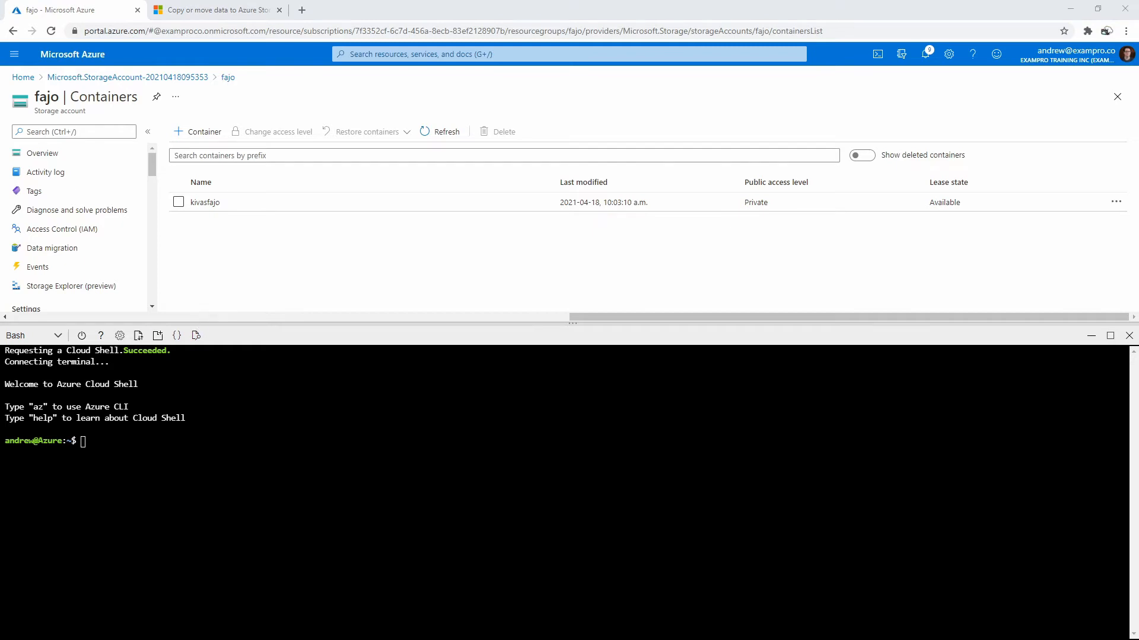
mouse_move(223, 239)
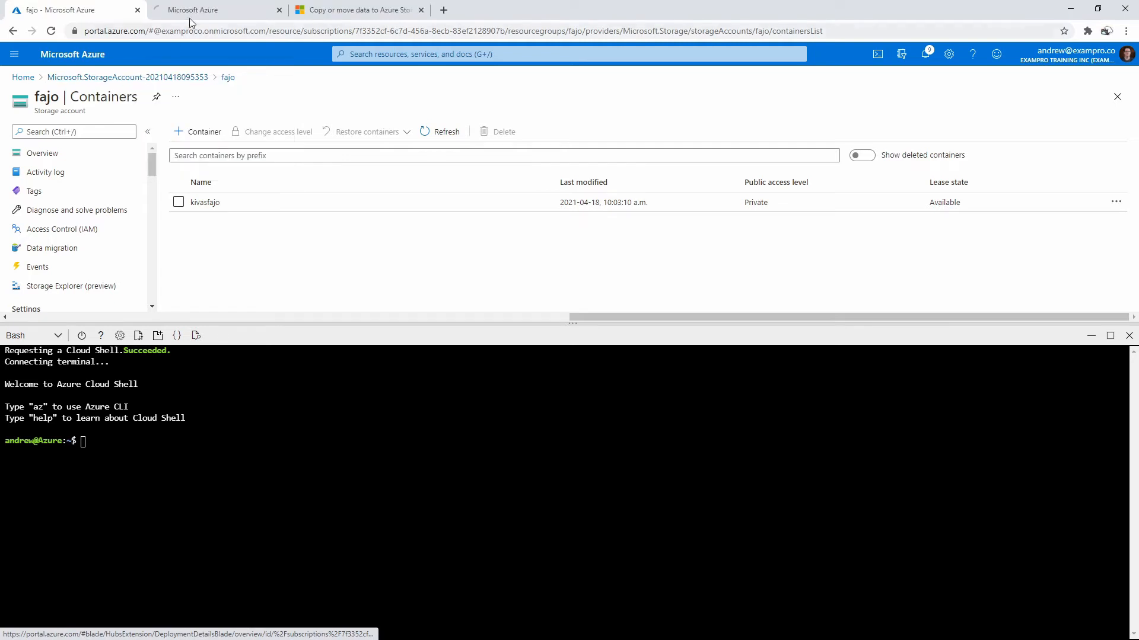
Step: Open the file share of storage account cs210032000cec3d670
click(207, 10)
text(s)
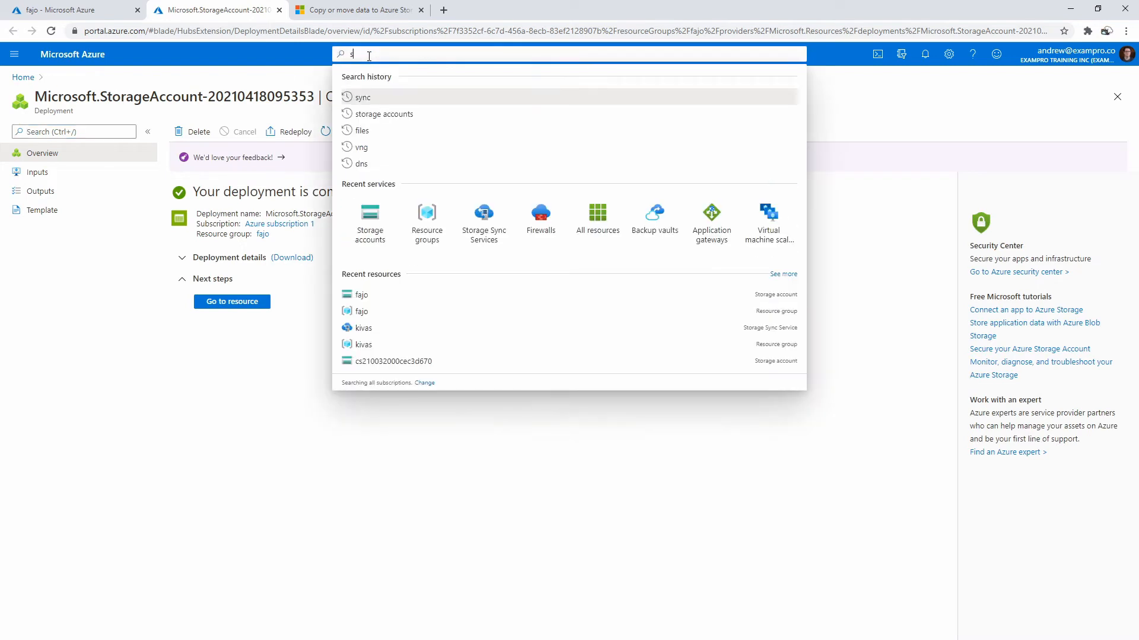
text(toage)
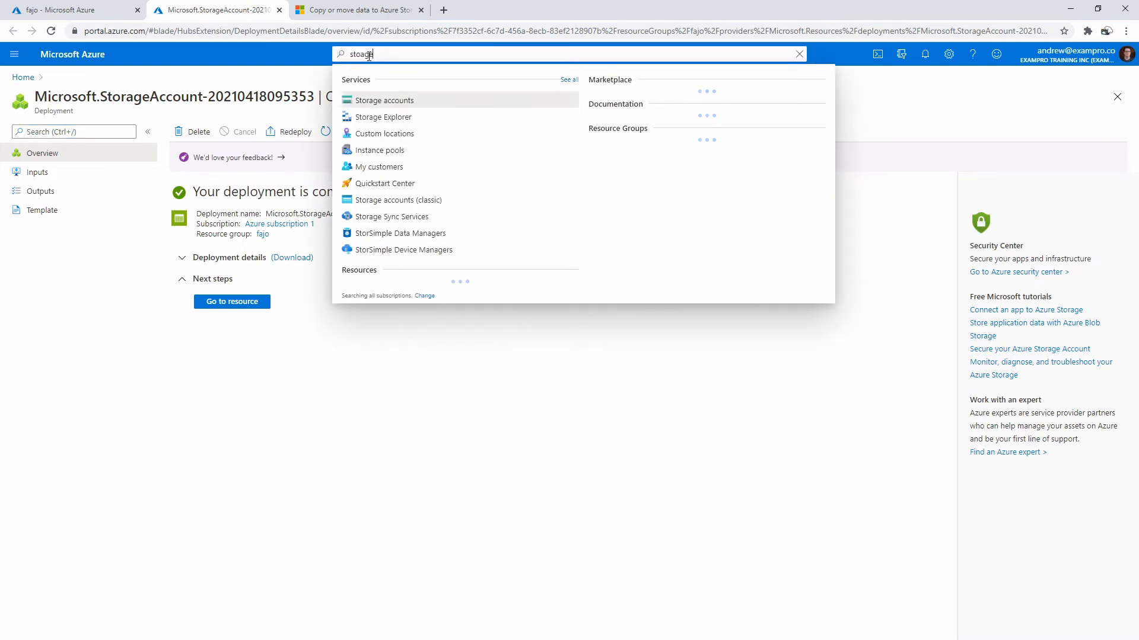
click(383, 100)
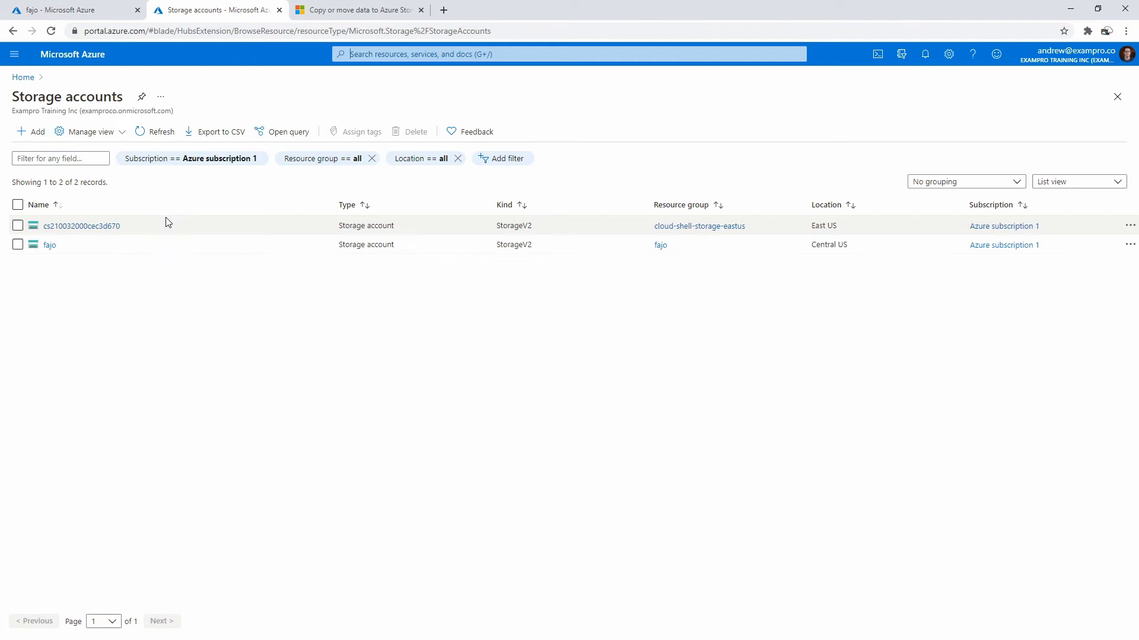
click(81, 225)
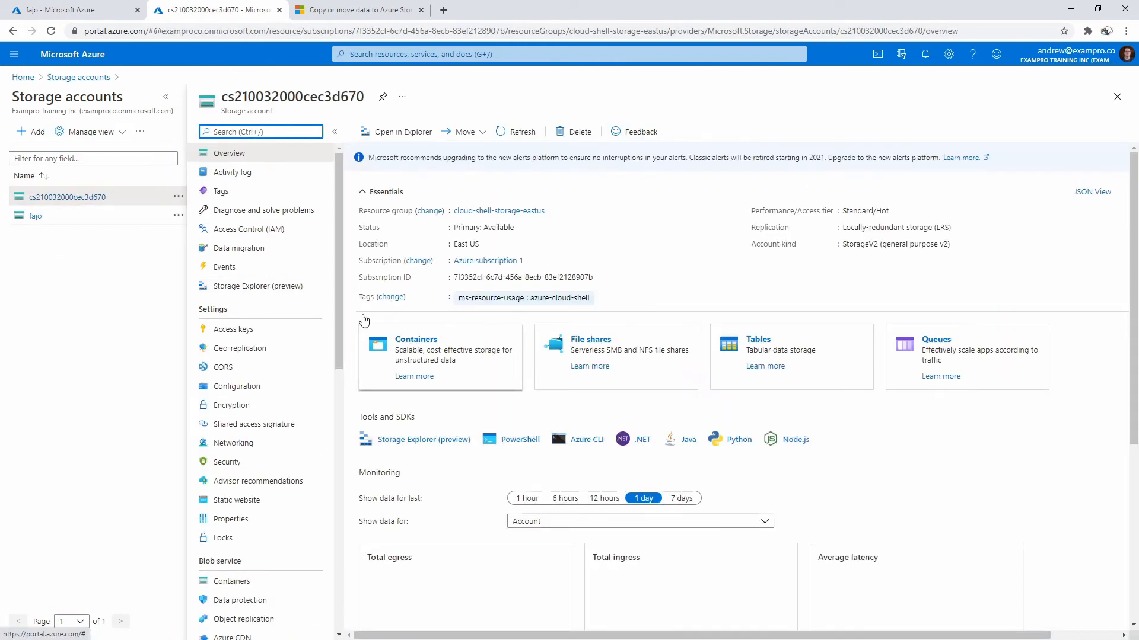
click(231, 581)
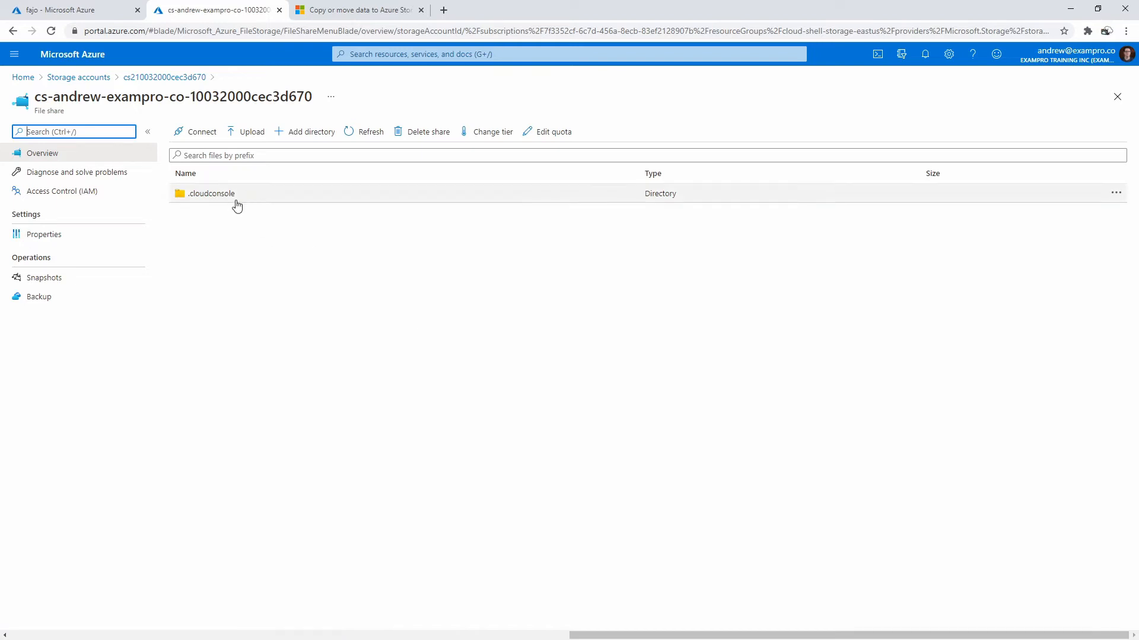
Step: Upload kivas-fajo.jpg from the Desktop into the share's .cloudconsole folder
click(251, 132)
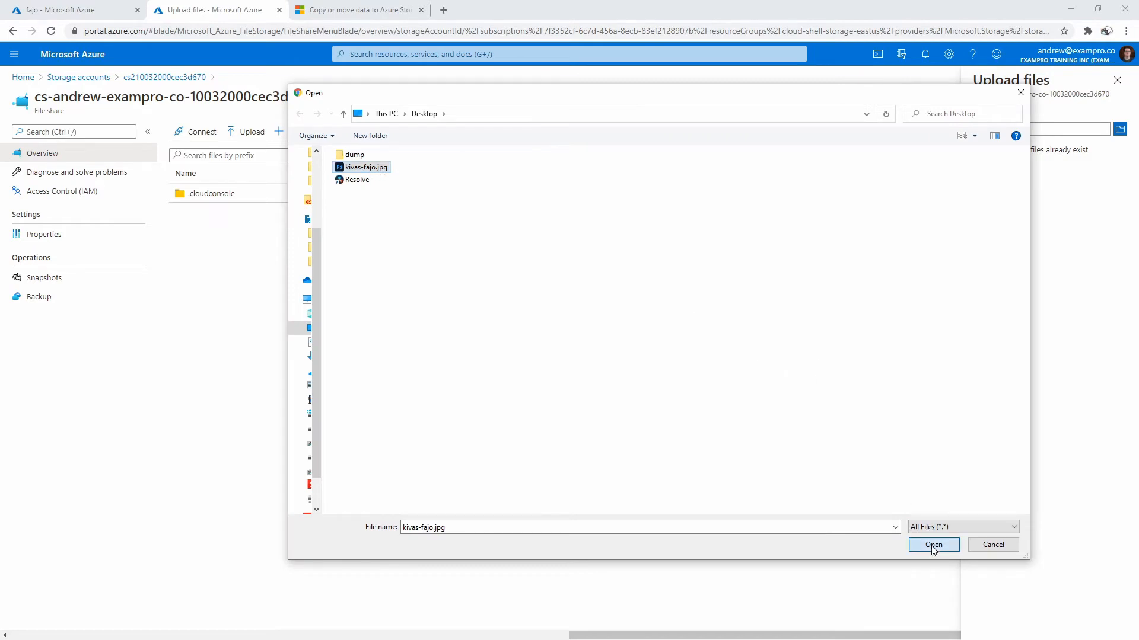
click(933, 545)
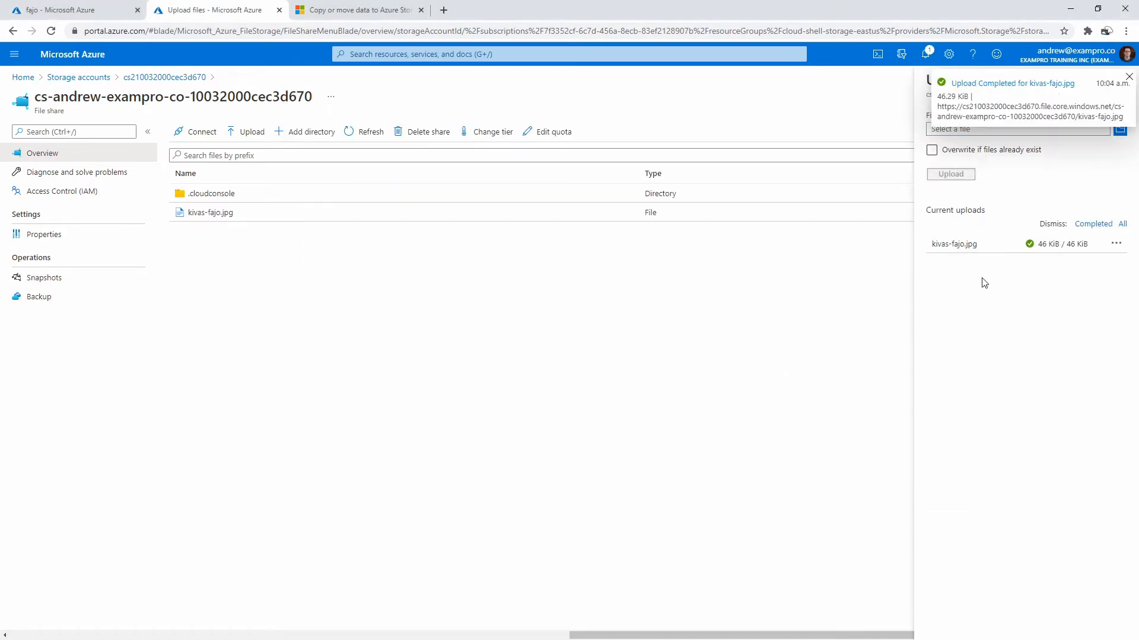
click(354, 10)
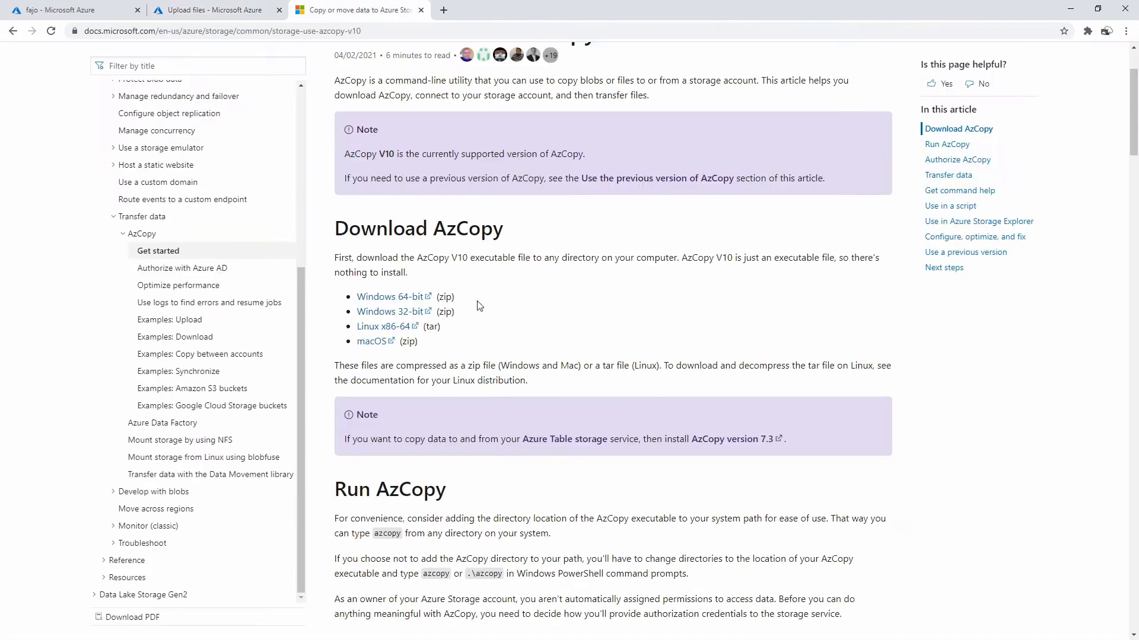
Step: Download the Linux x86-64 AzCopy tar.gz and check it in the download bar
click(384, 326)
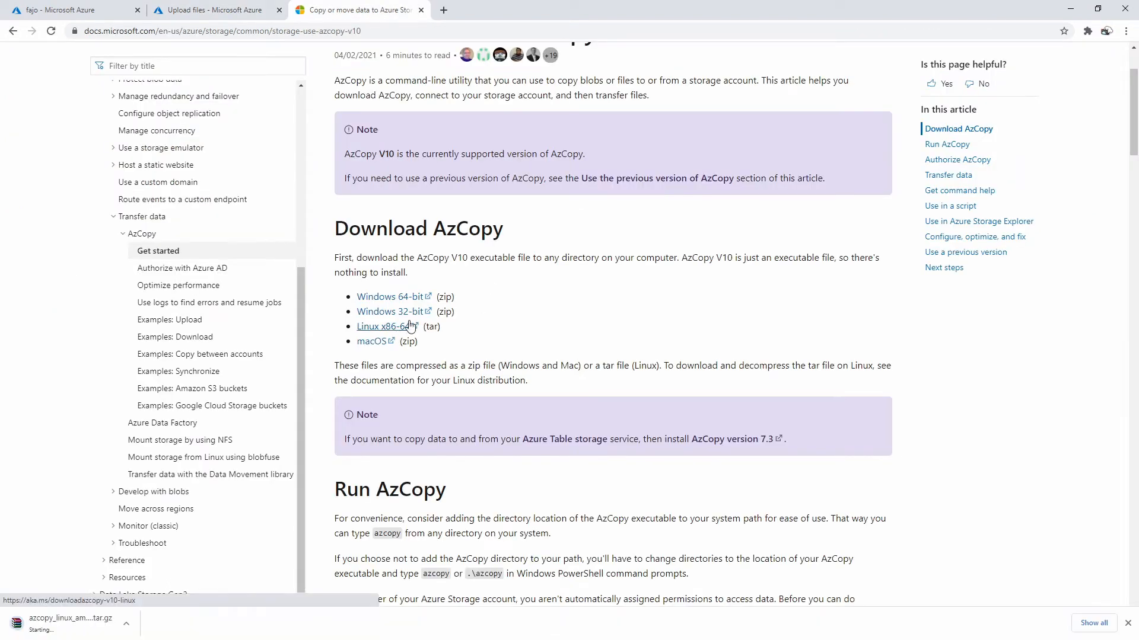
click(126, 625)
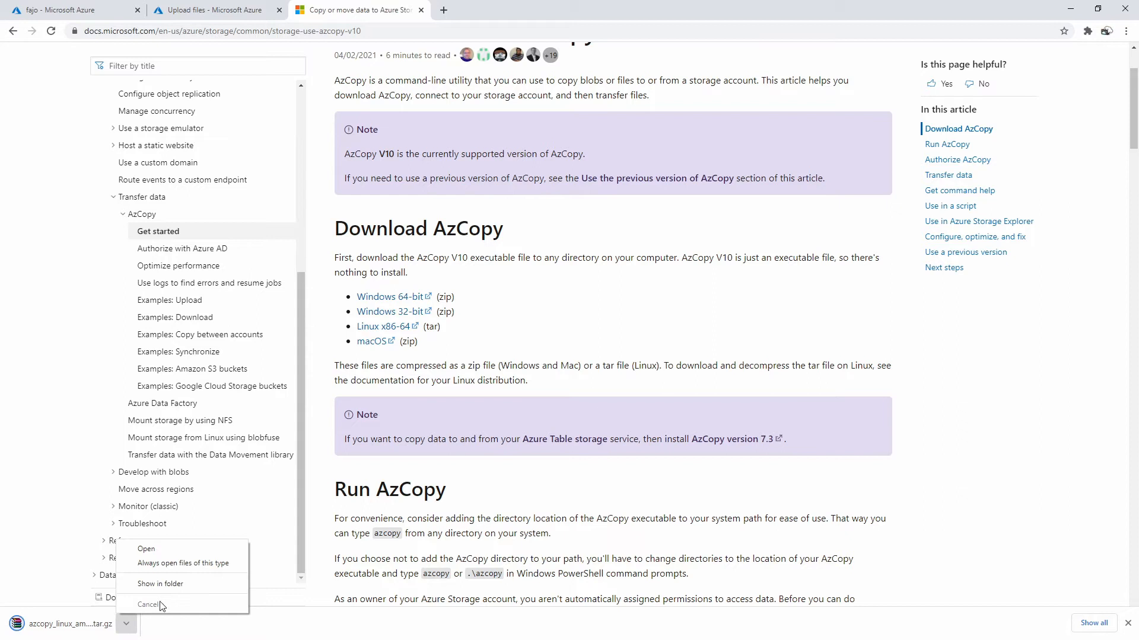
click(148, 605)
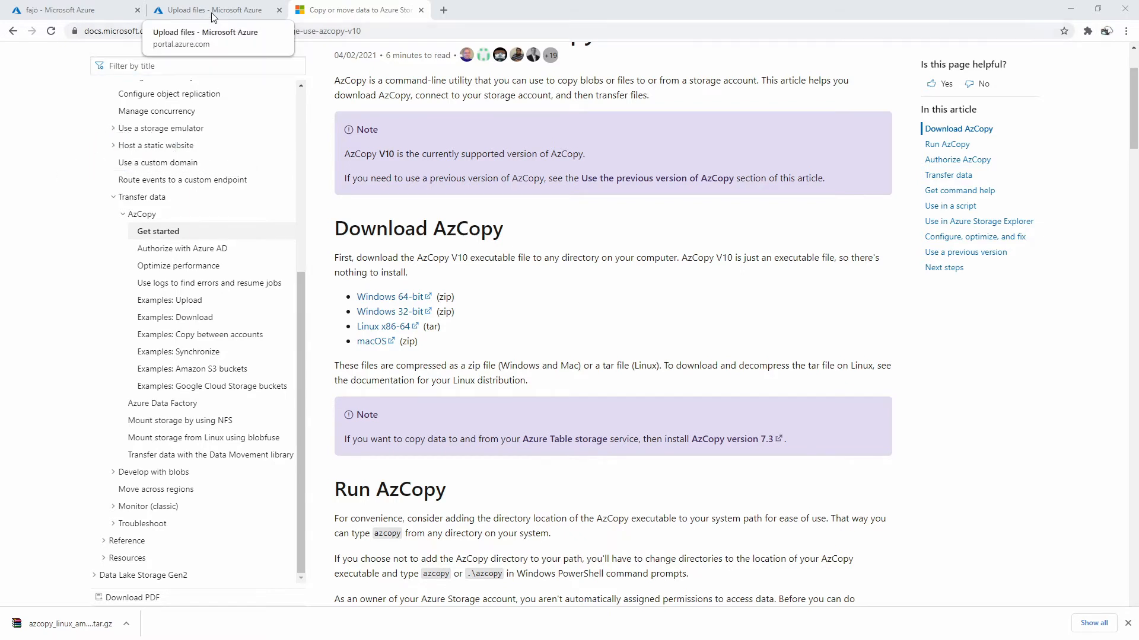
Step: Select azcopy.tar.gz and upload it to the Cloud Shell file share
click(202, 10)
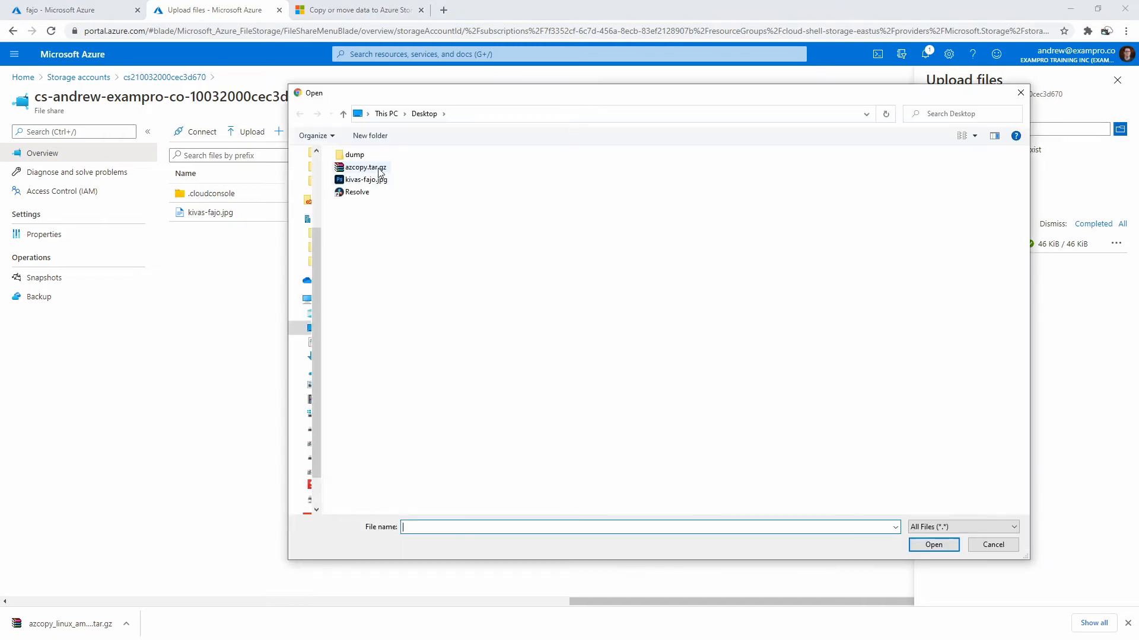
click(934, 544)
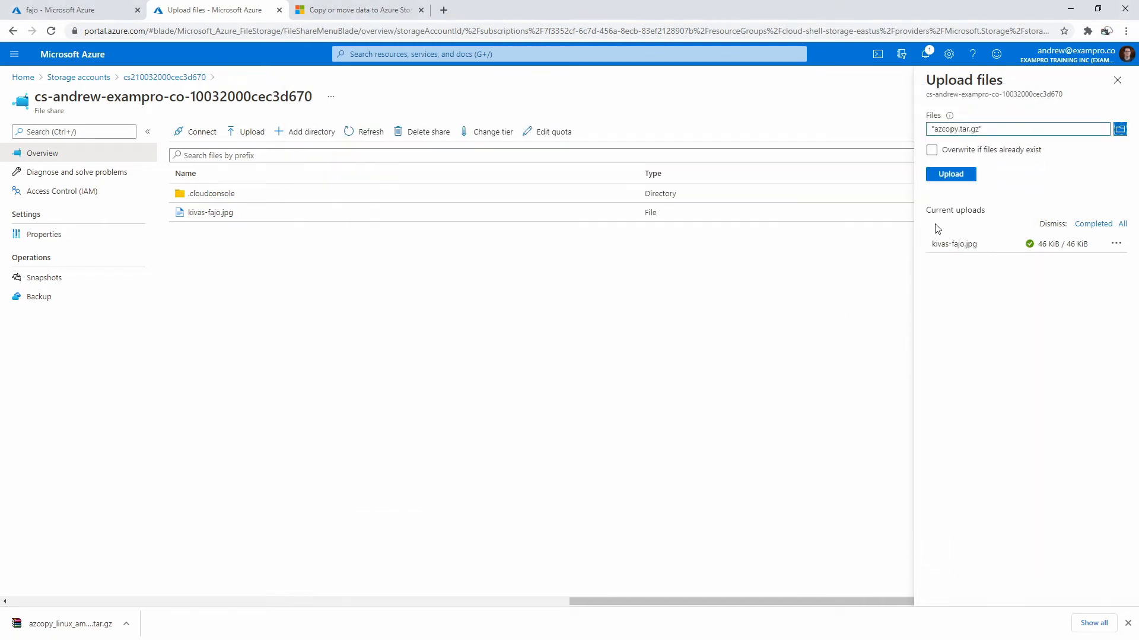
click(950, 173)
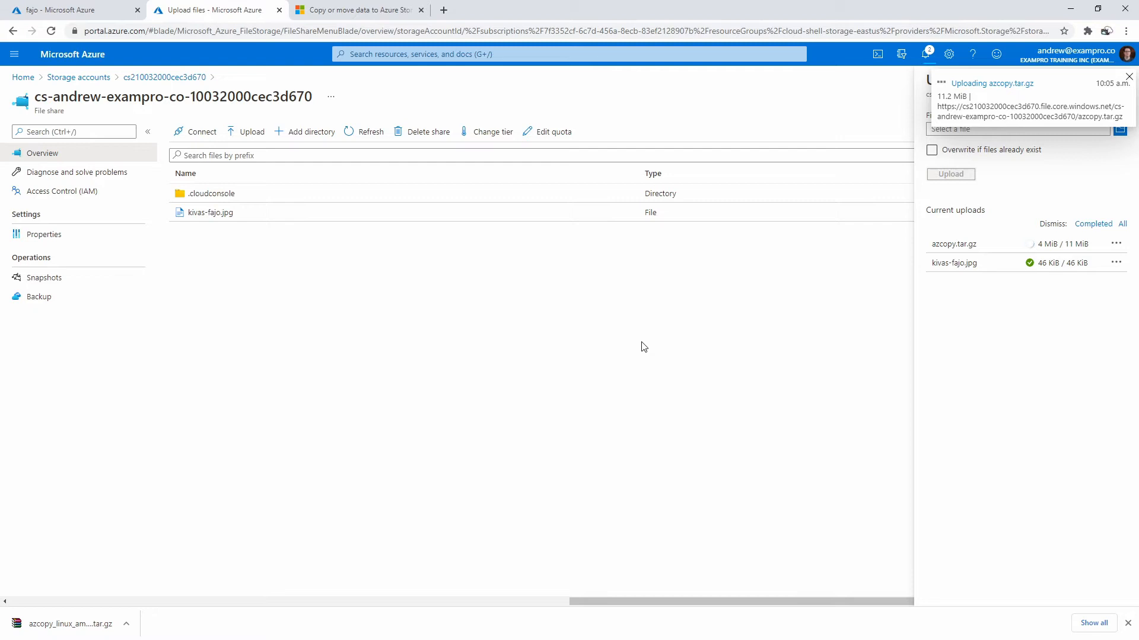
mouse_move(711, 289)
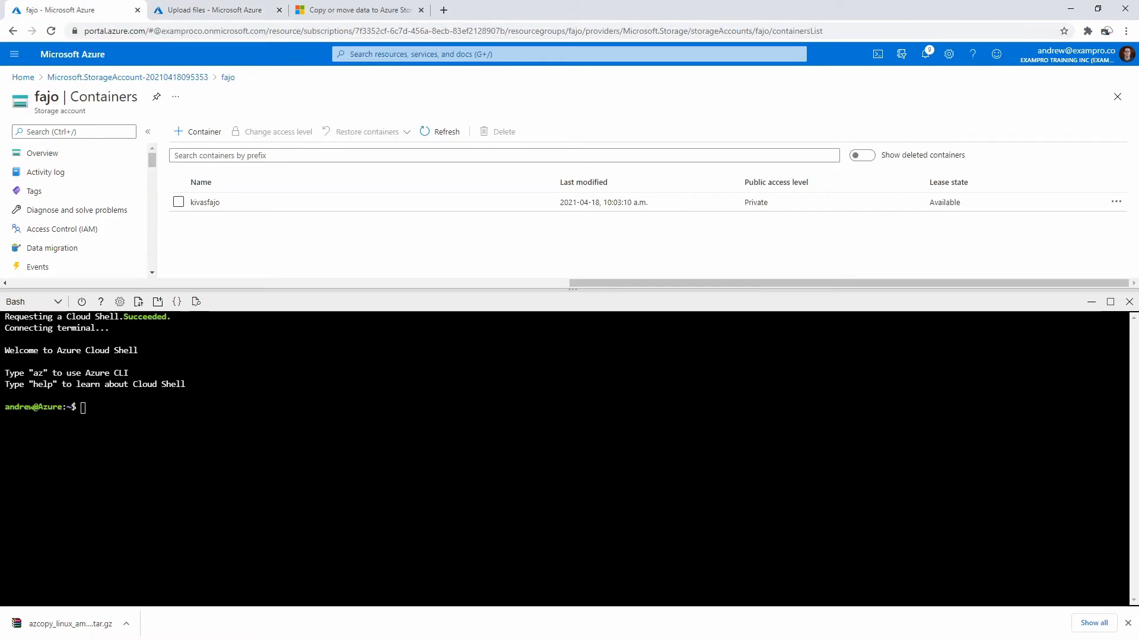
Step: Extract azcopy.tar.gz with tar -xvzf and move the azcopy binary up with mv ../
text(ls)
text(cd clouddrive)
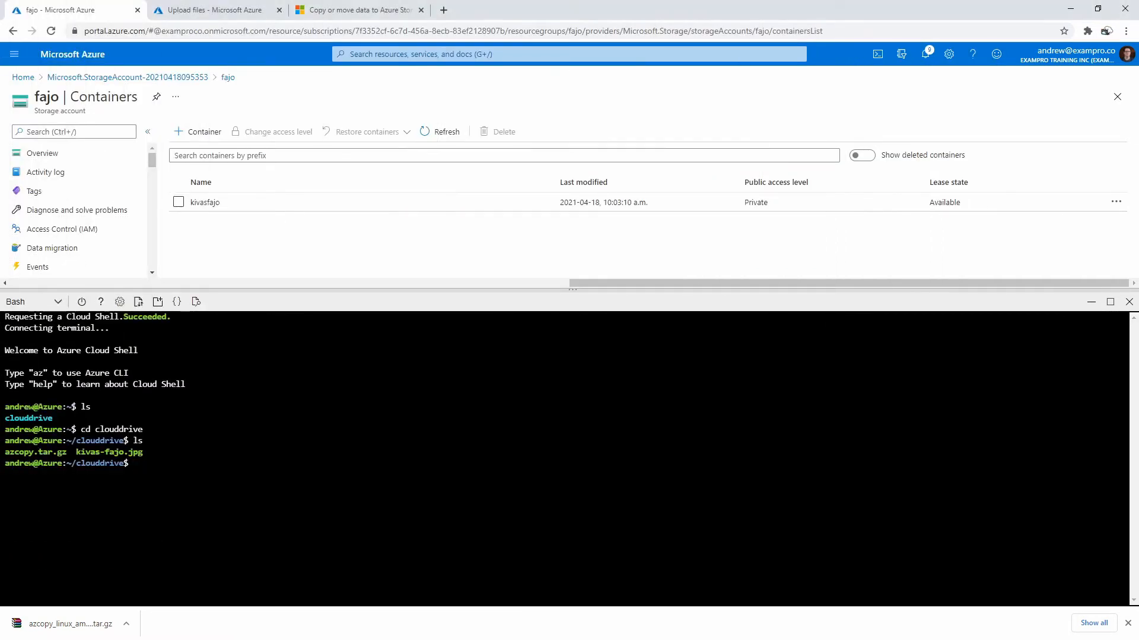
text(tar -x)
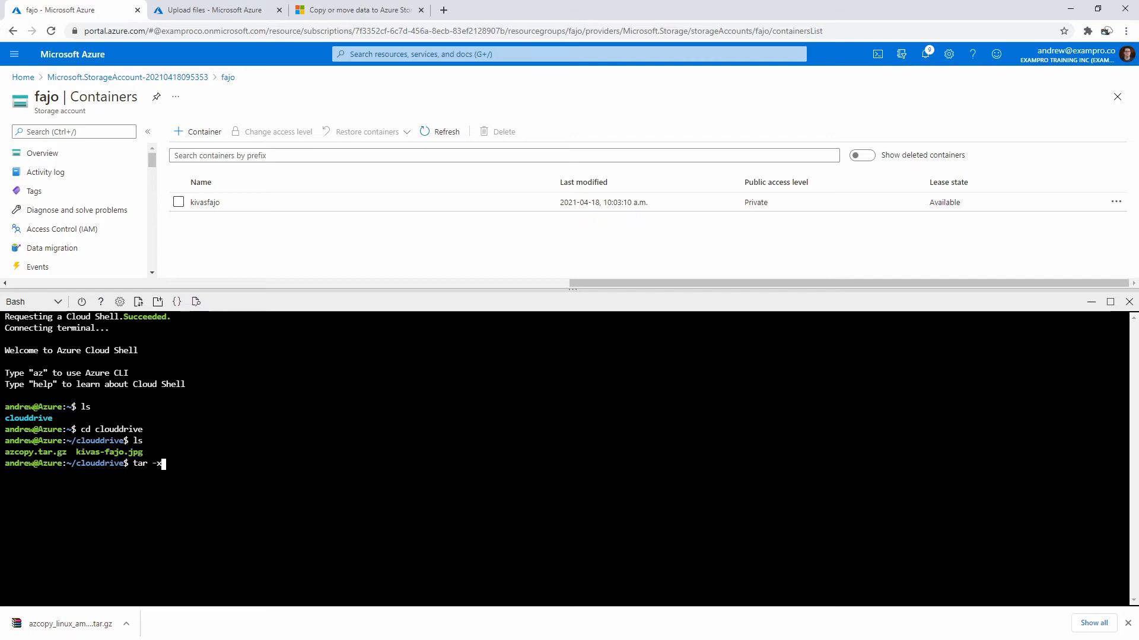
text(v)
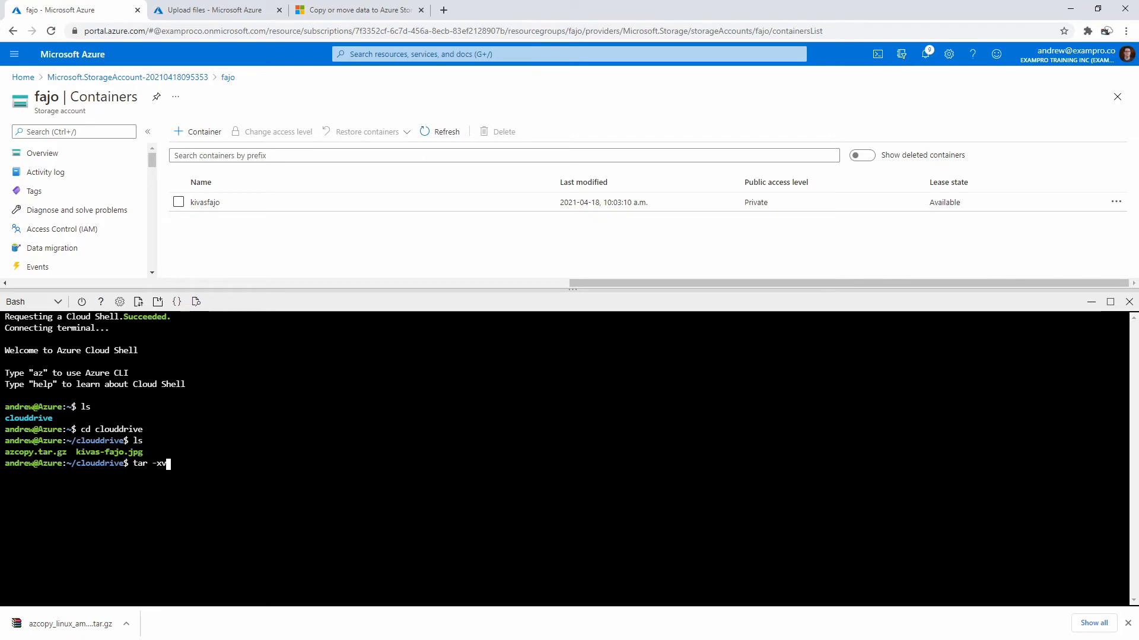
text(zf)
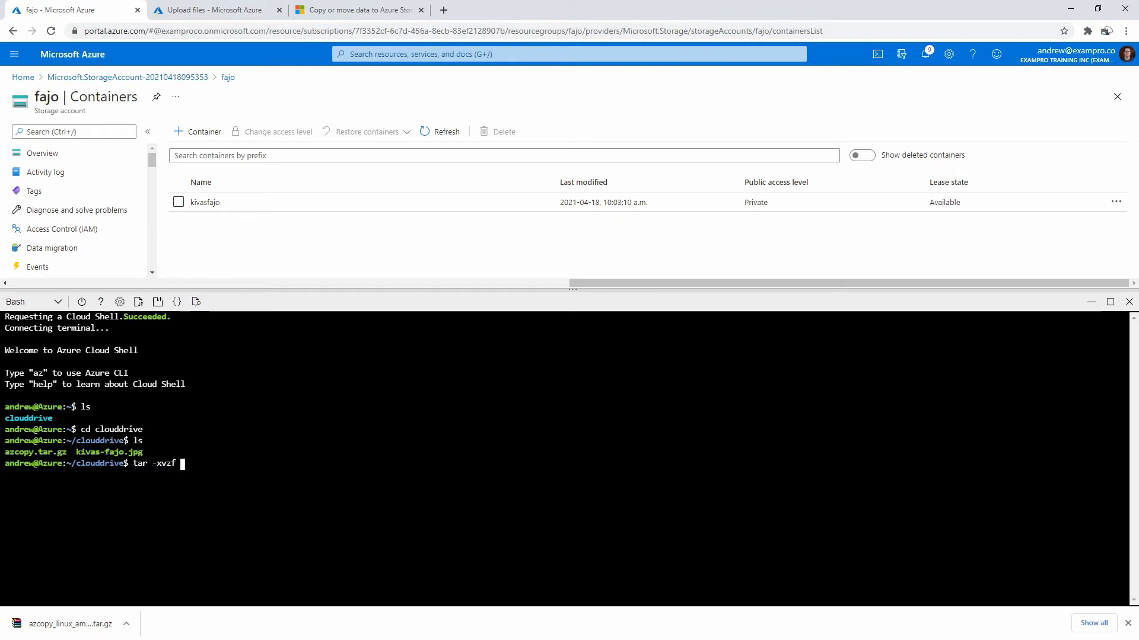
text(azcopy.tar.gz)
text(ls)
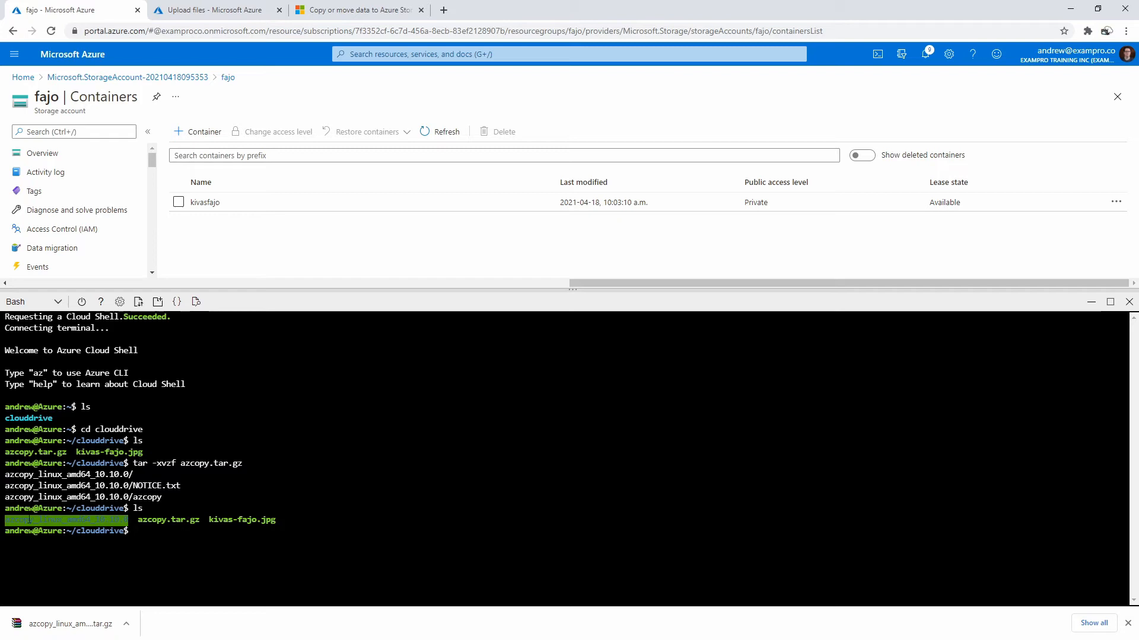
text(cd azcopy_linux_amd64_10.10.0/)
text(ls)
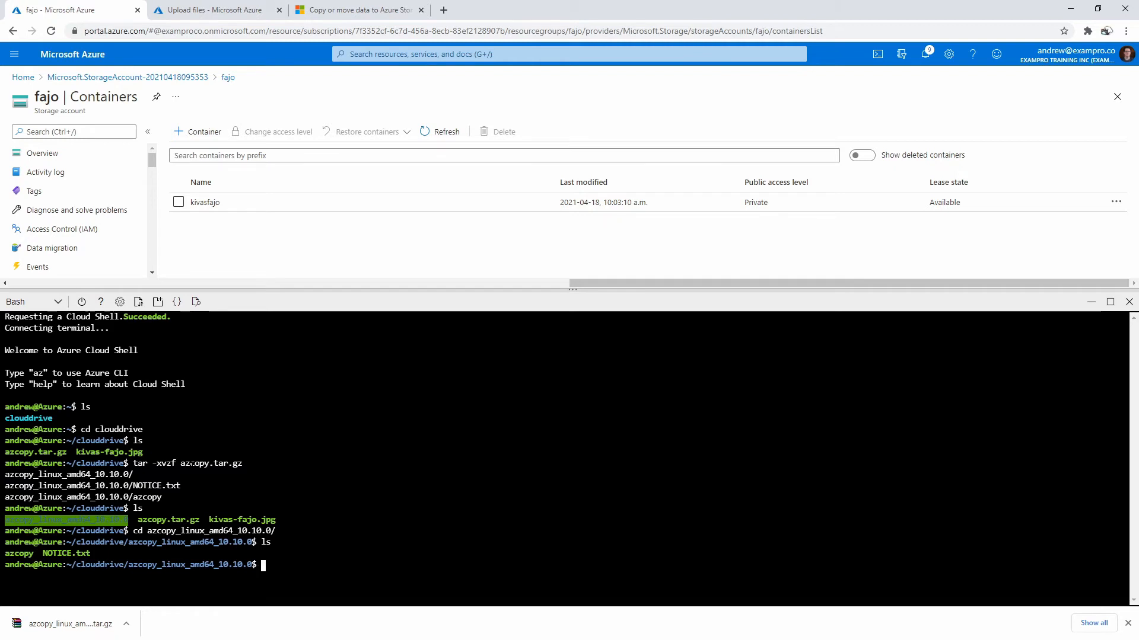
text(mv azcopy)
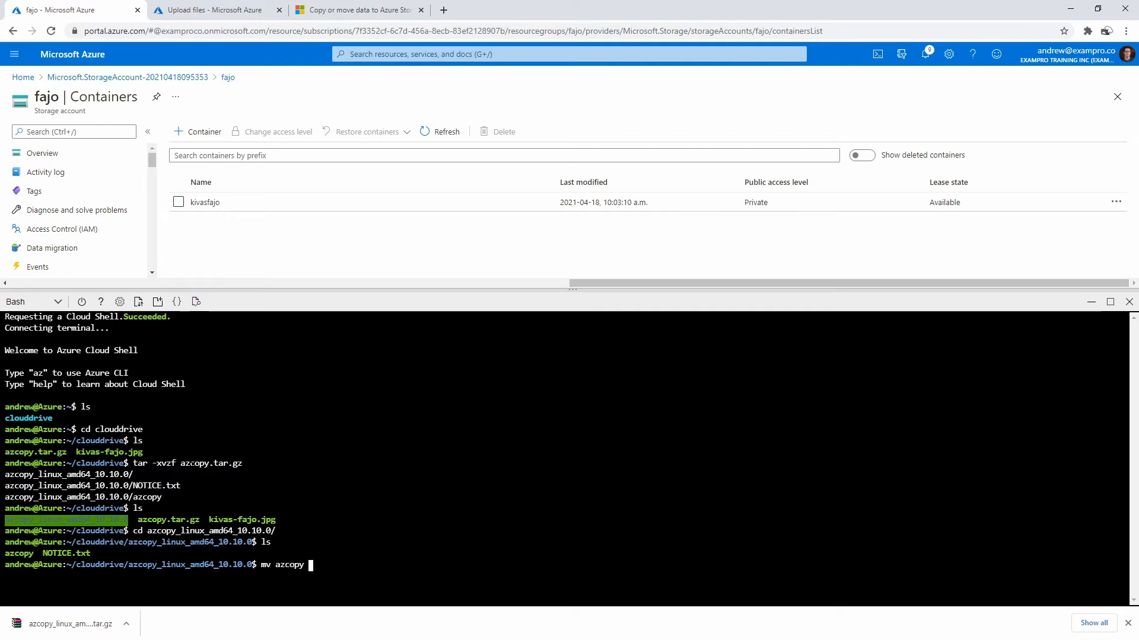
text(../)
text(cd ..)
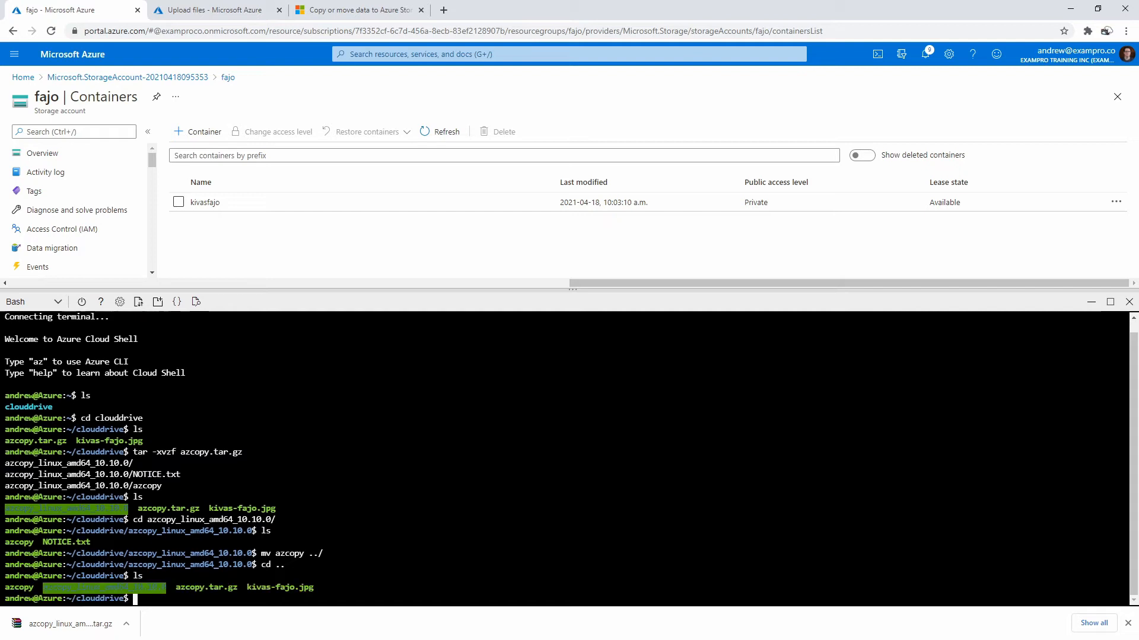
Step: Clear the terminal and remove the extracted azcopy folder and azcopy.tar.gz
text(clear)
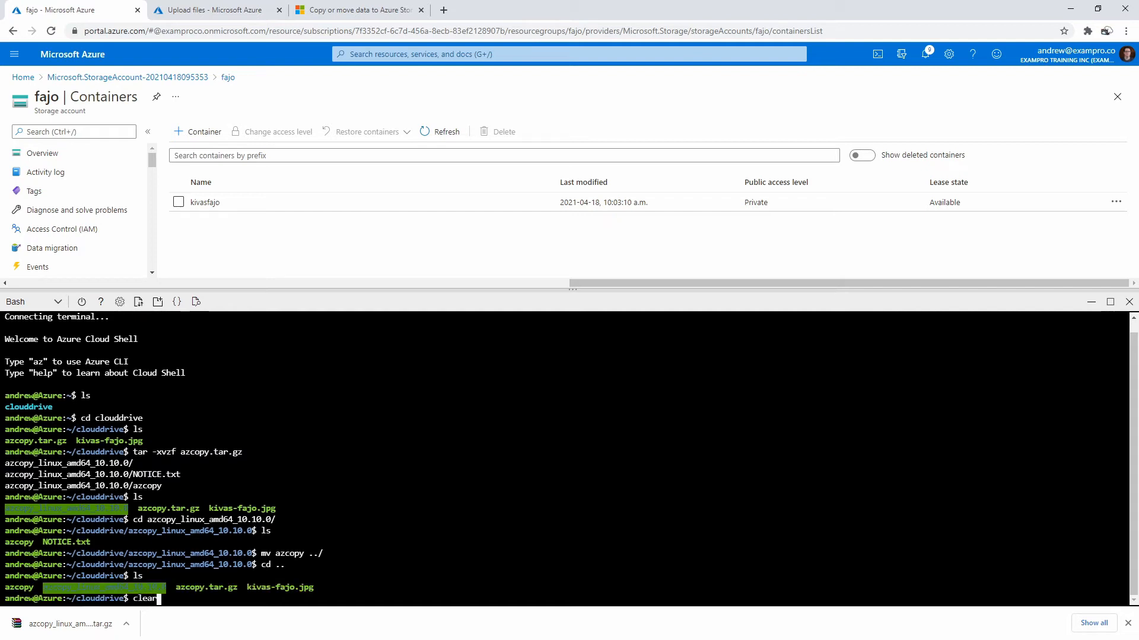
key(Enter)
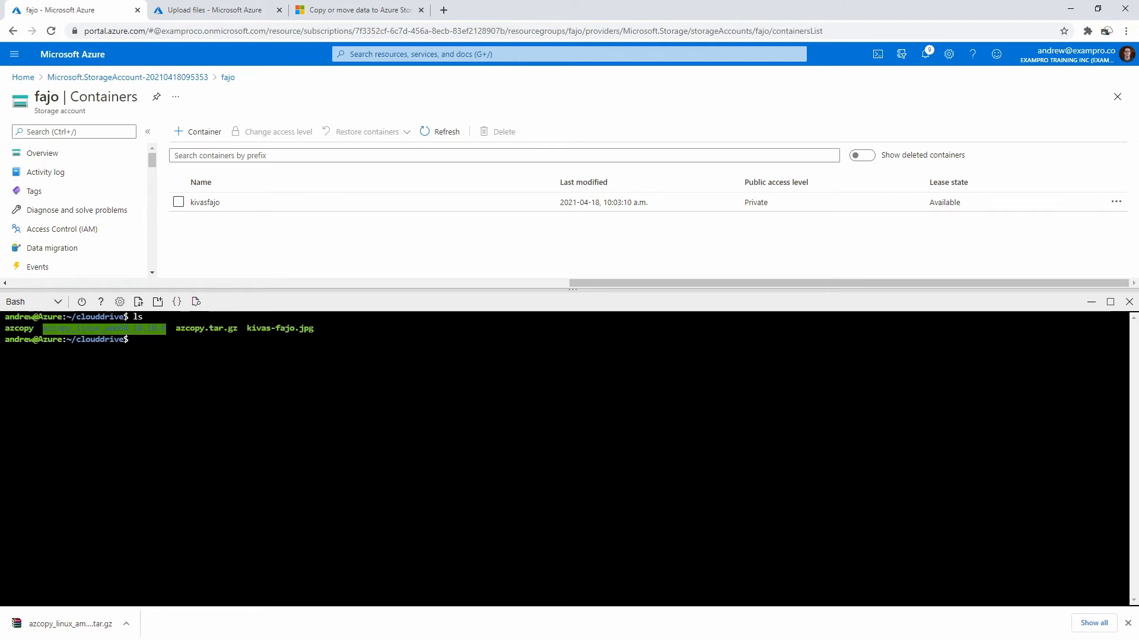
text(rm azcopy_linux_amd64_10.10.0/)
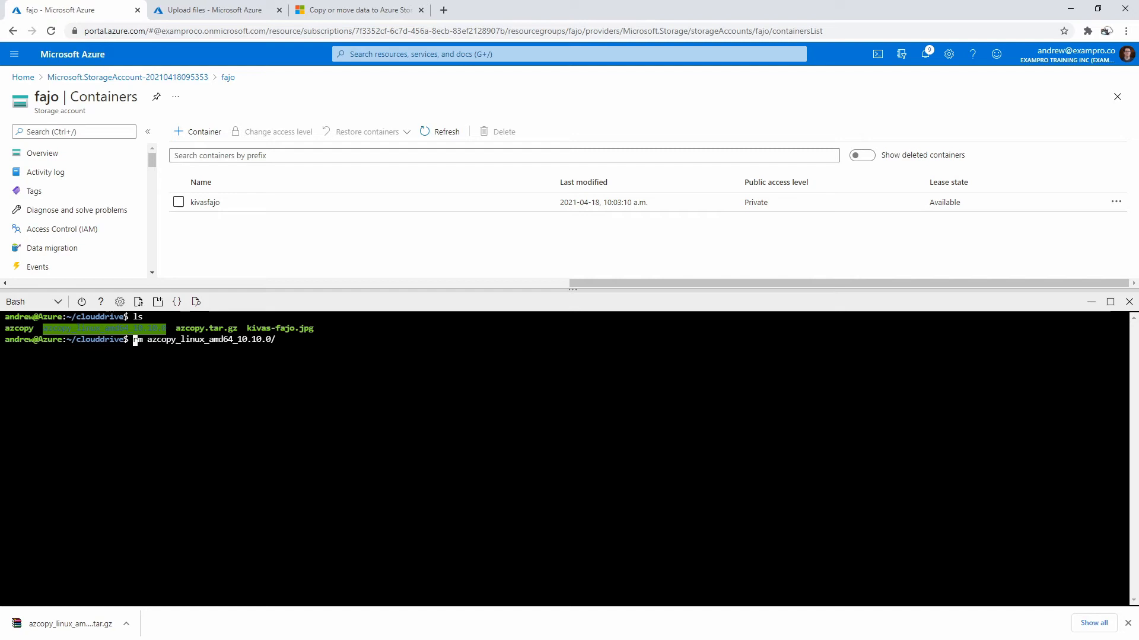
key(Enter)
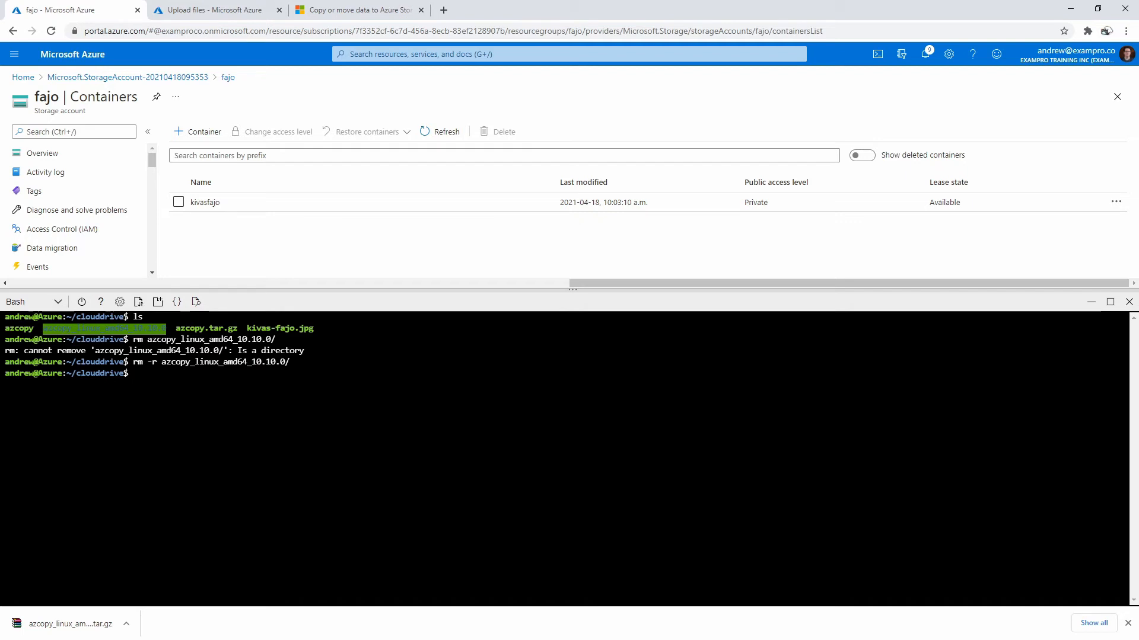
text(rm azcopy.tar.gz)
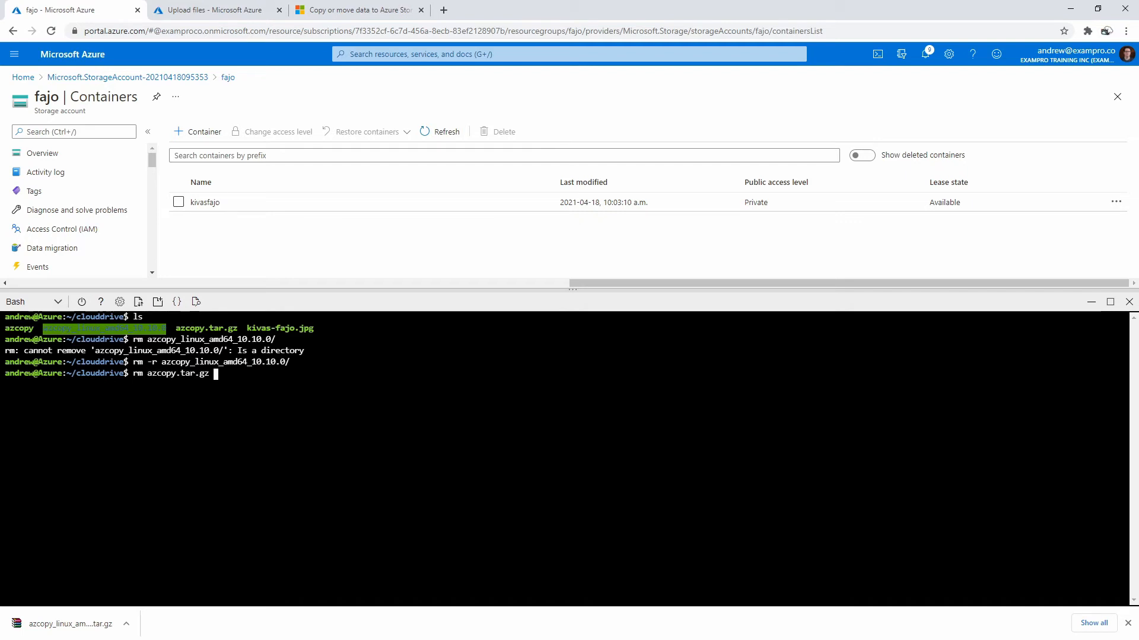
text(-r)
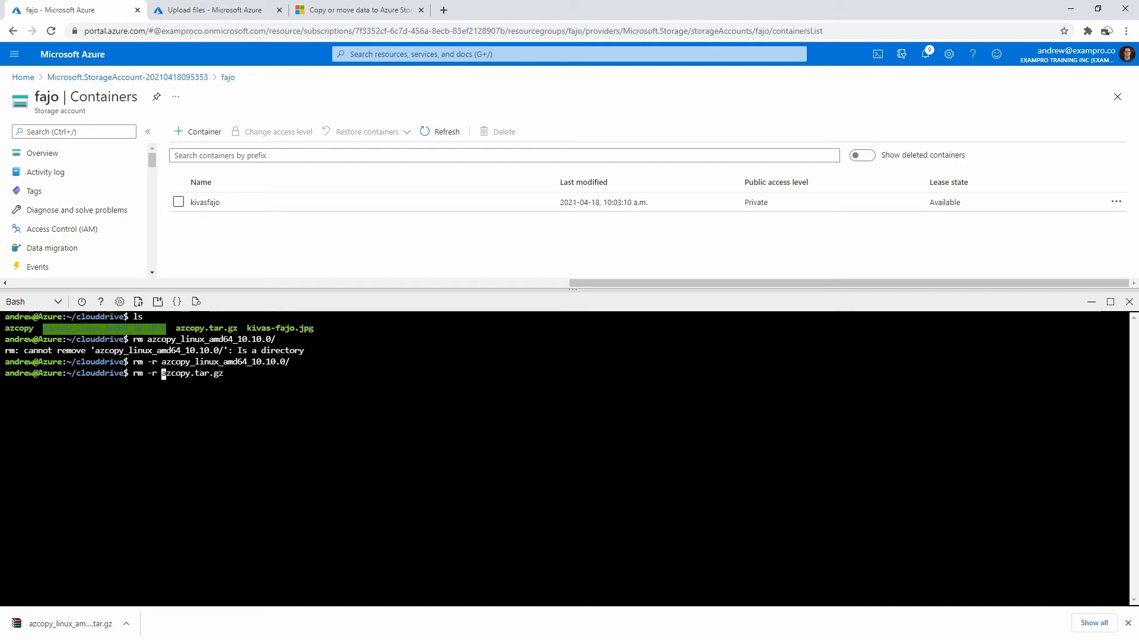
key(Enter)
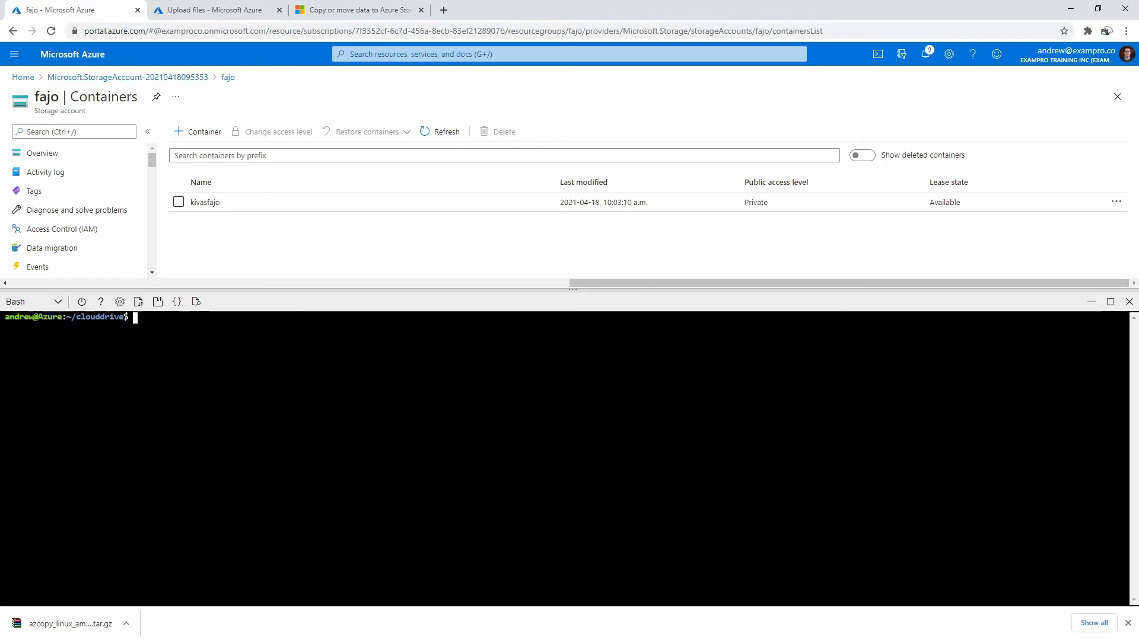
Step: List permissions with ls -la, run chmod u+x azcopy, then re-list to verify
text(ls -la)
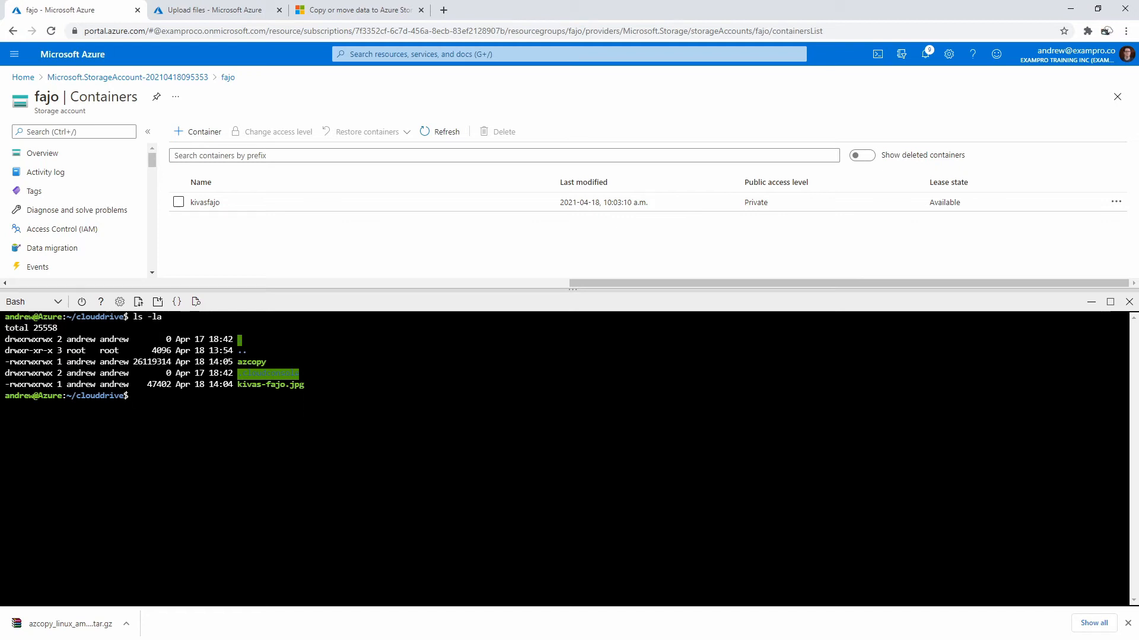
text(chmod u+x)
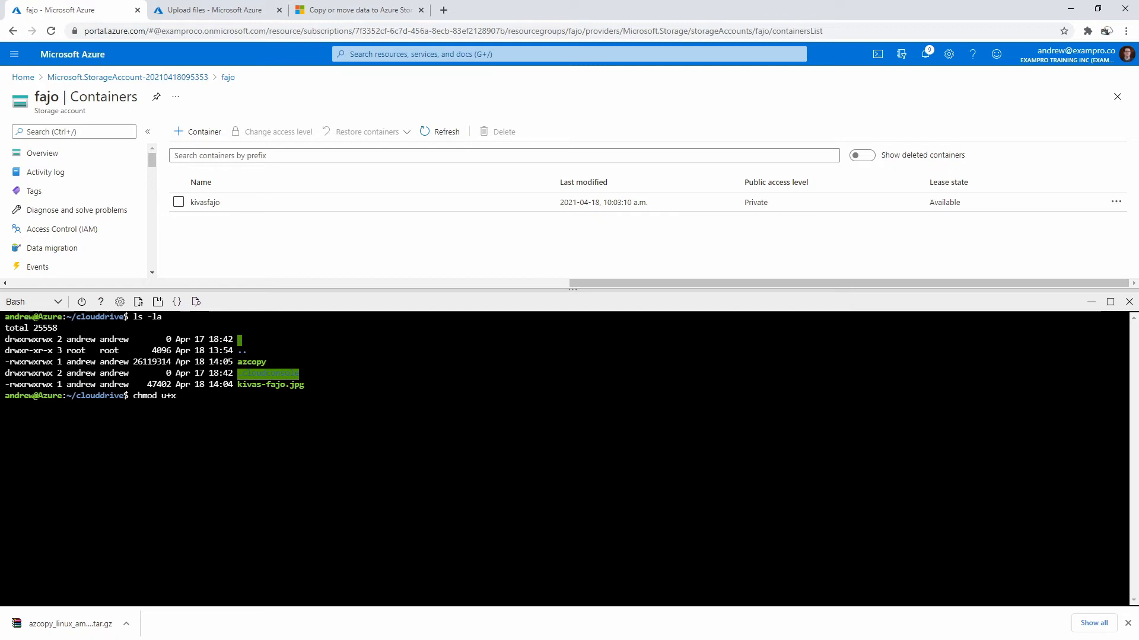
text(azcopy)
text(ls -l)
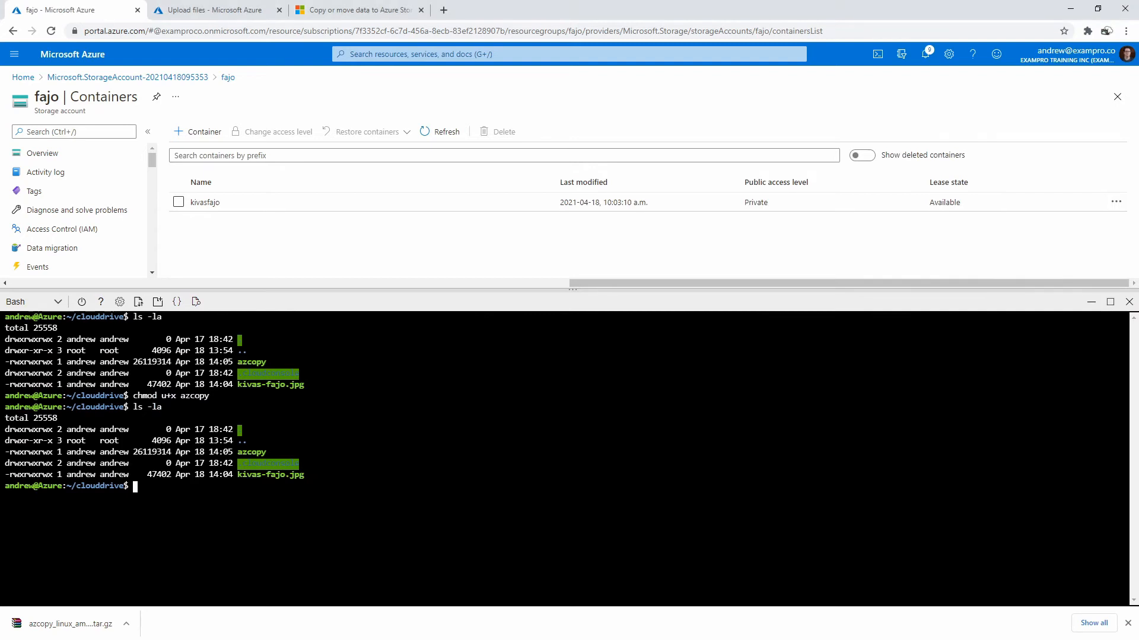
text(a)
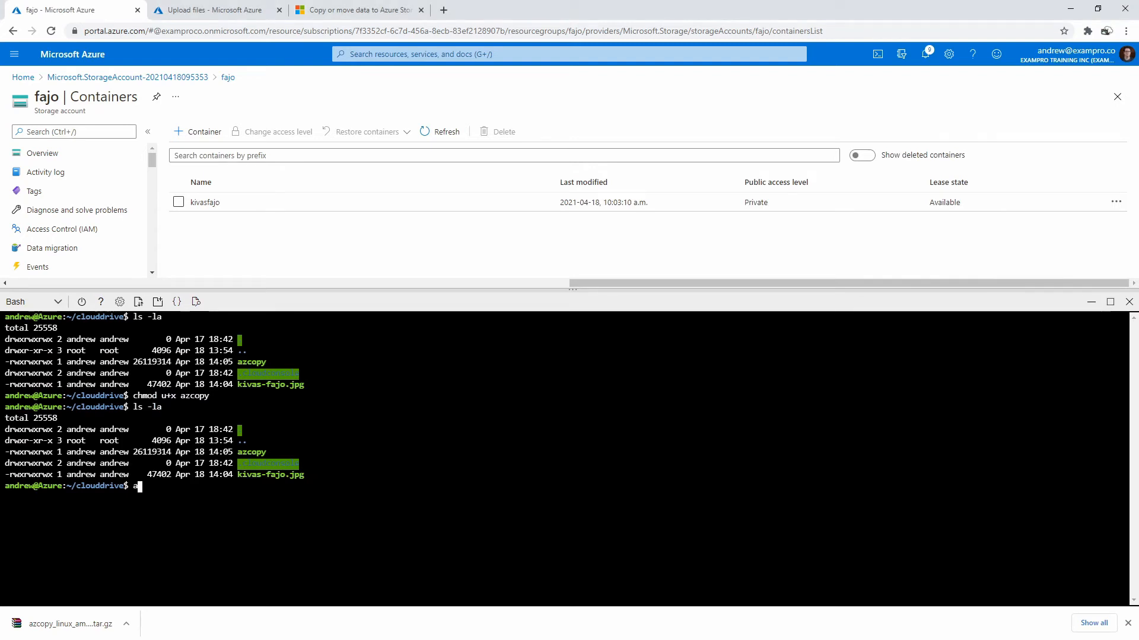
Step: Run azcopy login in Cloud Shell and copy the displayed device code
text(zcopy login)
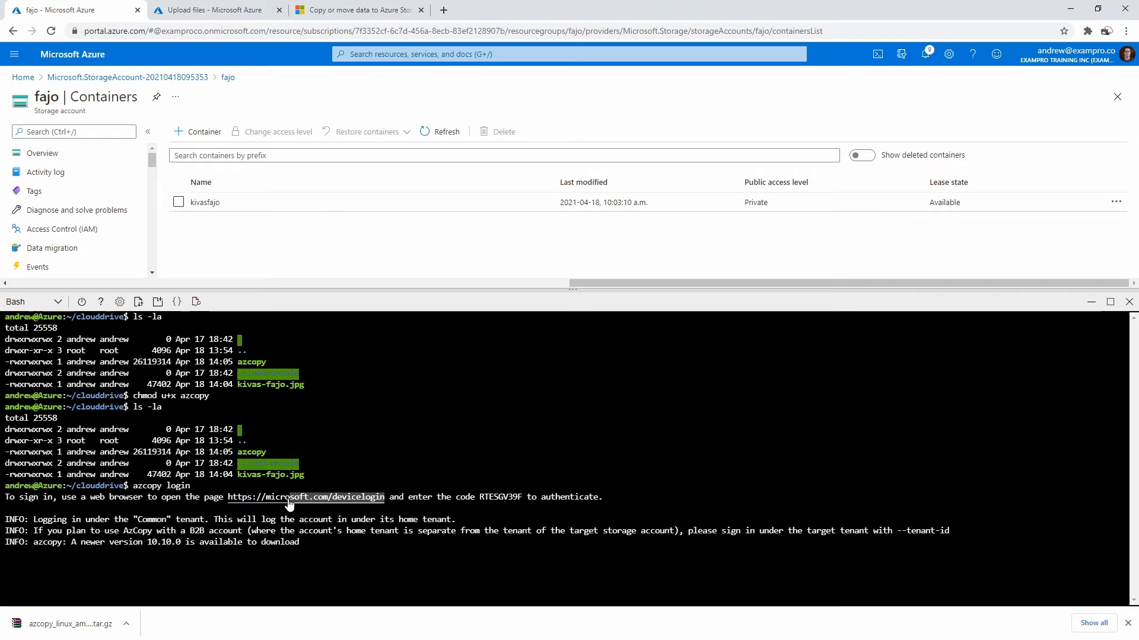
mouse_move(379, 10)
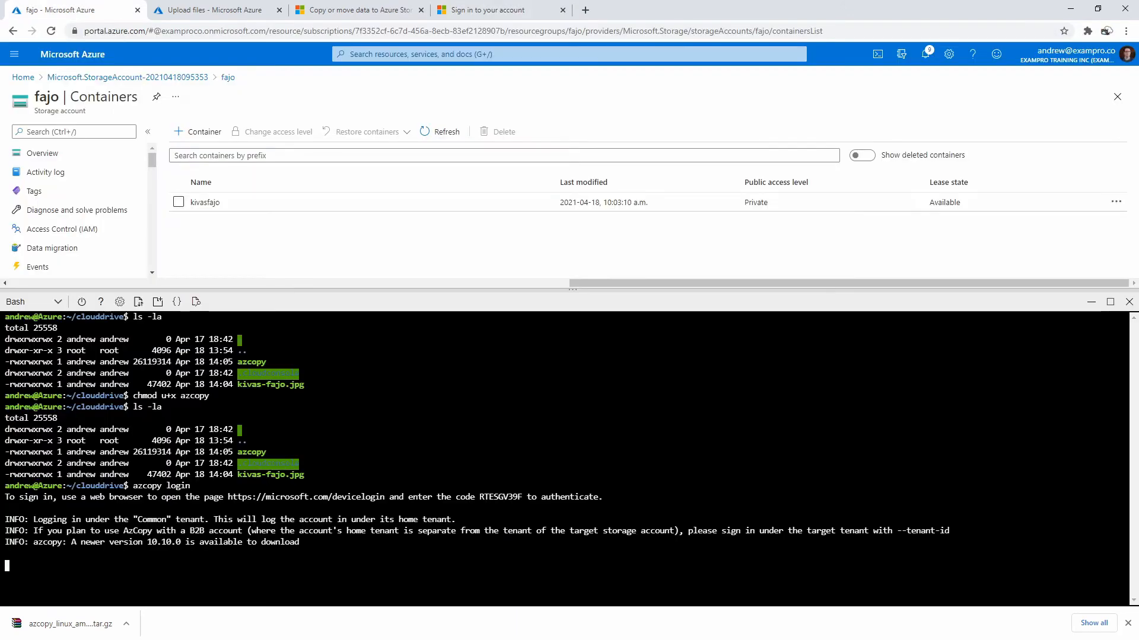
double_click(501, 497)
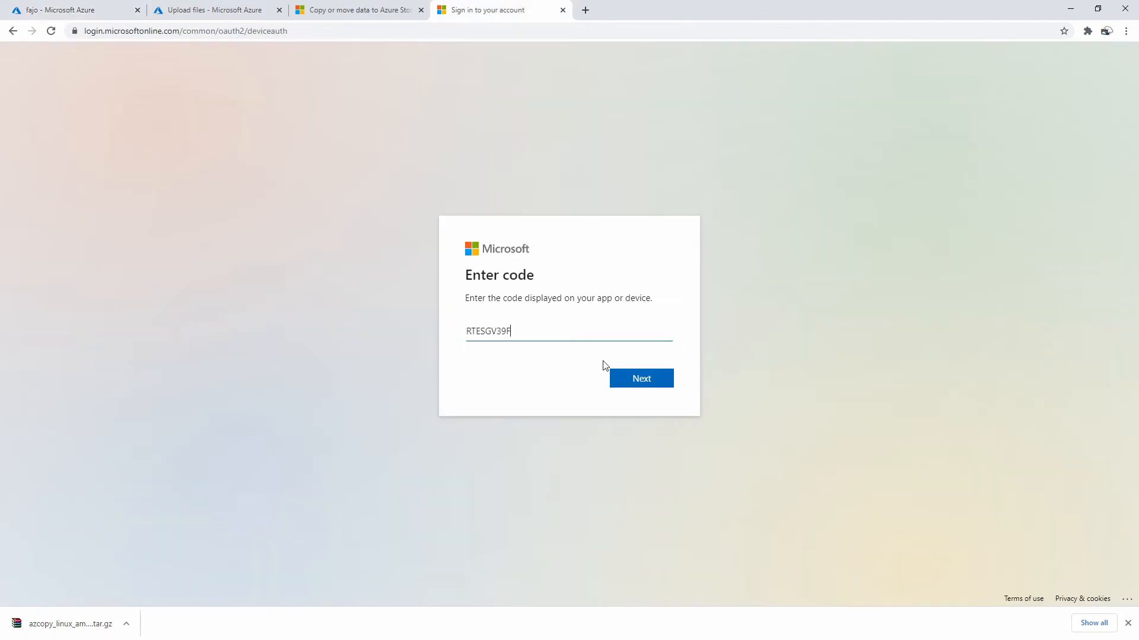
click(641, 379)
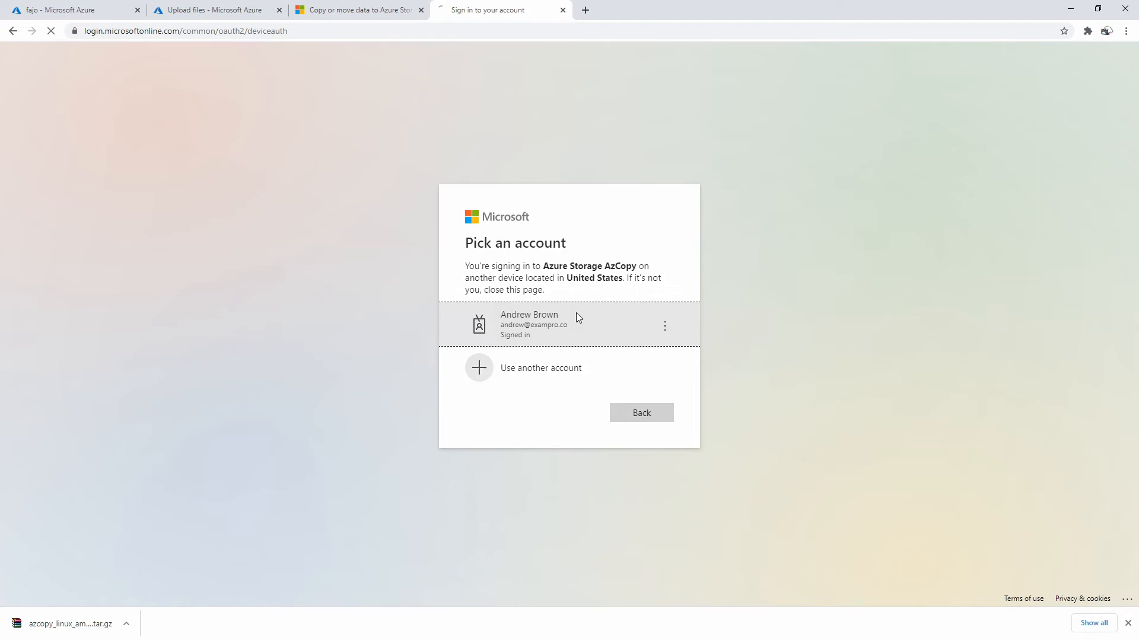
click(71, 9)
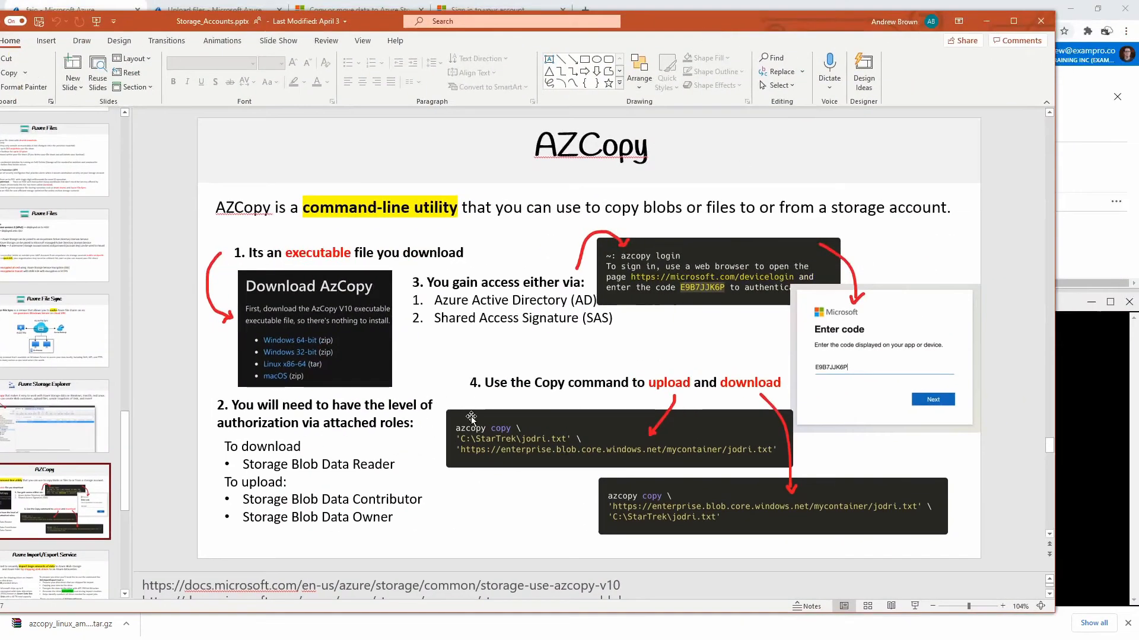
mouse_move(548, 447)
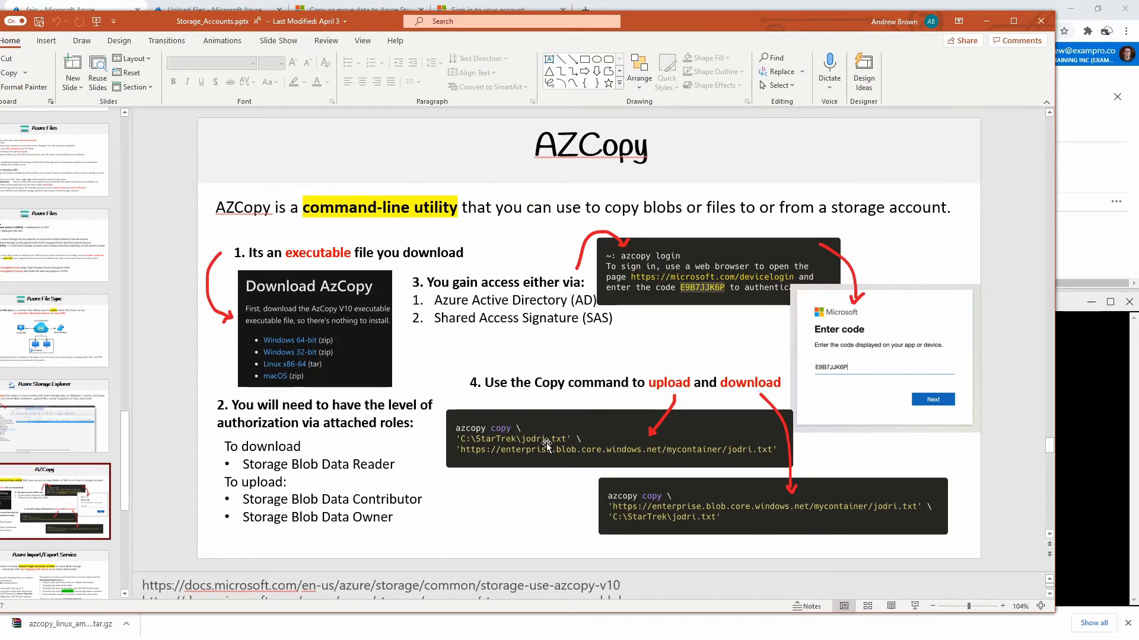
mouse_move(704, 461)
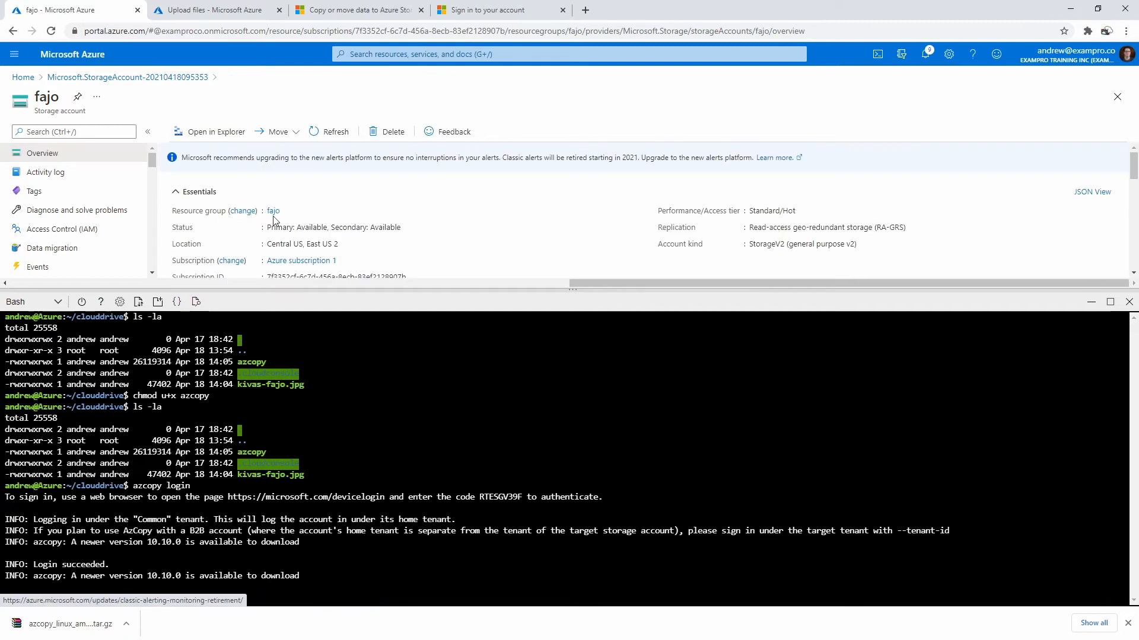
mouse_move(654, 303)
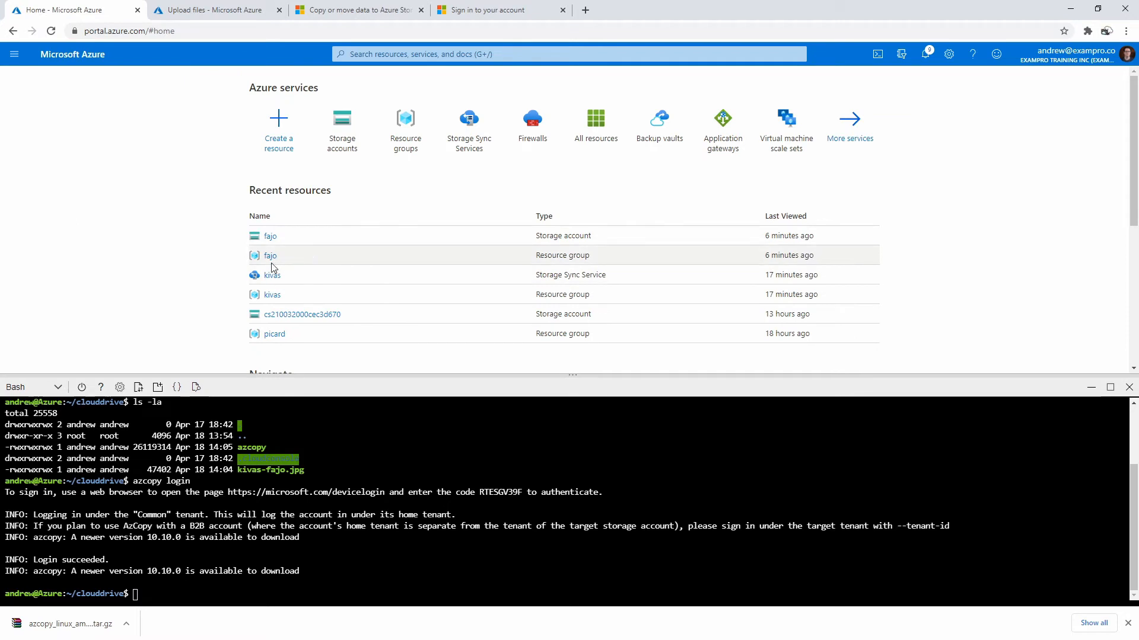
Step: Open the fajo storage account from Recent resources and show its Containers page
click(270, 236)
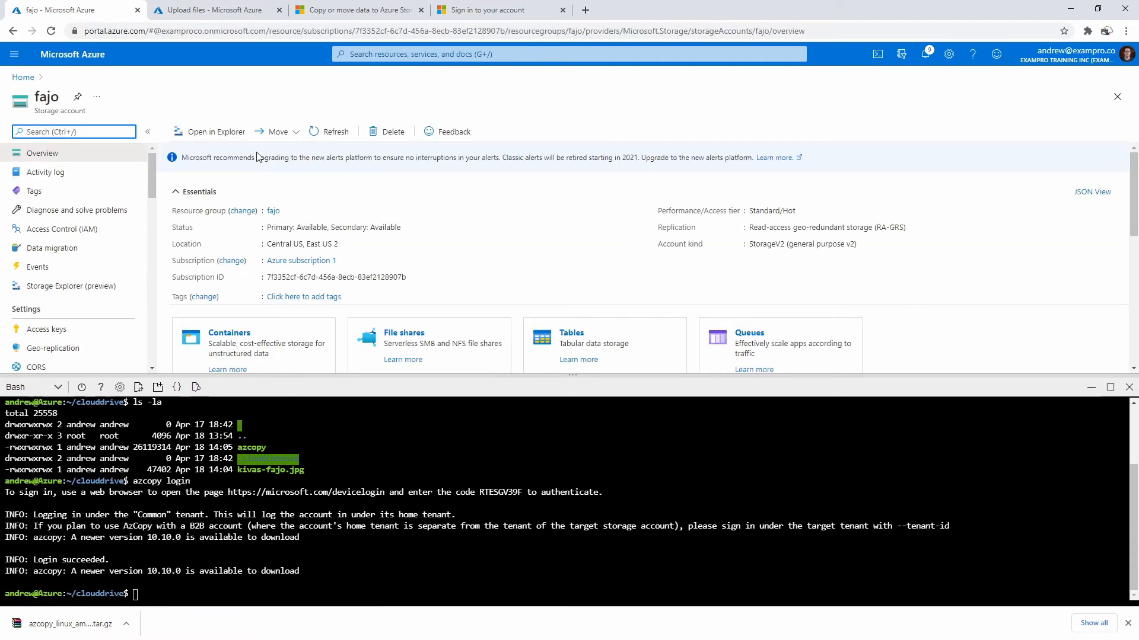
mouse_move(340, 215)
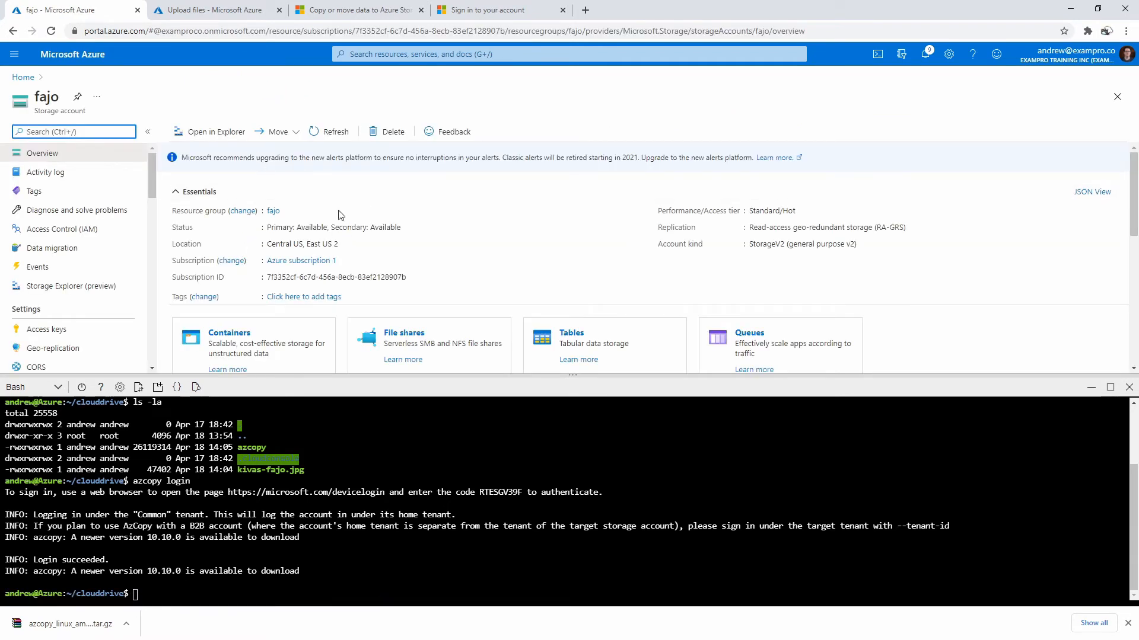
mouse_move(302, 277)
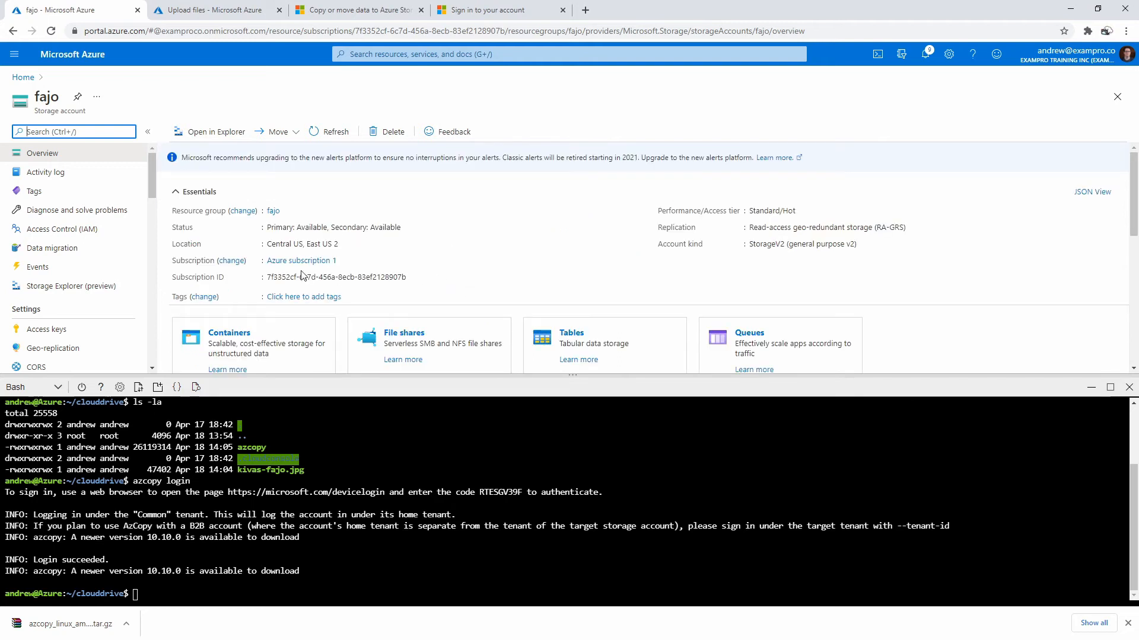
mouse_move(479, 255)
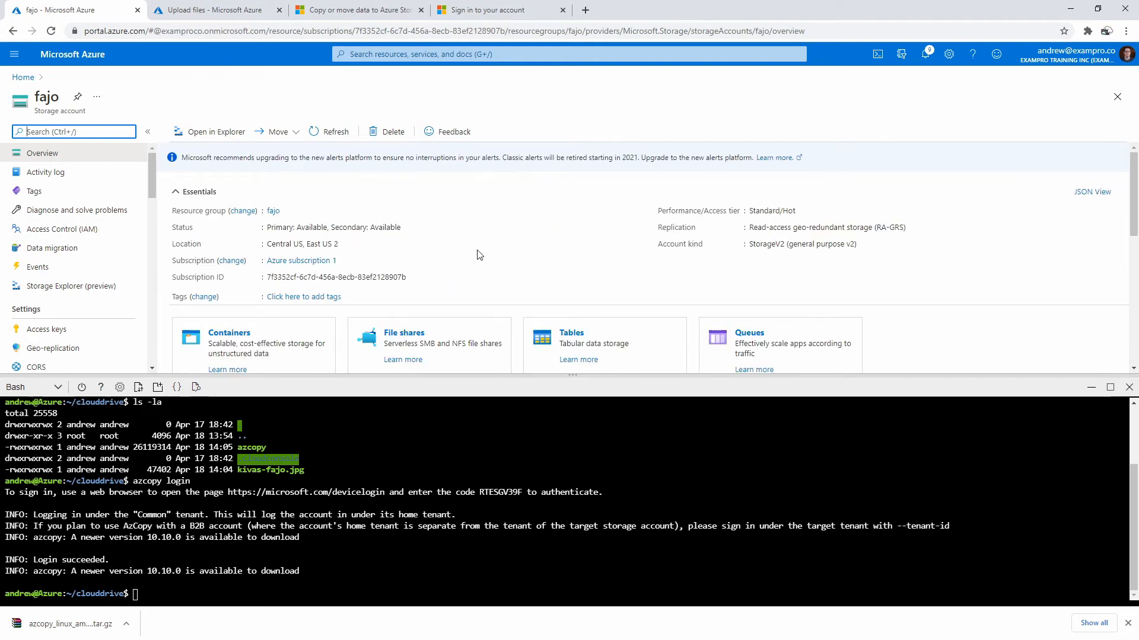
mouse_move(474, 248)
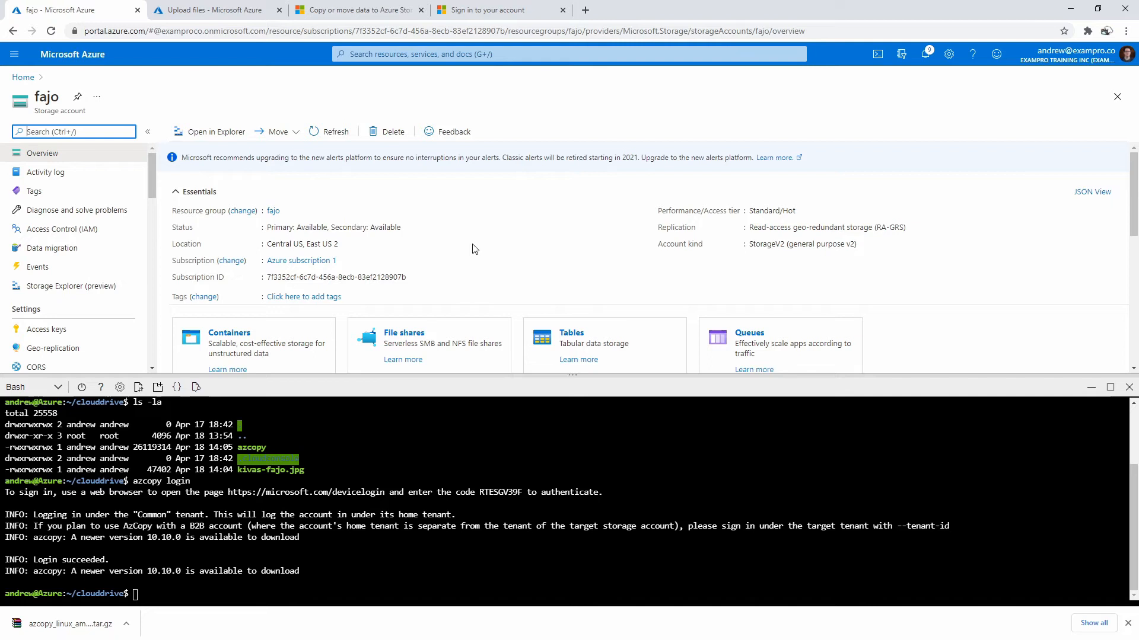
click(229, 332)
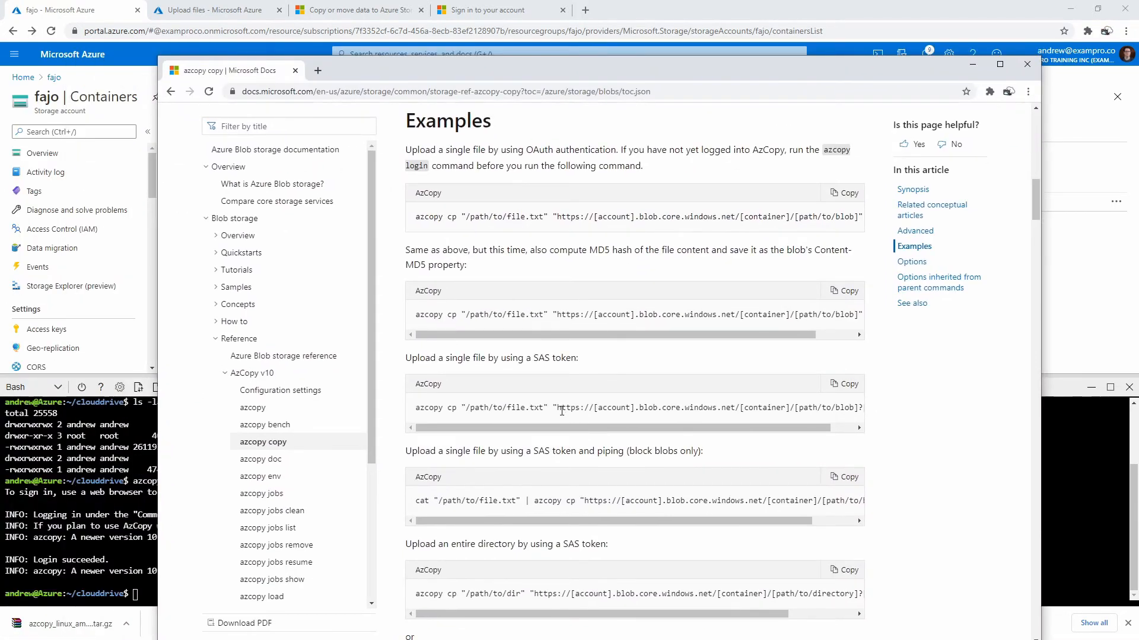
double_click(571, 408)
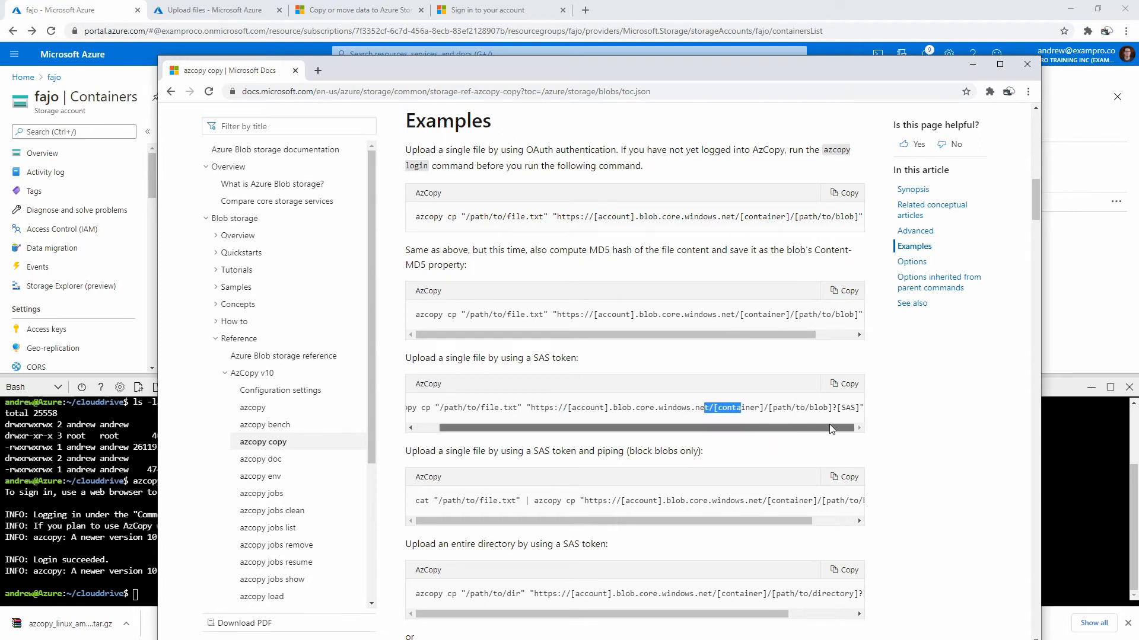
mouse_move(672, 74)
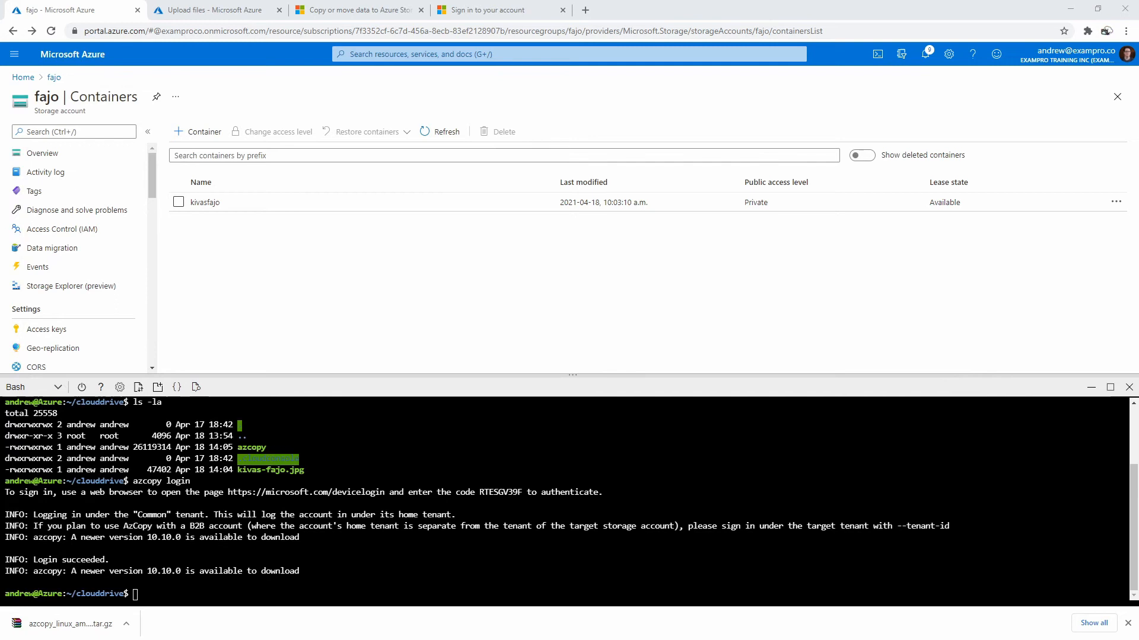
text(a)
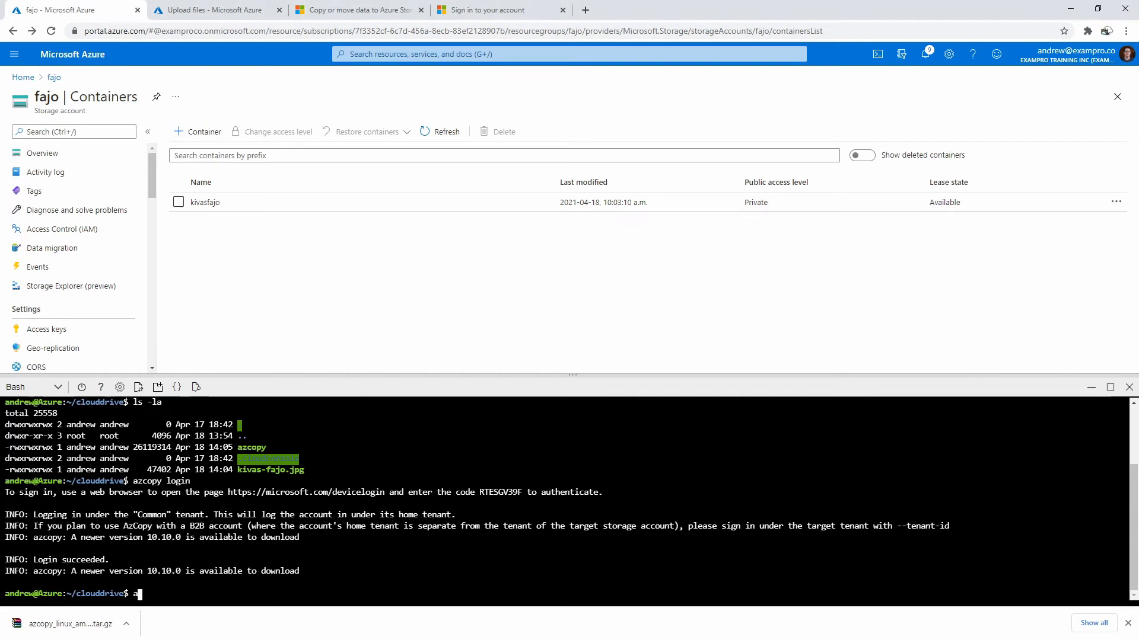
text(zcopy)
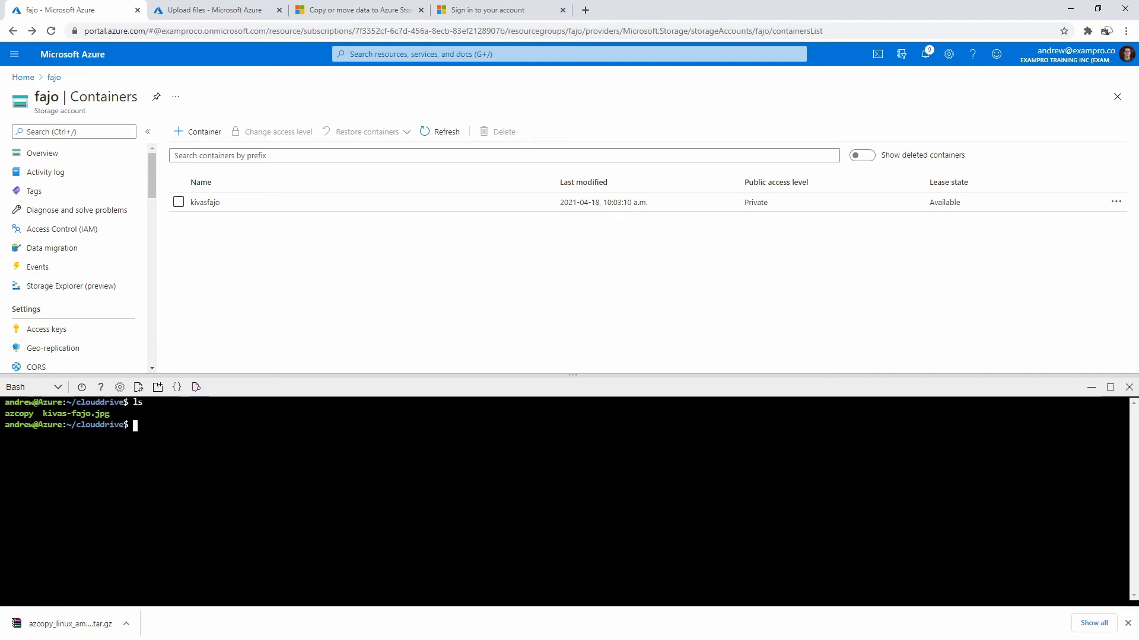
text(azcopy)
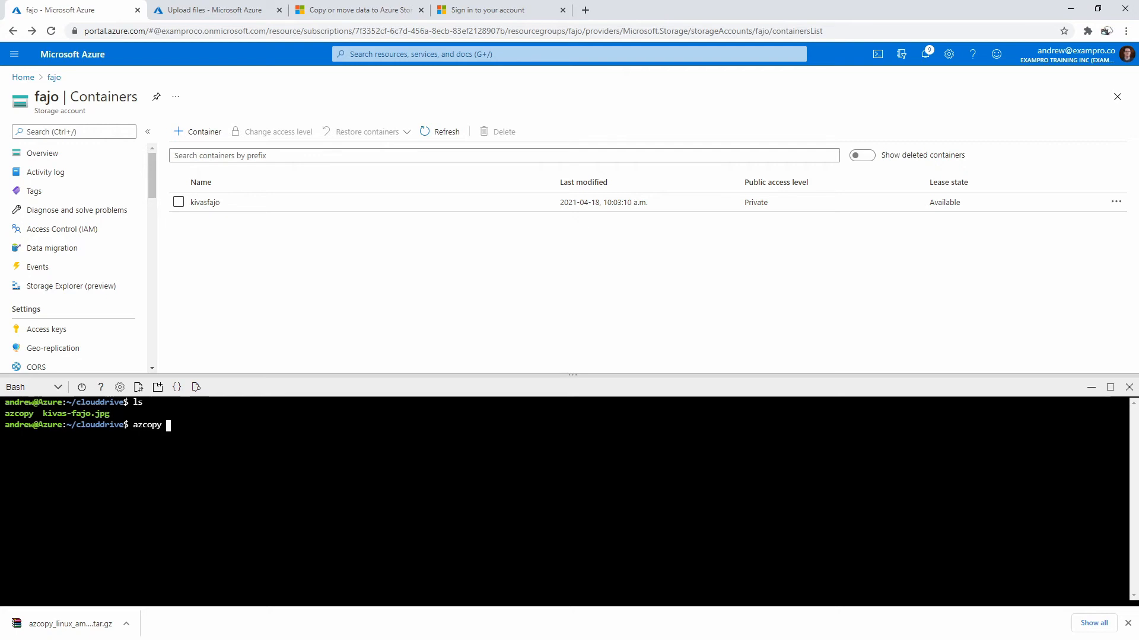
text(copy)
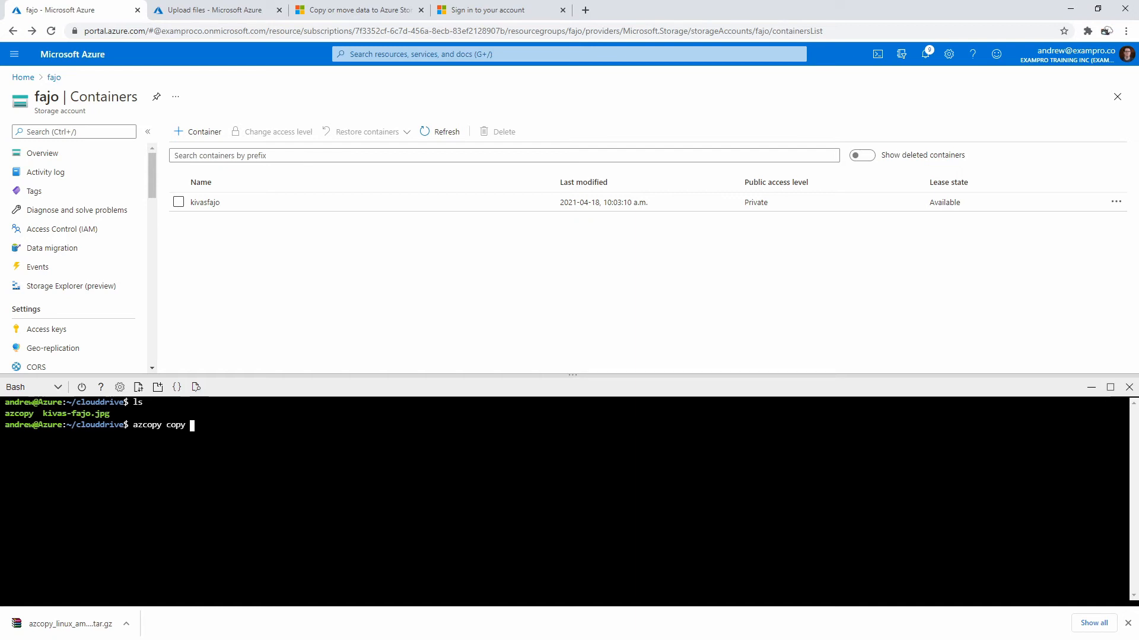
text(kivas-fajo.jpg)
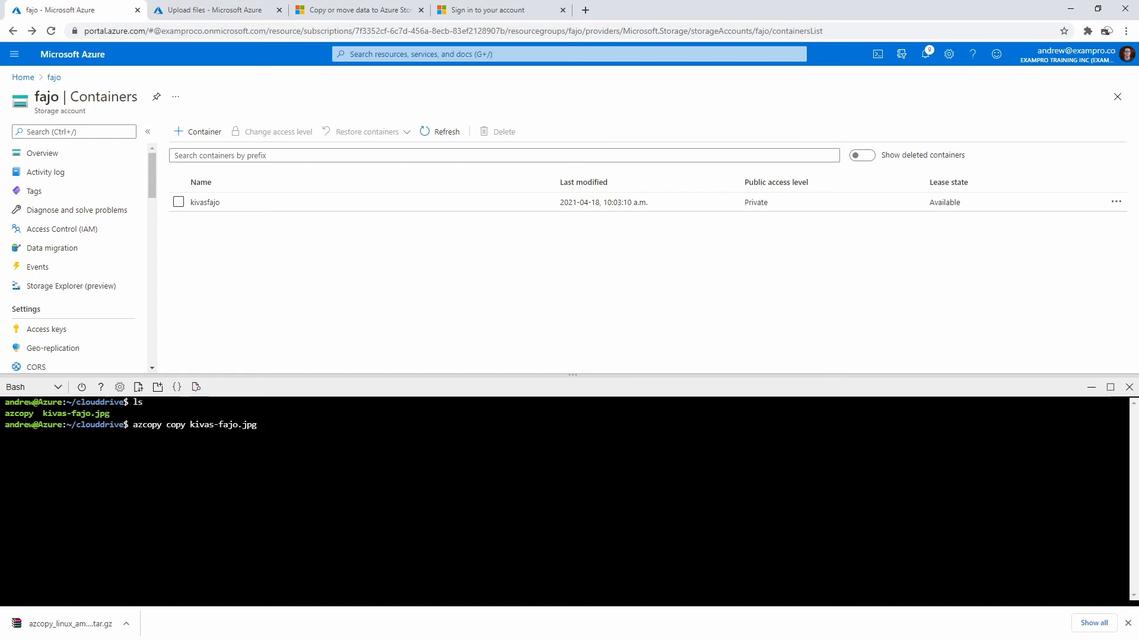
text(http)
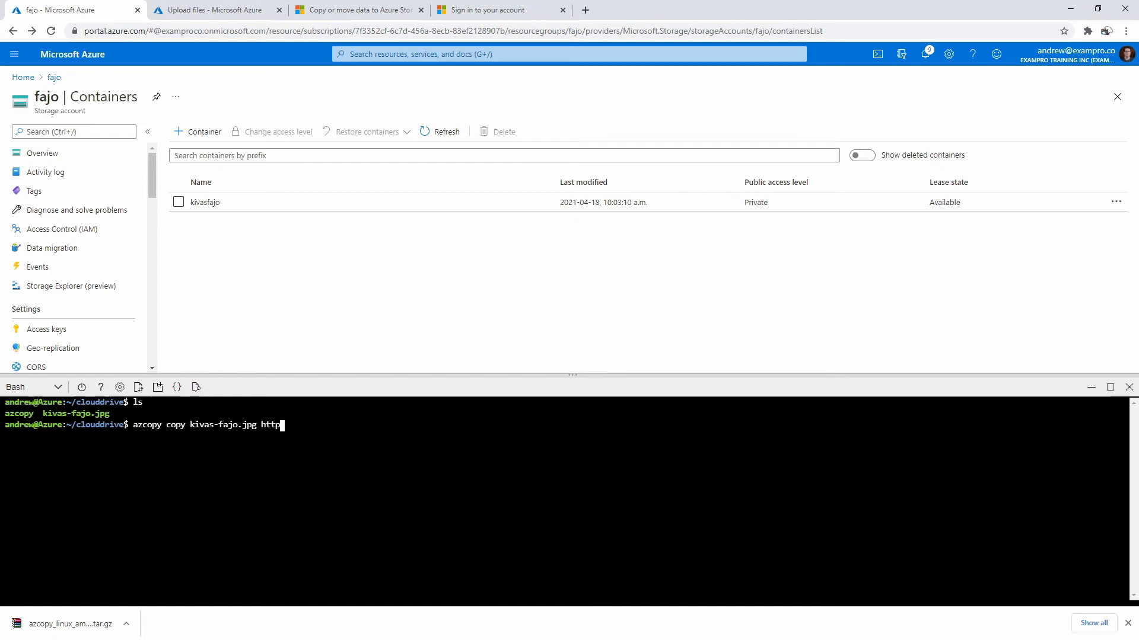
text(s://)
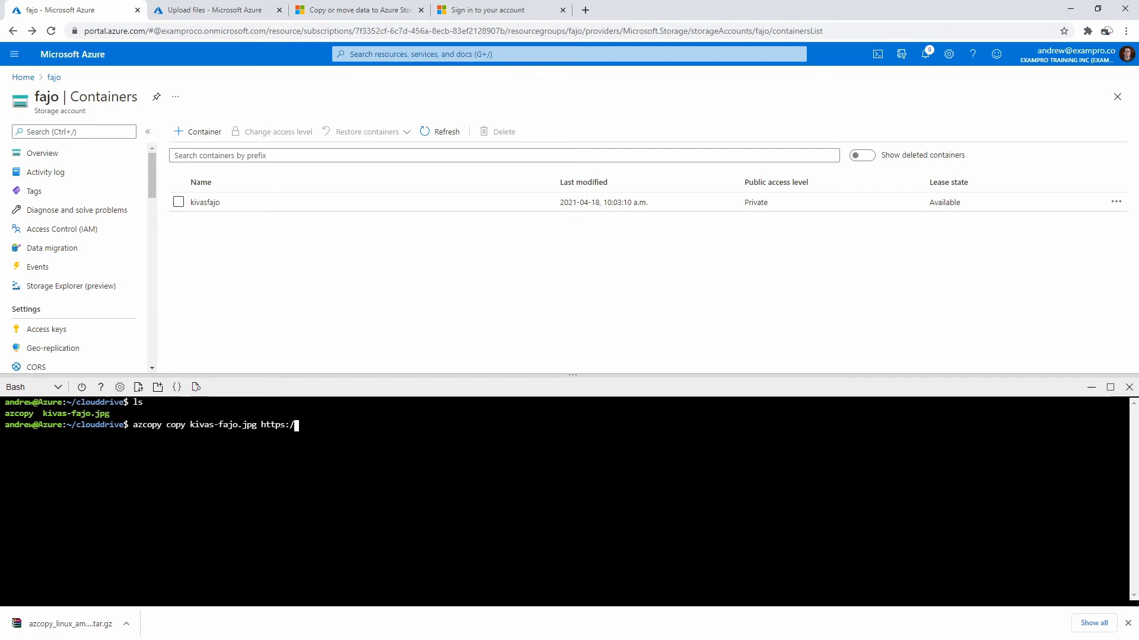
text(faj)
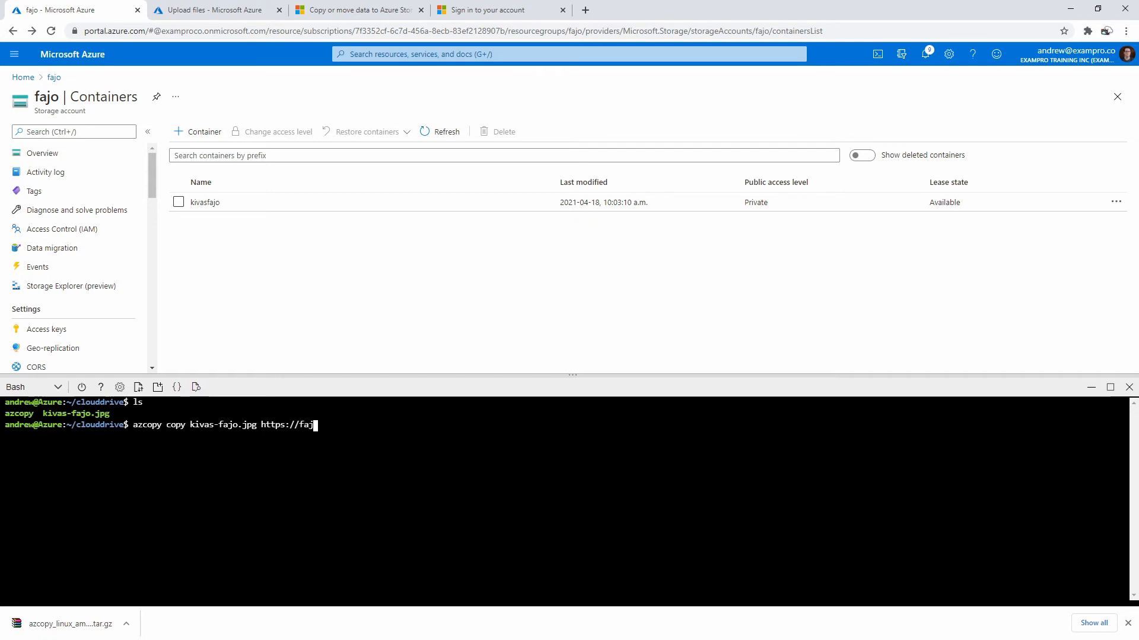
text(o.blo)
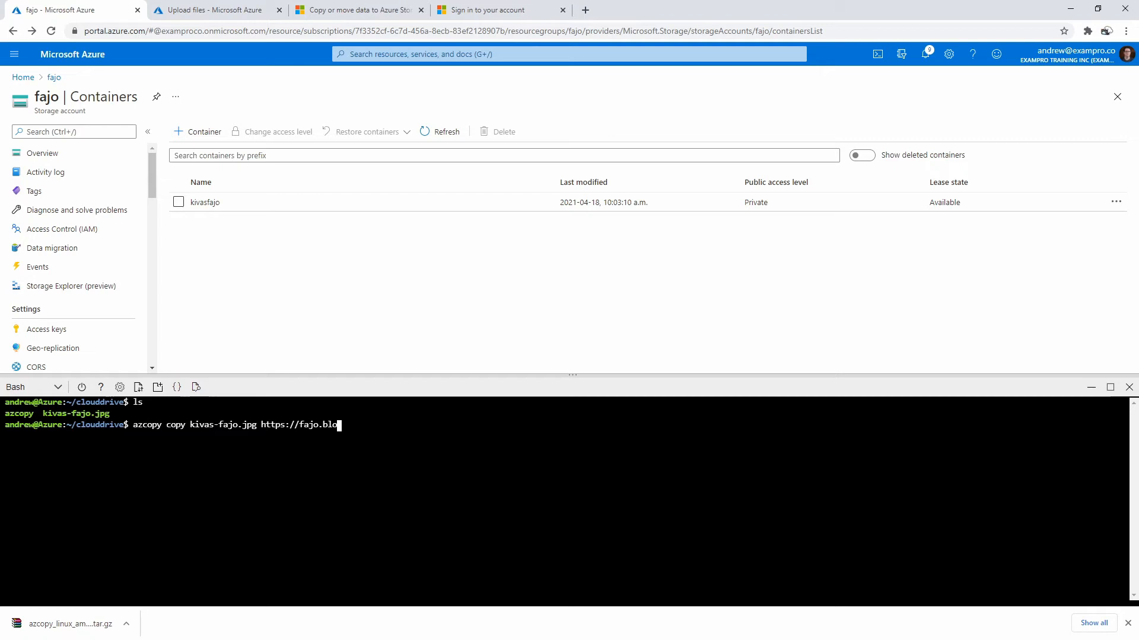
text(b.core.wi)
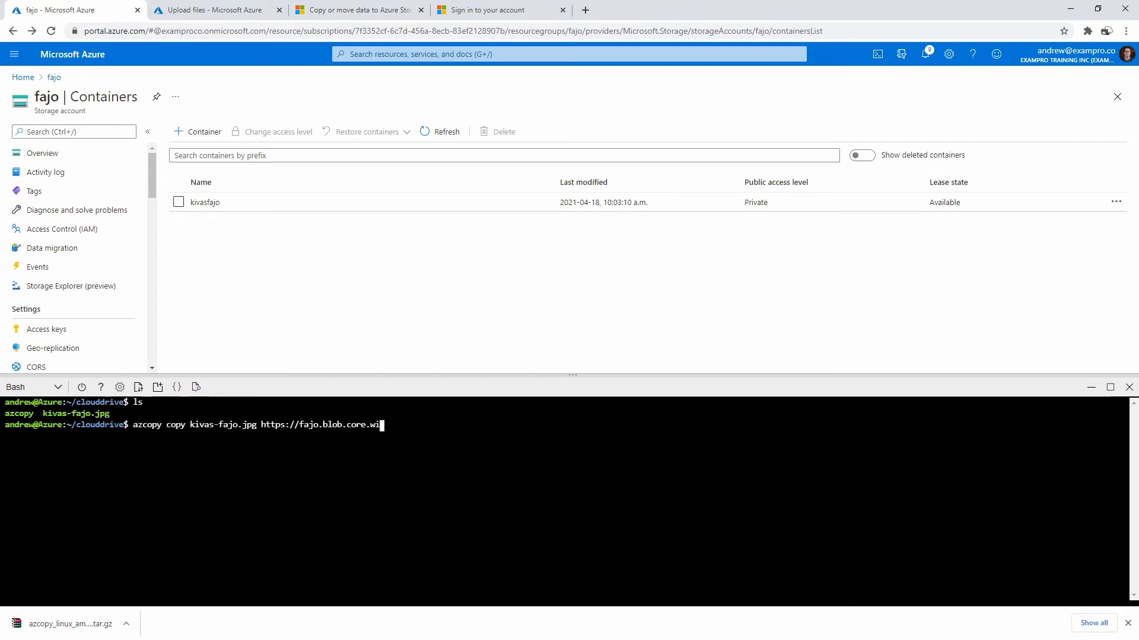
text(ndows.net)
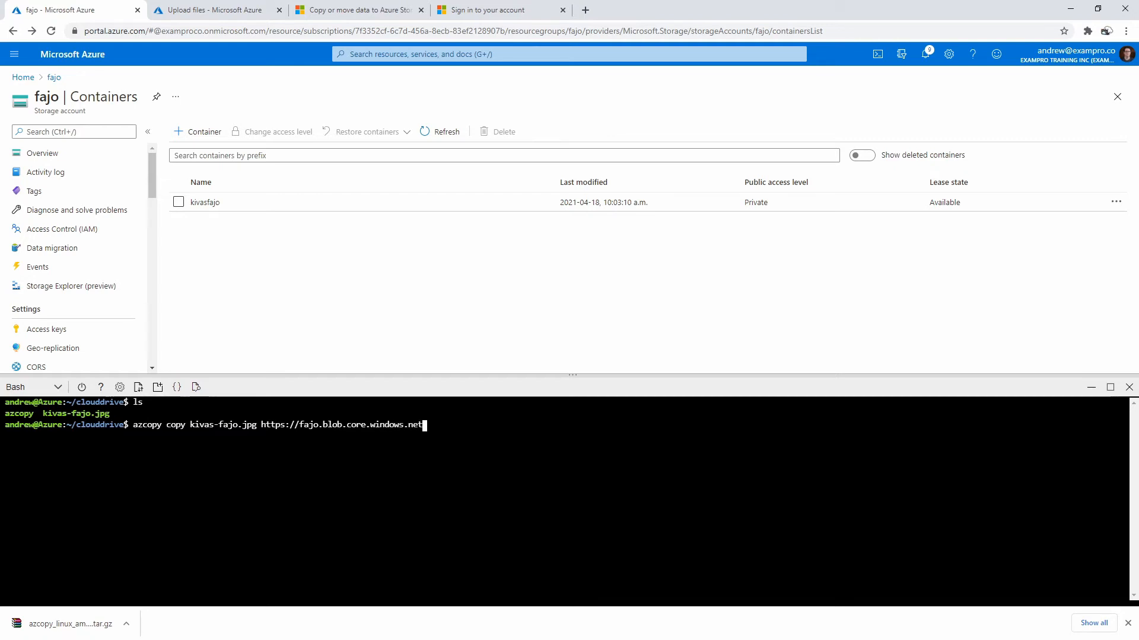
text(/)
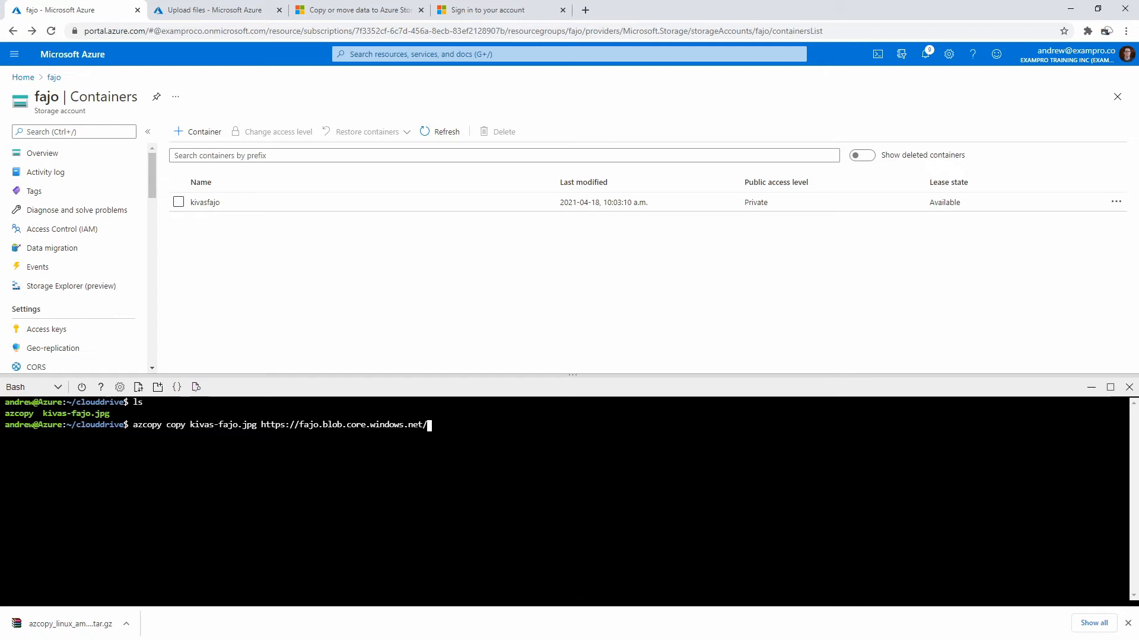
text(kivas)
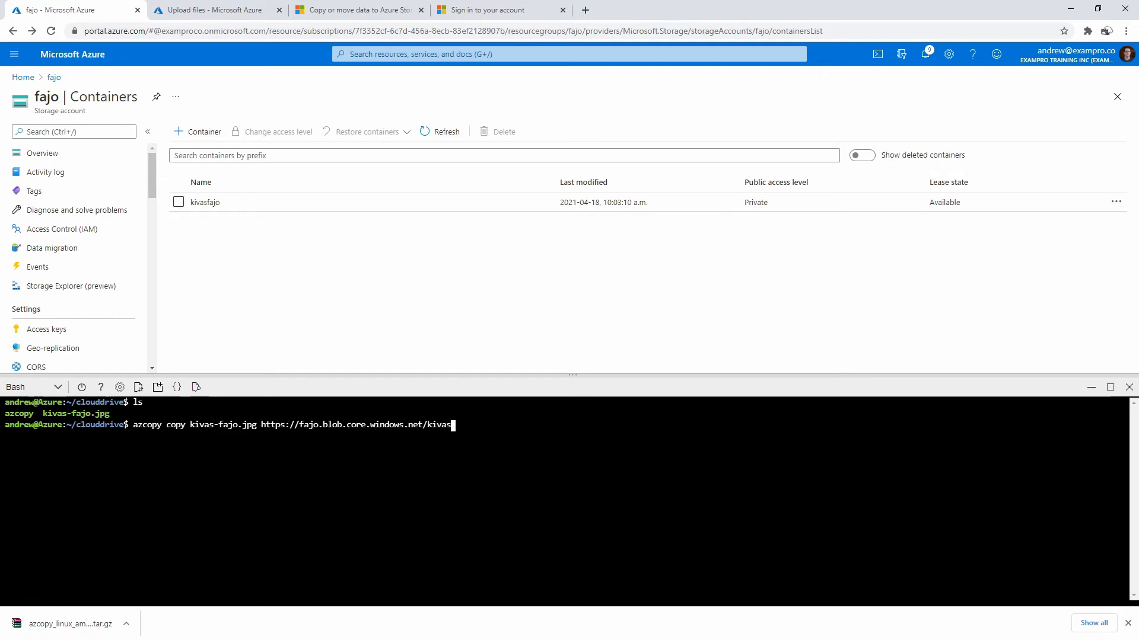
text(fajo)
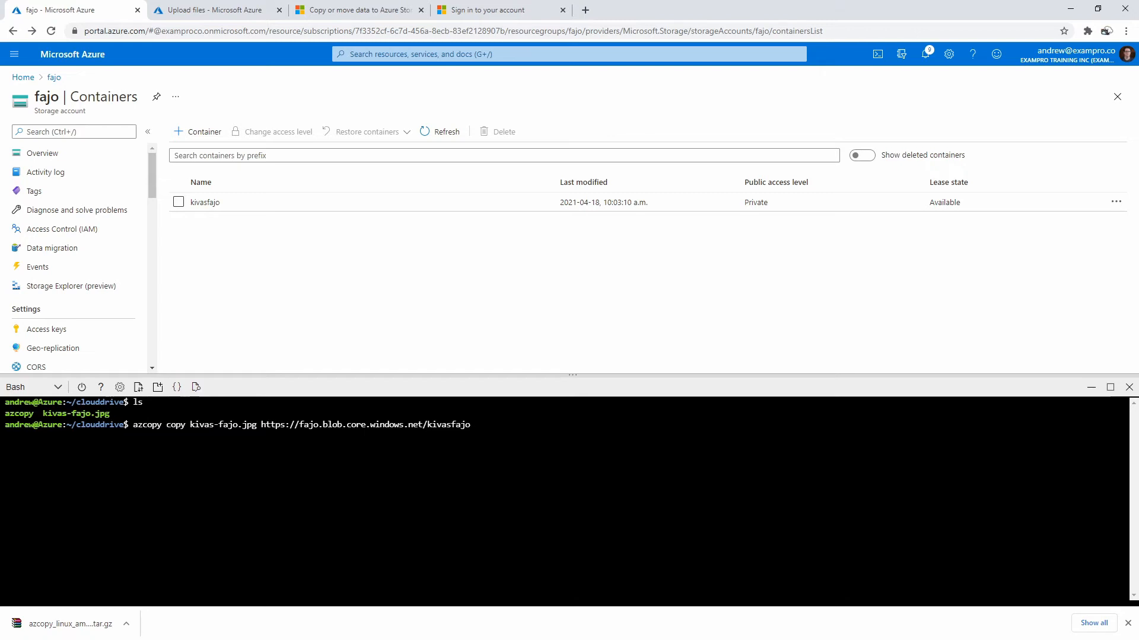
text(/)
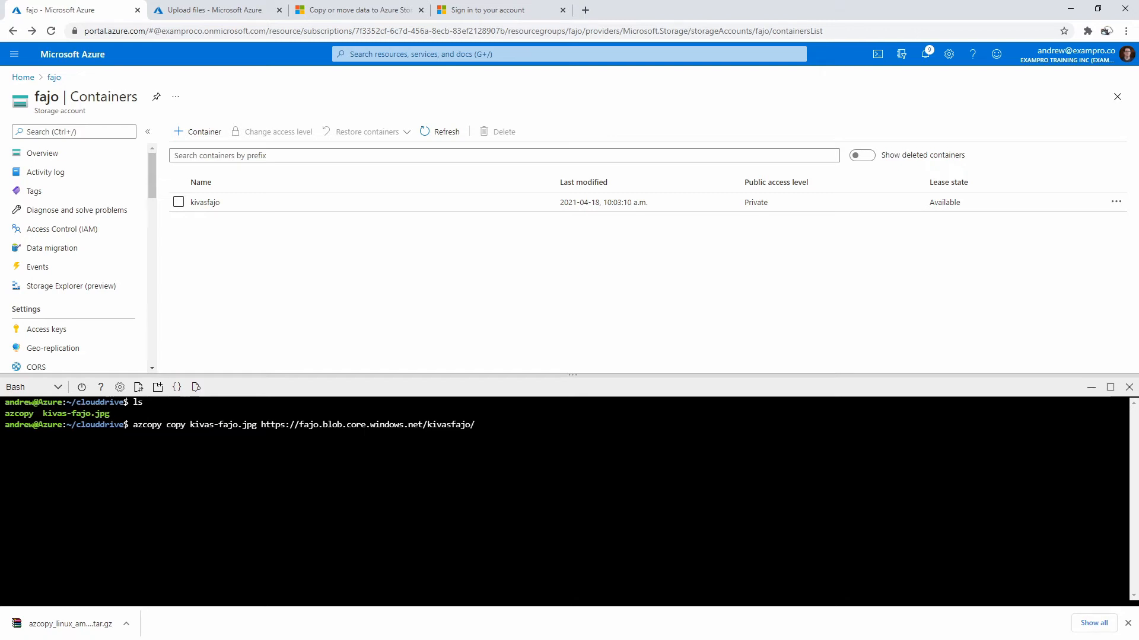
text(kiv)
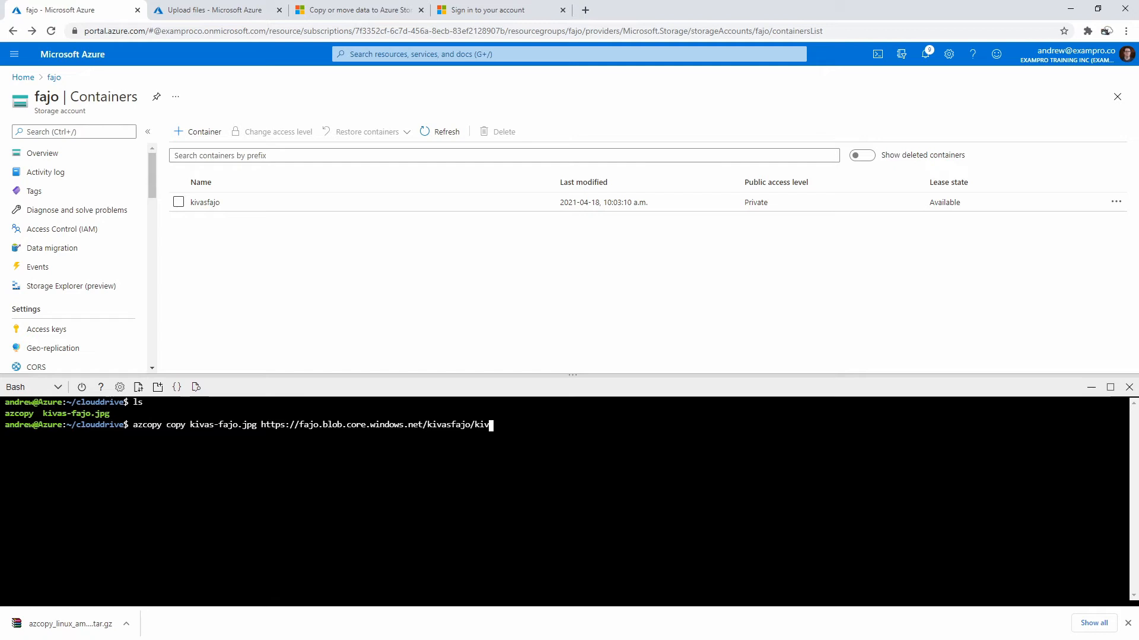
text(as-fajo.j)
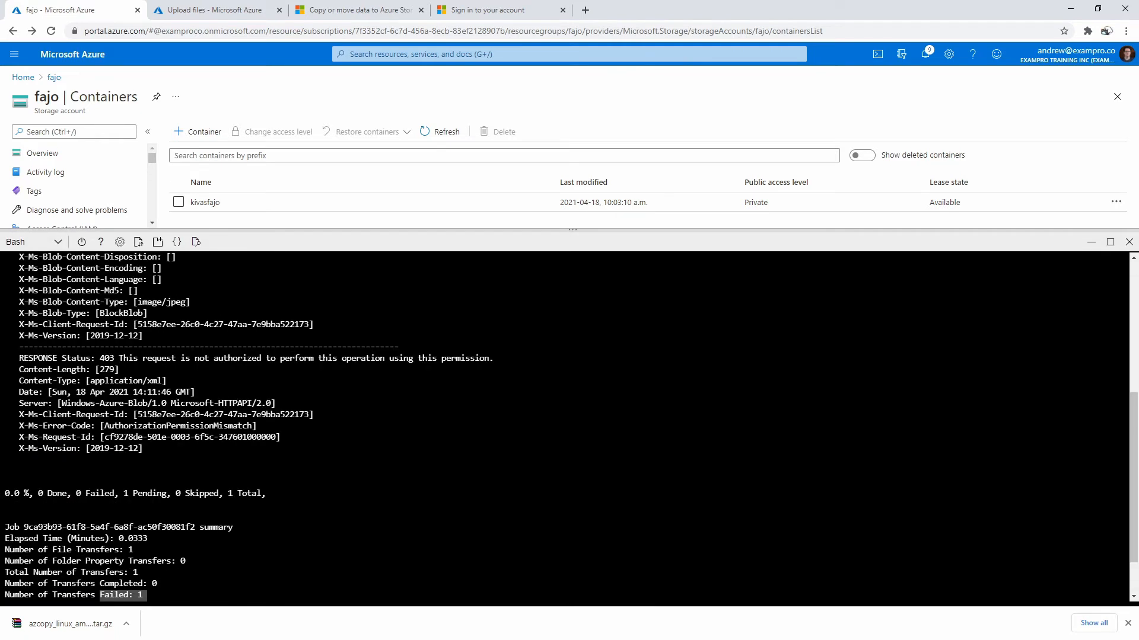
drag(97, 358, 260, 358)
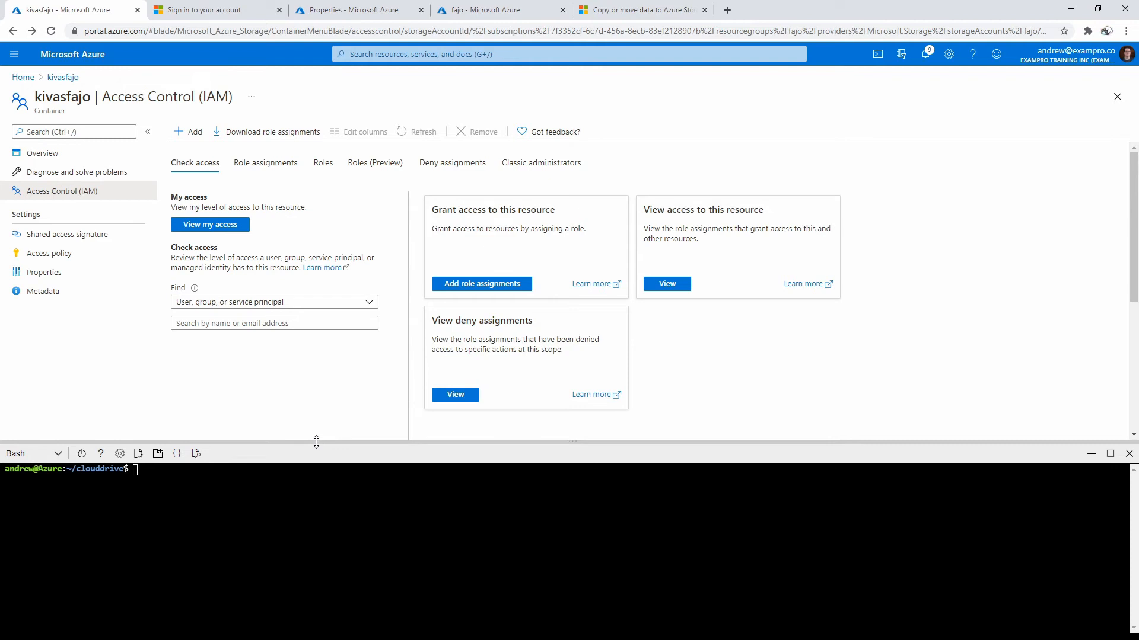
mouse_move(293, 272)
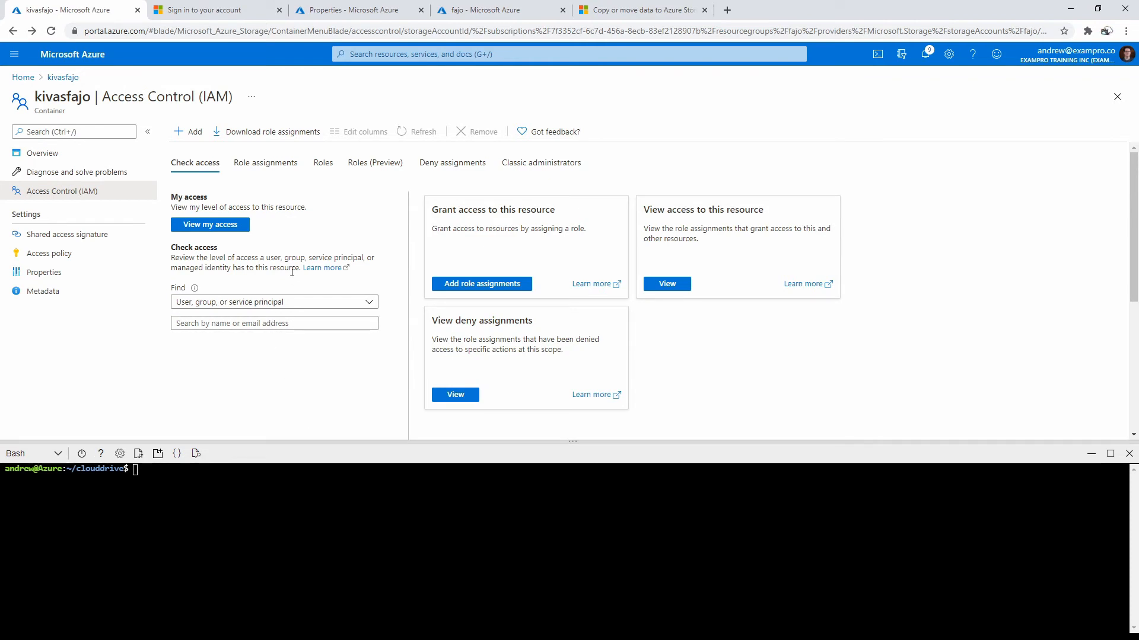
Step: Review fajo's IAM role assignments, including Storage Blob Data Owner, and enter azcopy ls for kivasfajo
click(42, 153)
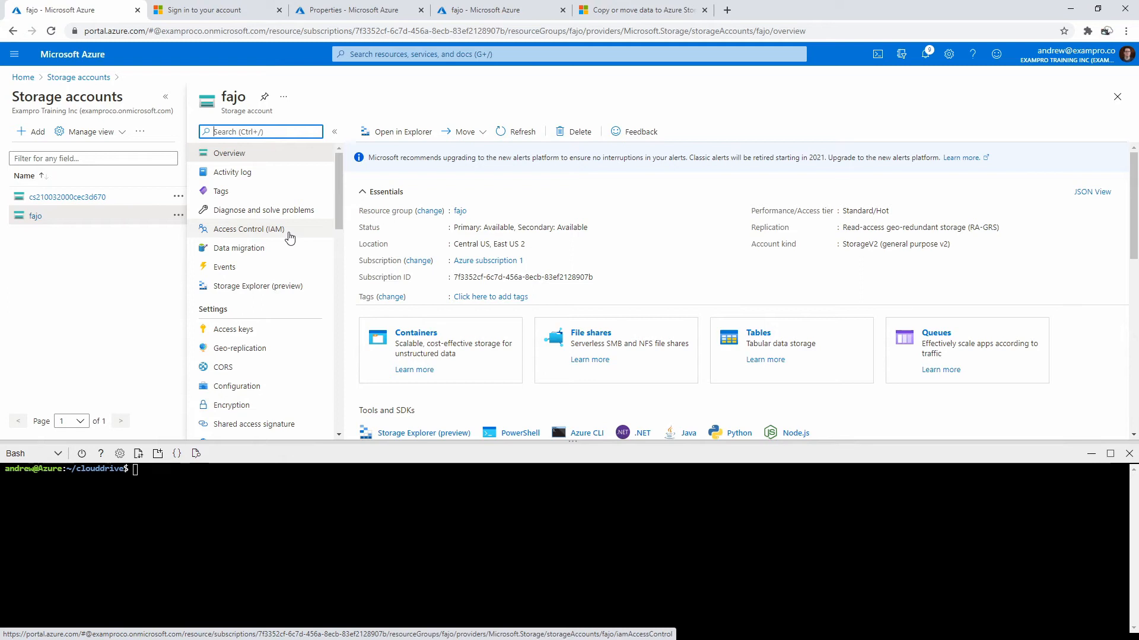
click(249, 229)
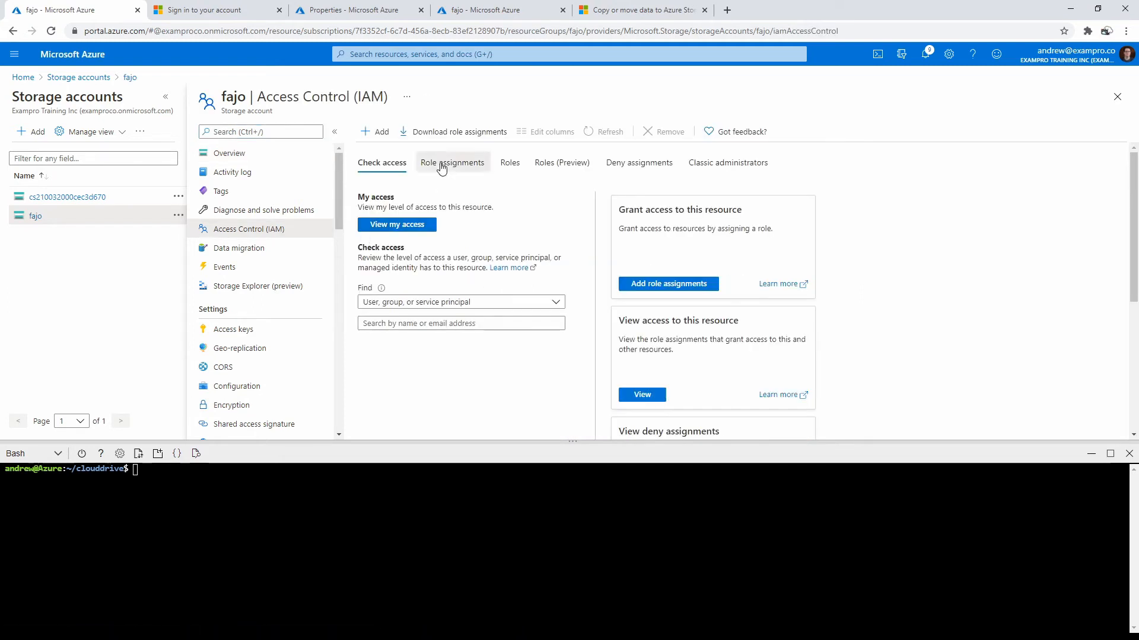
click(452, 162)
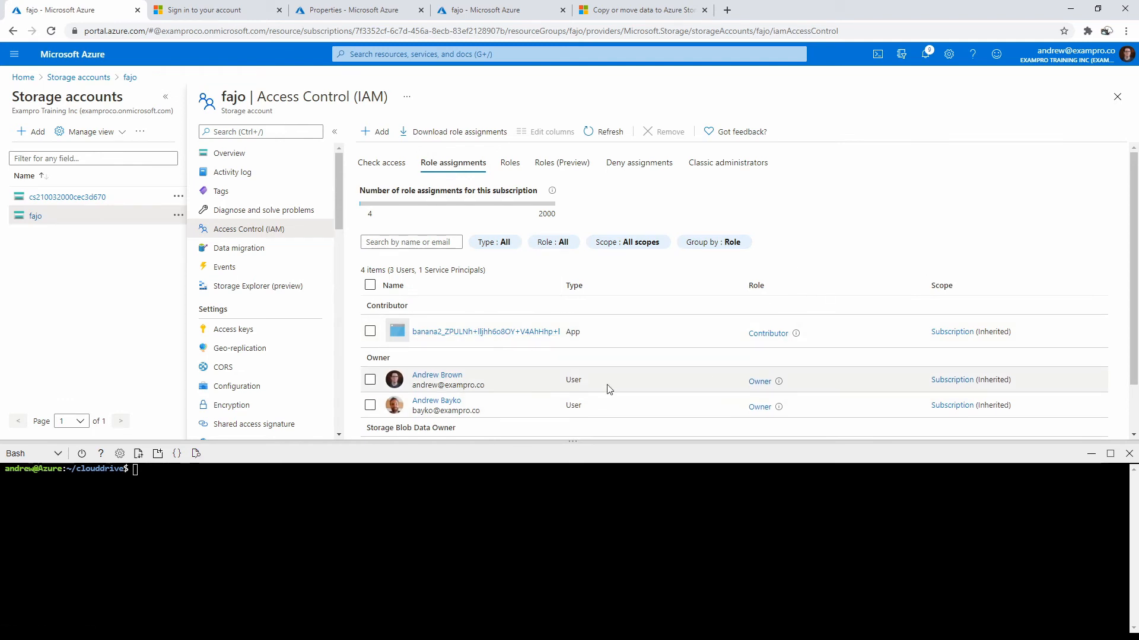
scroll(down, 3)
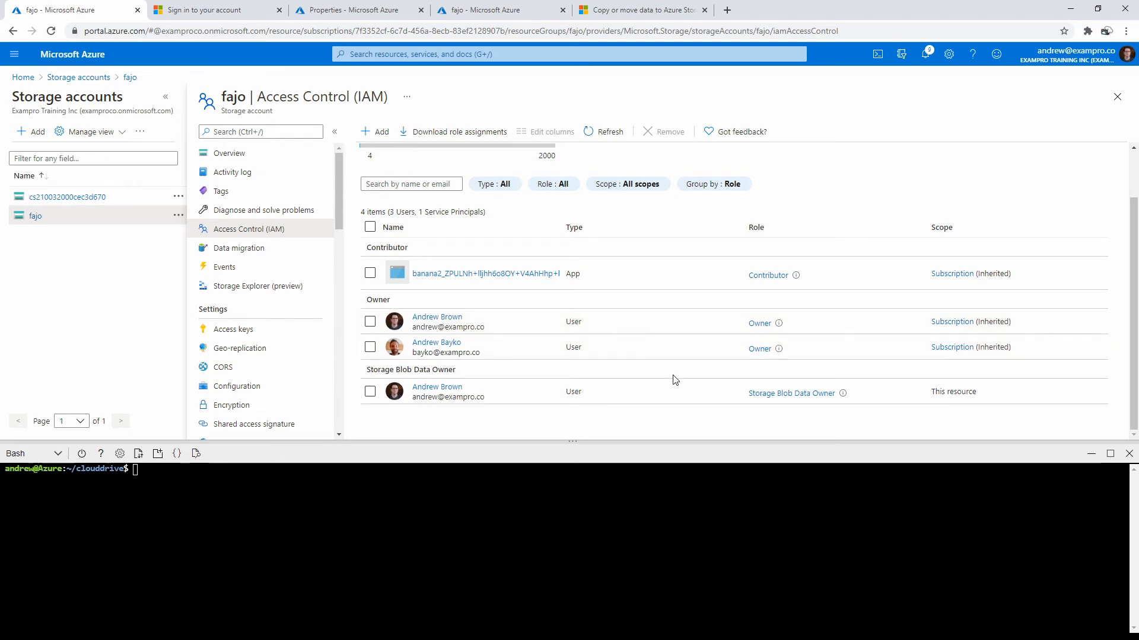
mouse_move(717, 400)
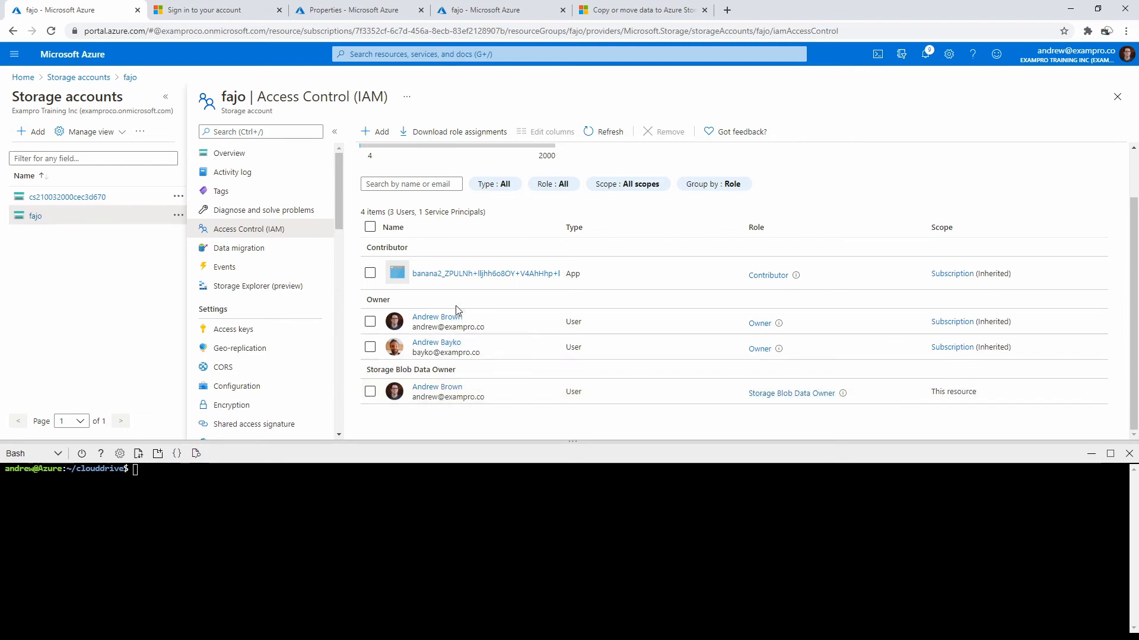
click(374, 131)
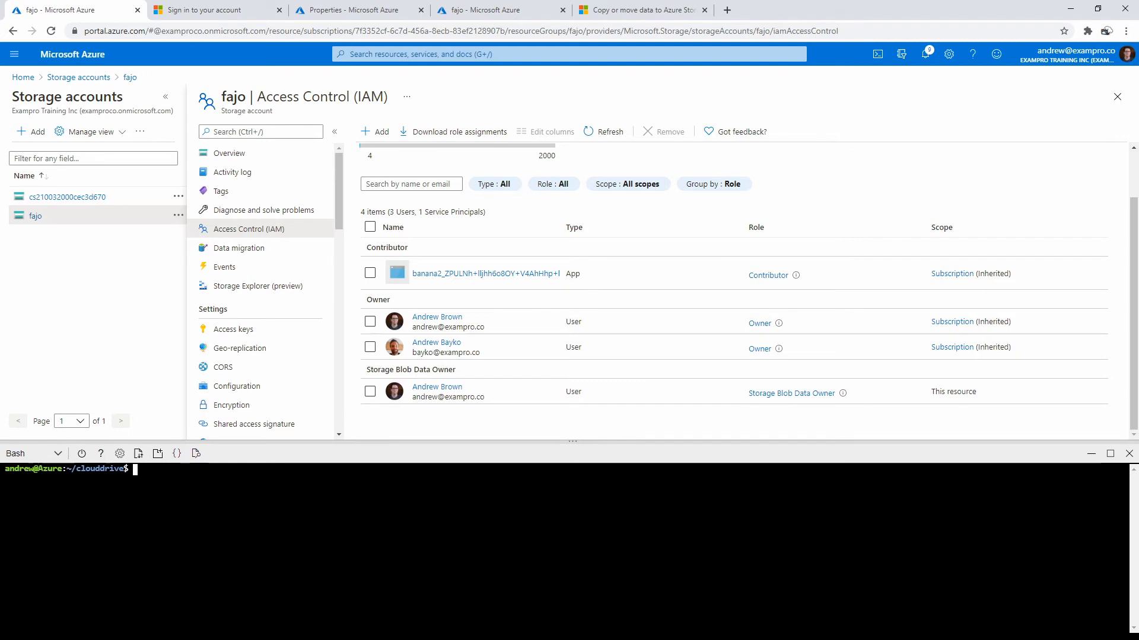
text(azcopy ls https://fajo.blob.core.windows.net/kivasfajo)
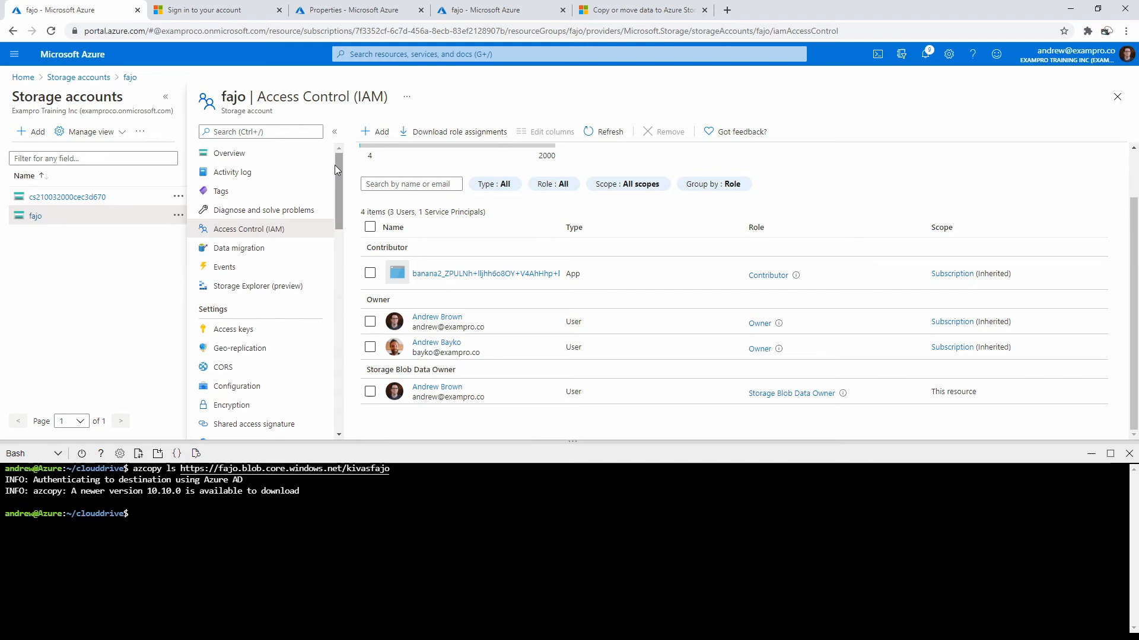
Step: Search the storage menu for Containers and open the kivasfajo container
text(contai)
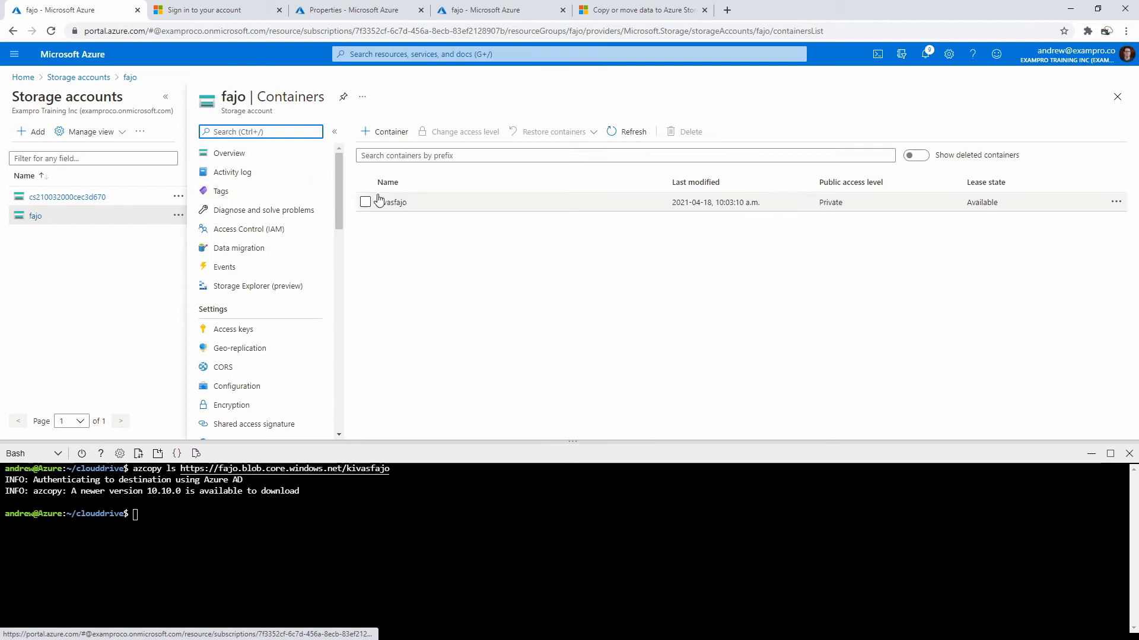
click(396, 201)
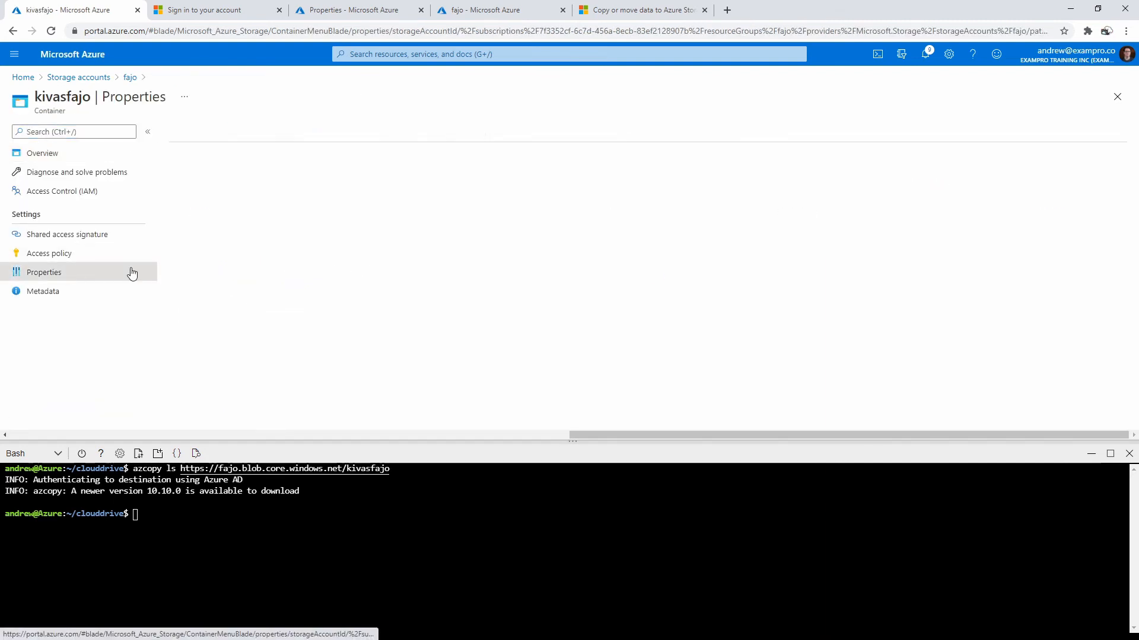
click(43, 272)
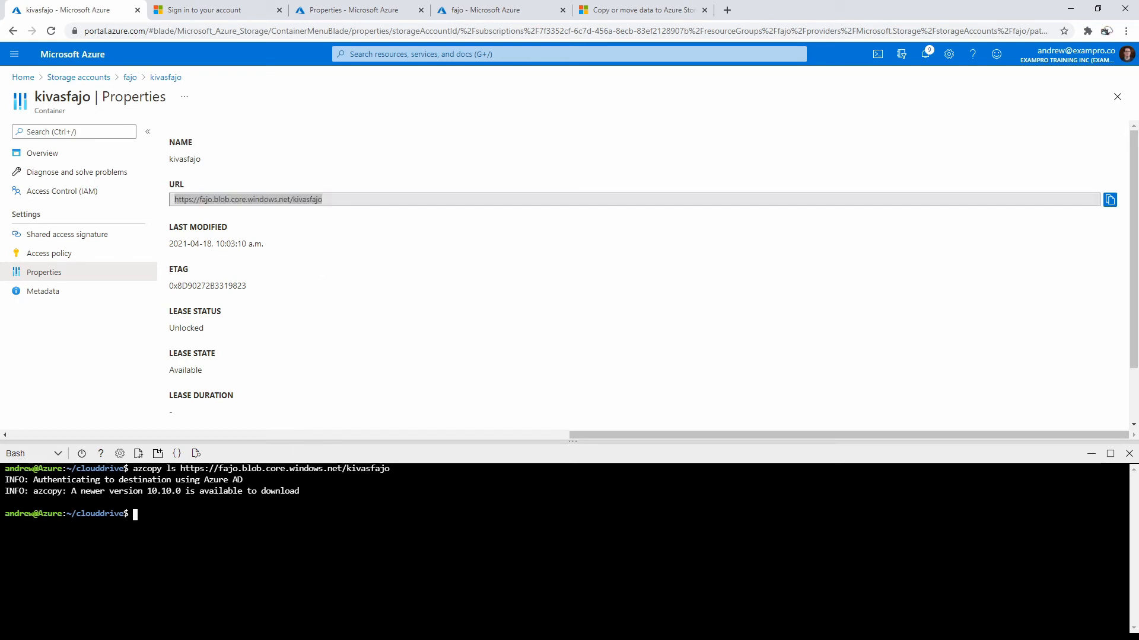
text(a)
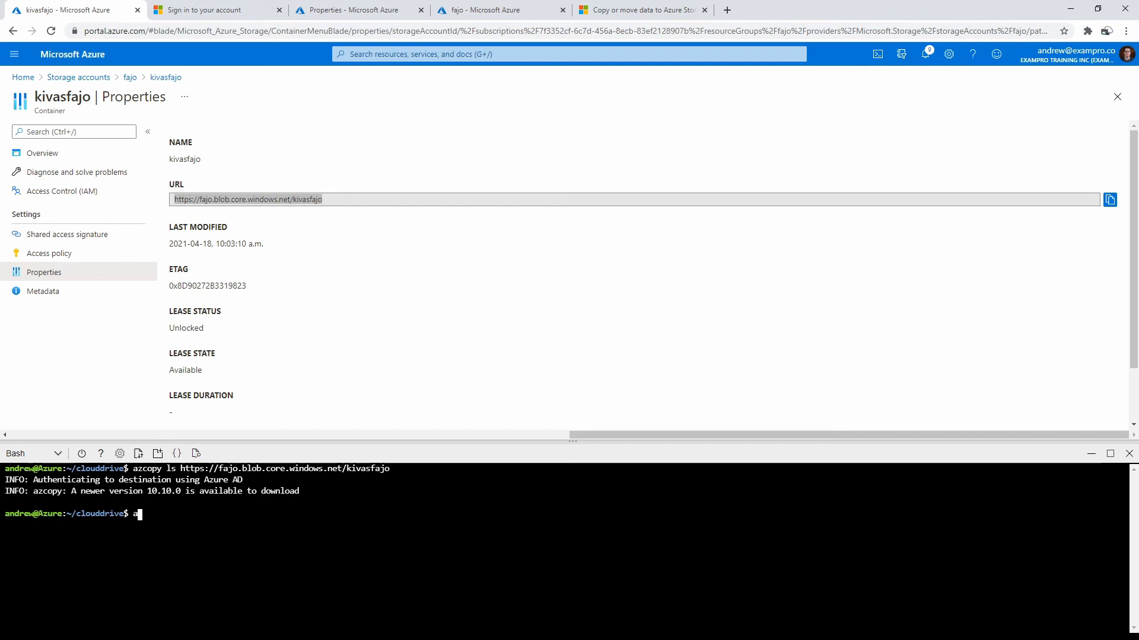
text(zcopy)
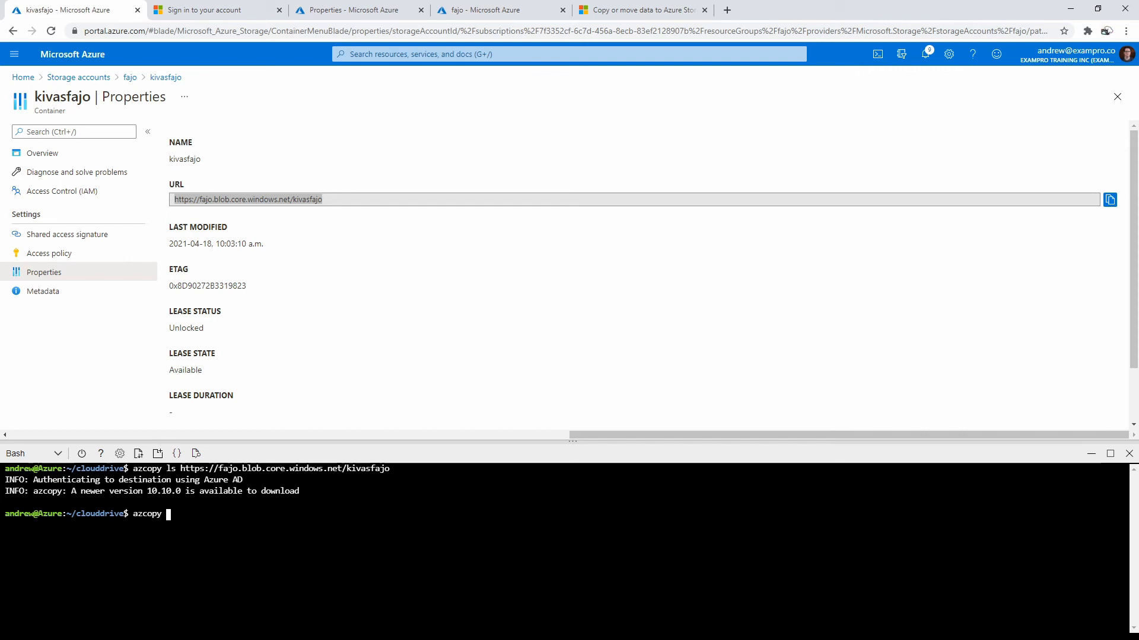
text(kiv)
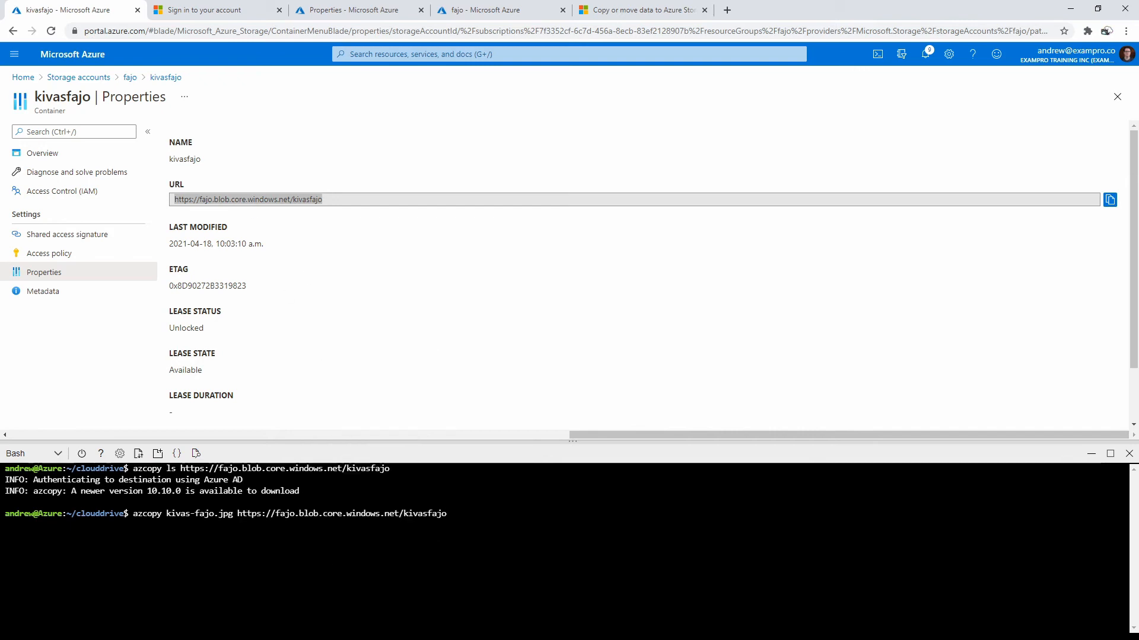
text(/)
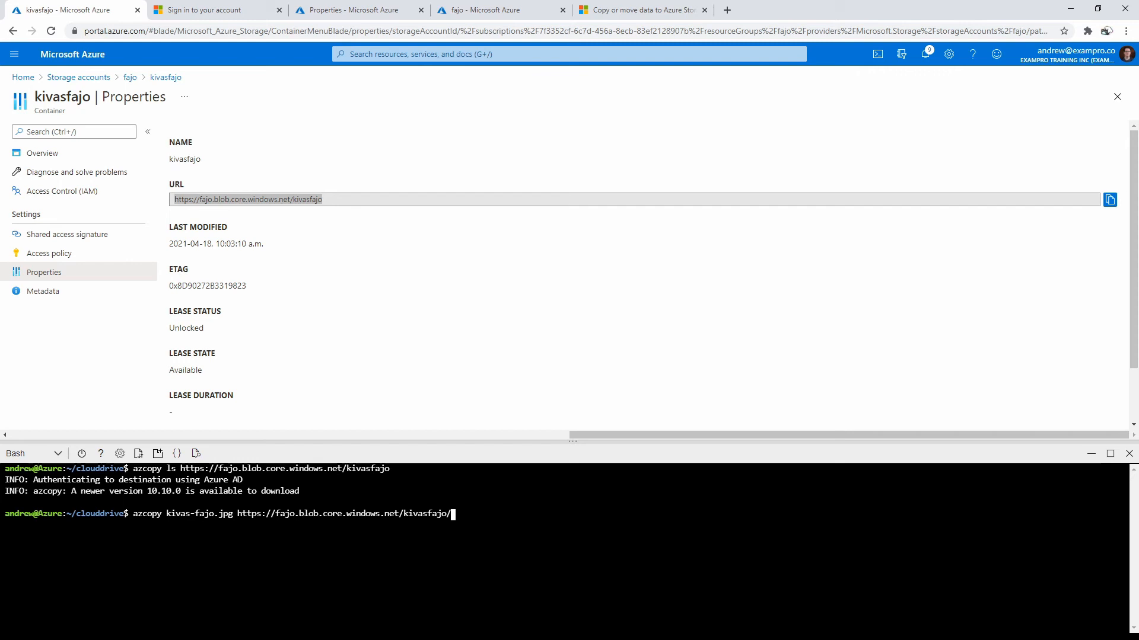
text(kivas)
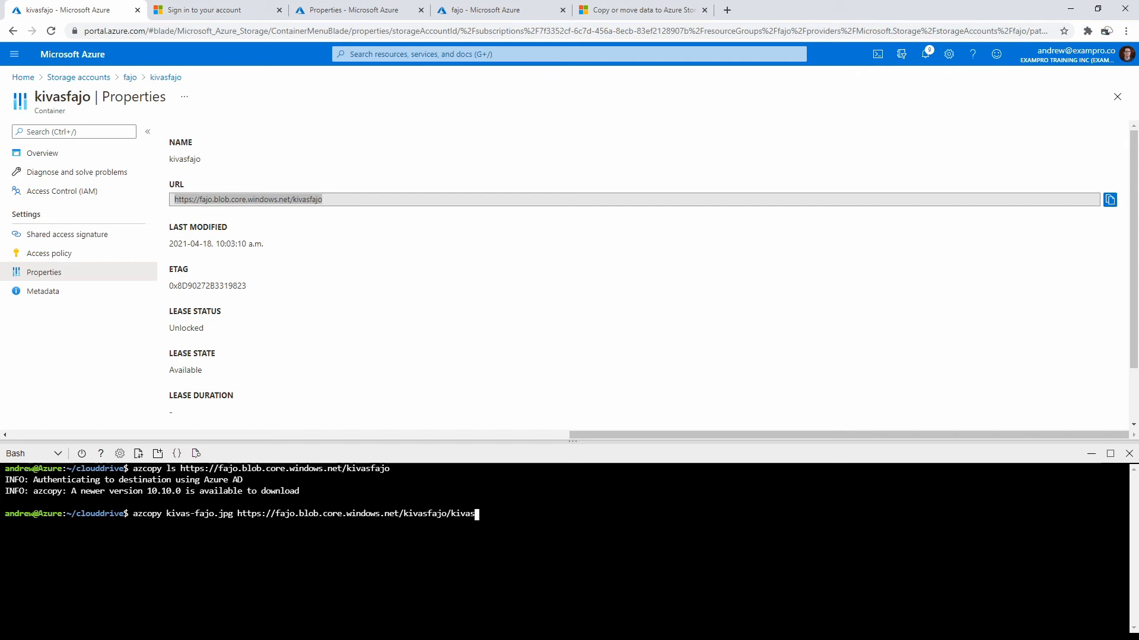
text(-fajo.)
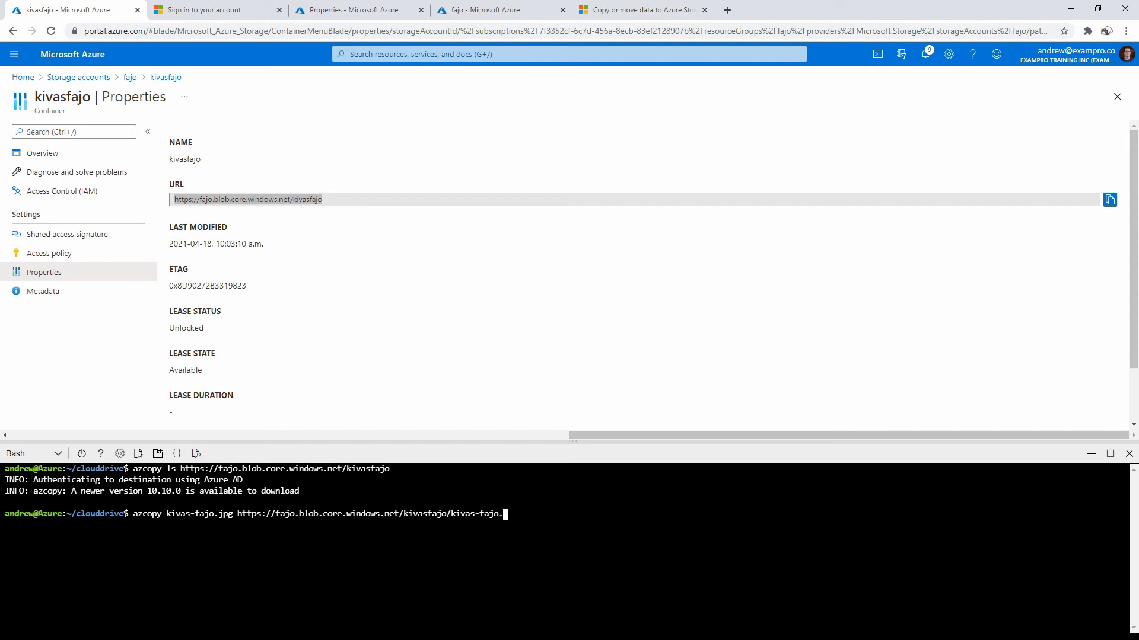
key(Enter)
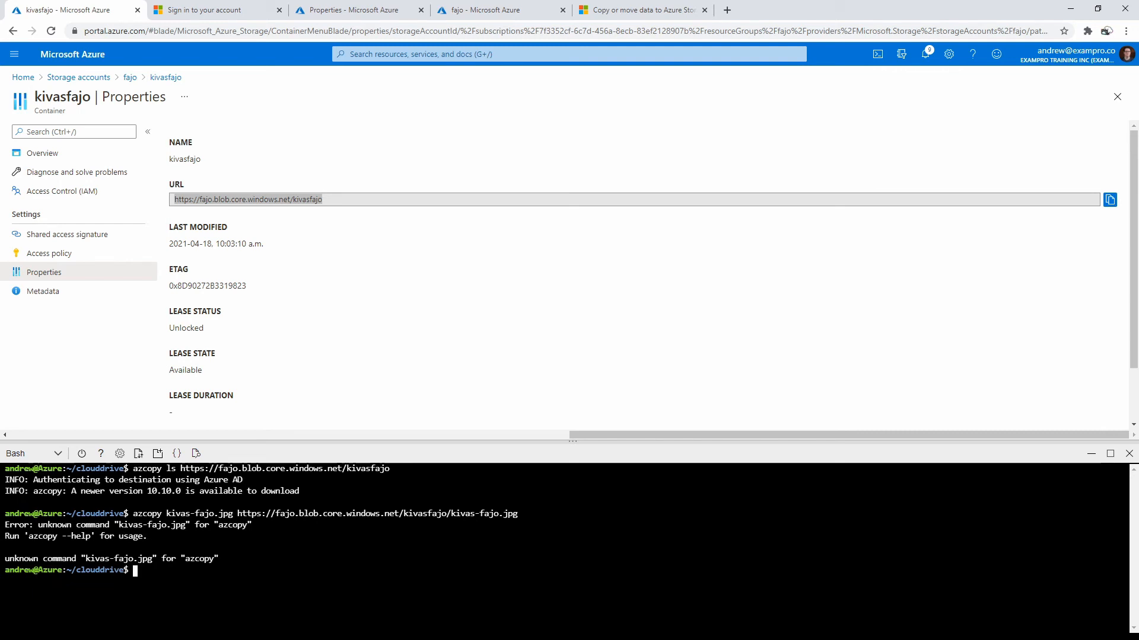
text(azcopy kivas-fajo.jpg https://fajo.blob.core.windows.net/kivasfajo/kivas-fajo.jpg)
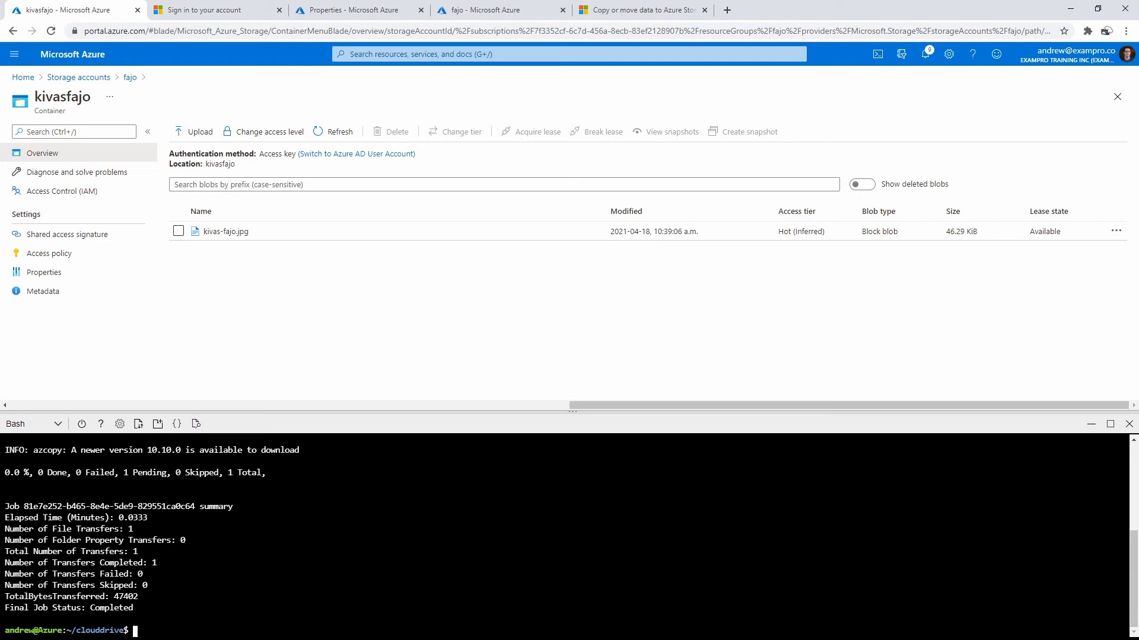
Step: Select the kivas-fajo.jpg blob in kivasfajo and delete it
click(178, 231)
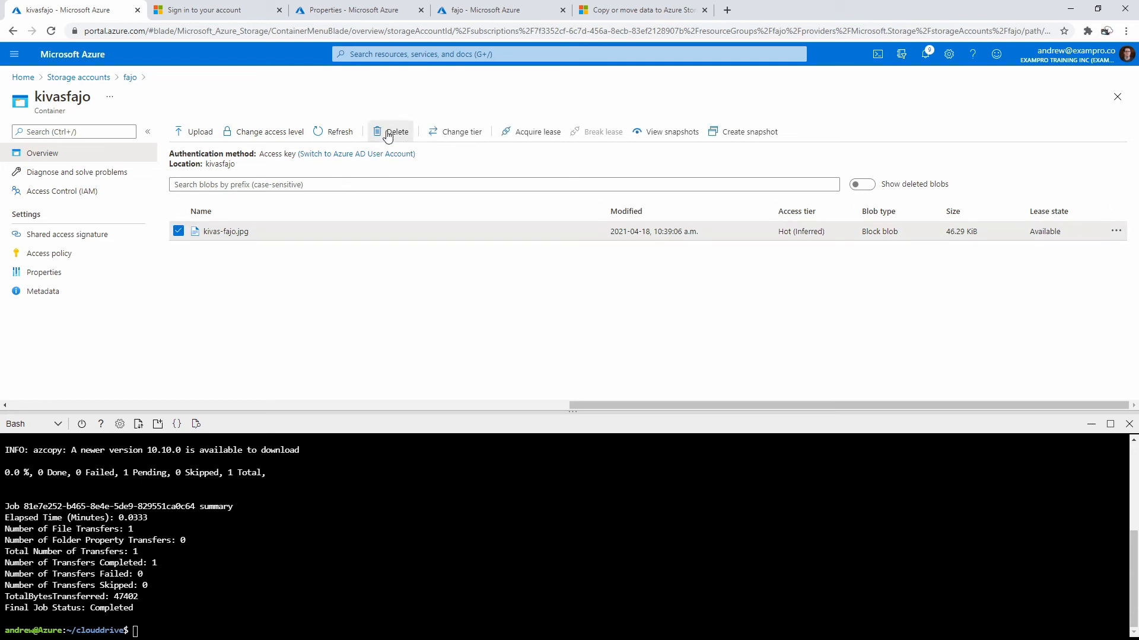
click(390, 131)
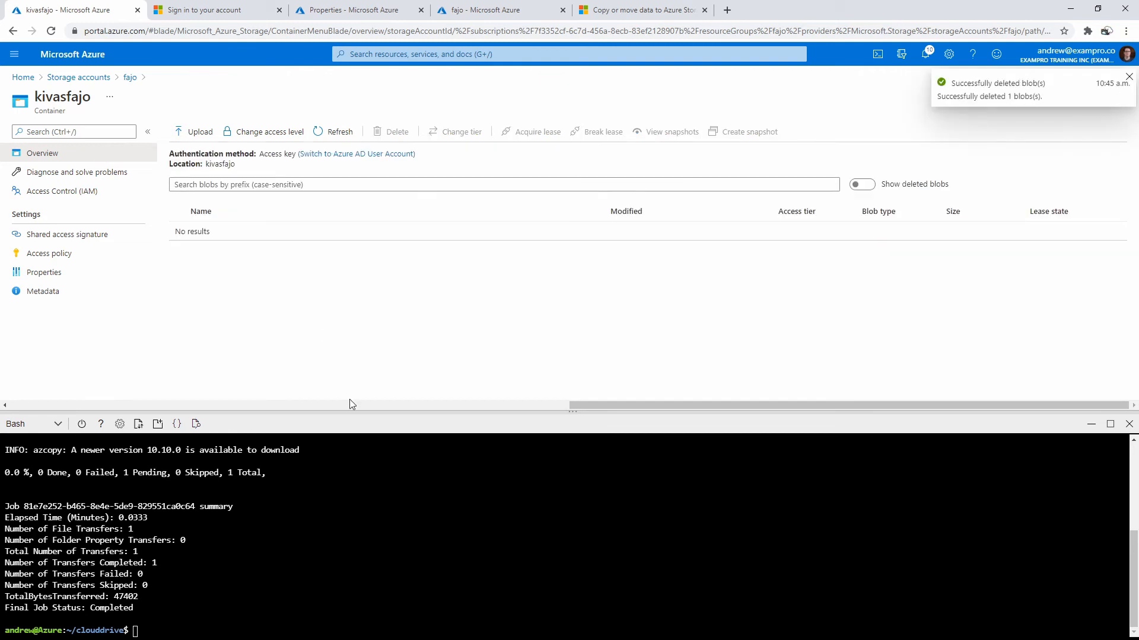
mouse_move(283, 298)
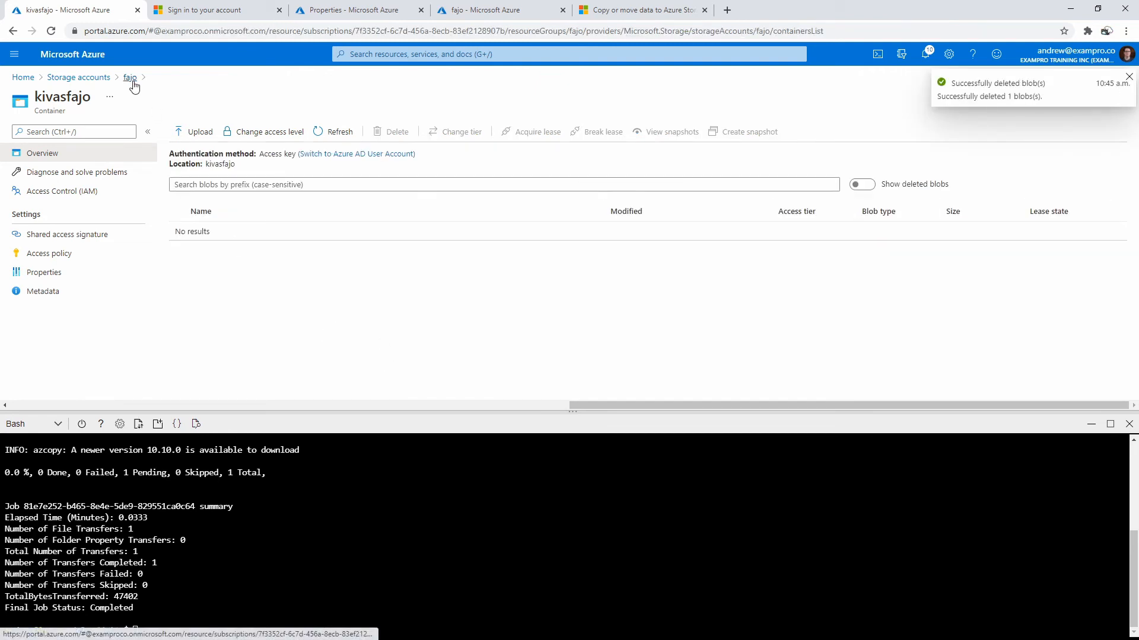
Step: Open the fajo storage account's Shared access signature page via a search for sas
click(129, 77)
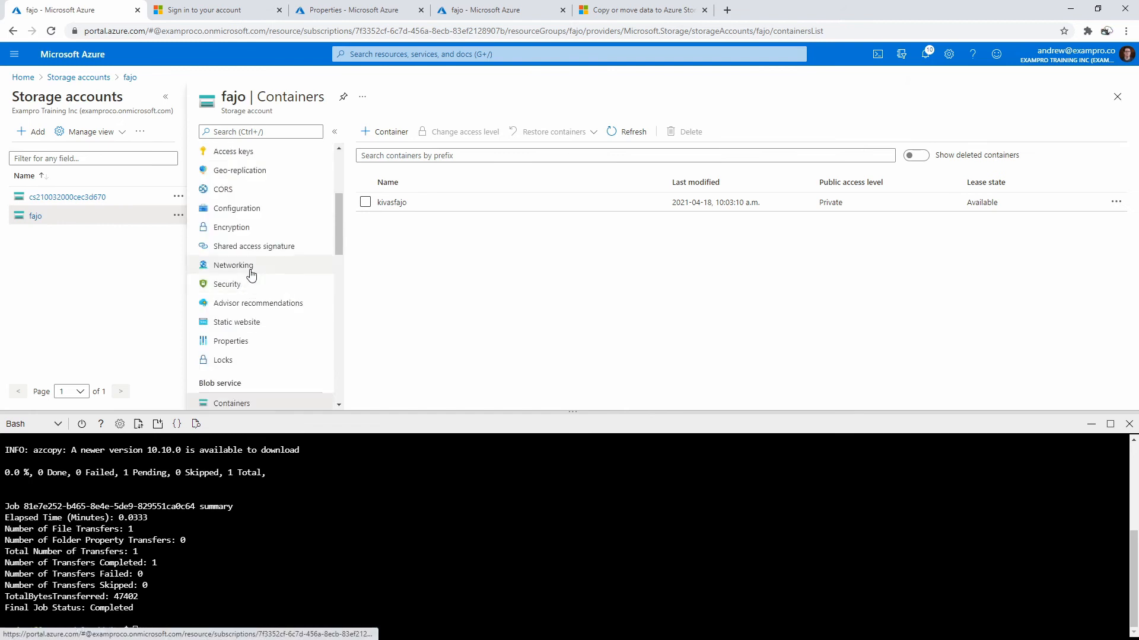
text(sas)
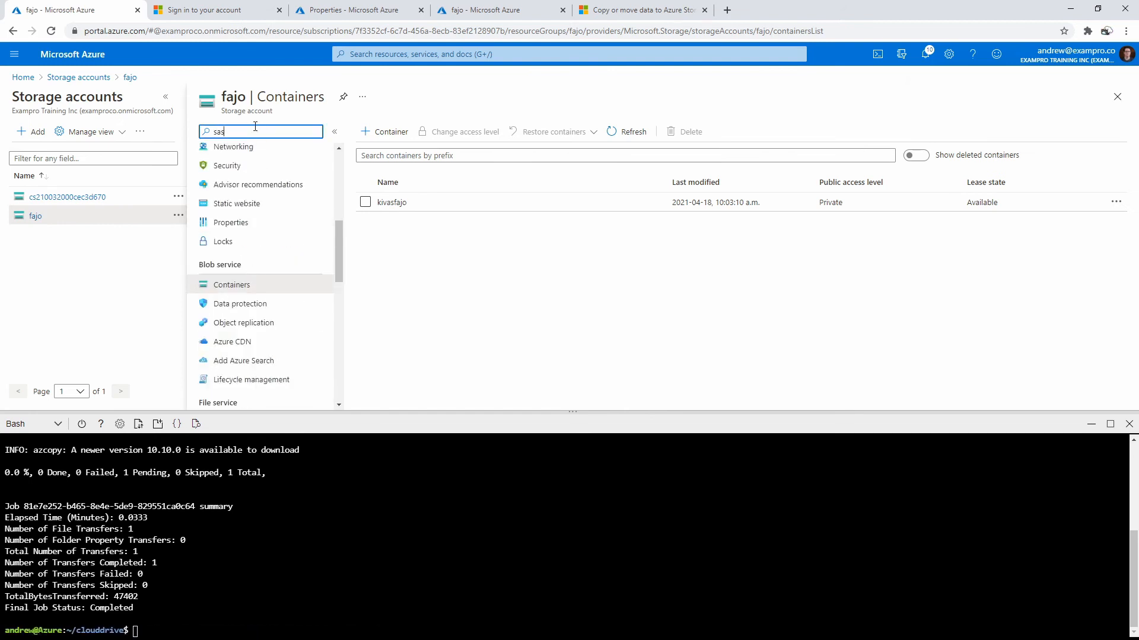
click(253, 172)
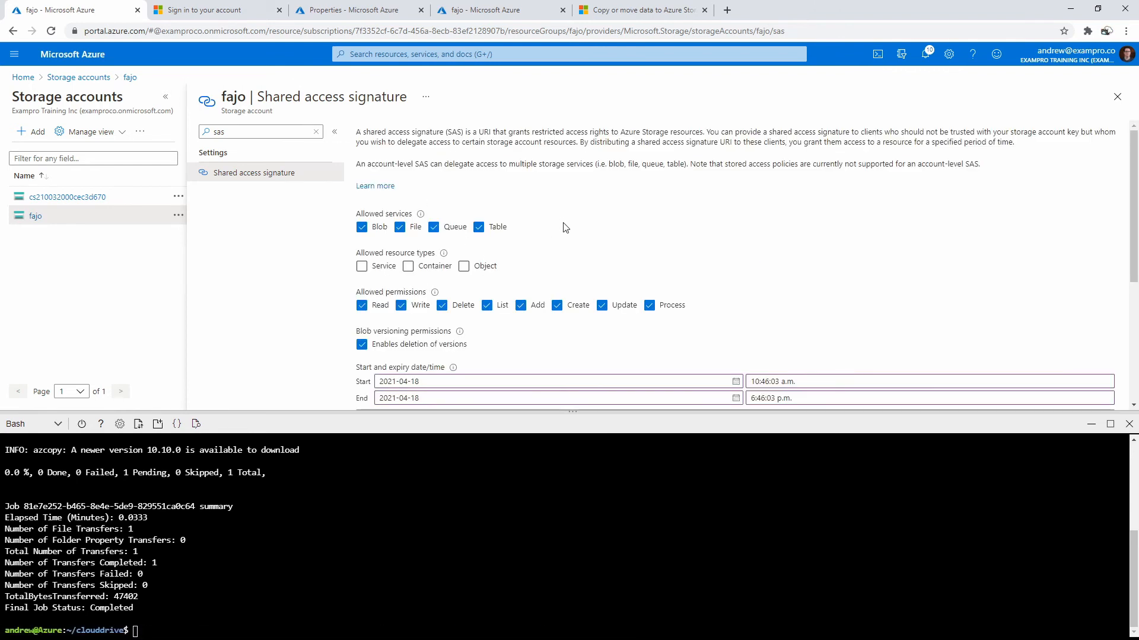
mouse_move(551, 190)
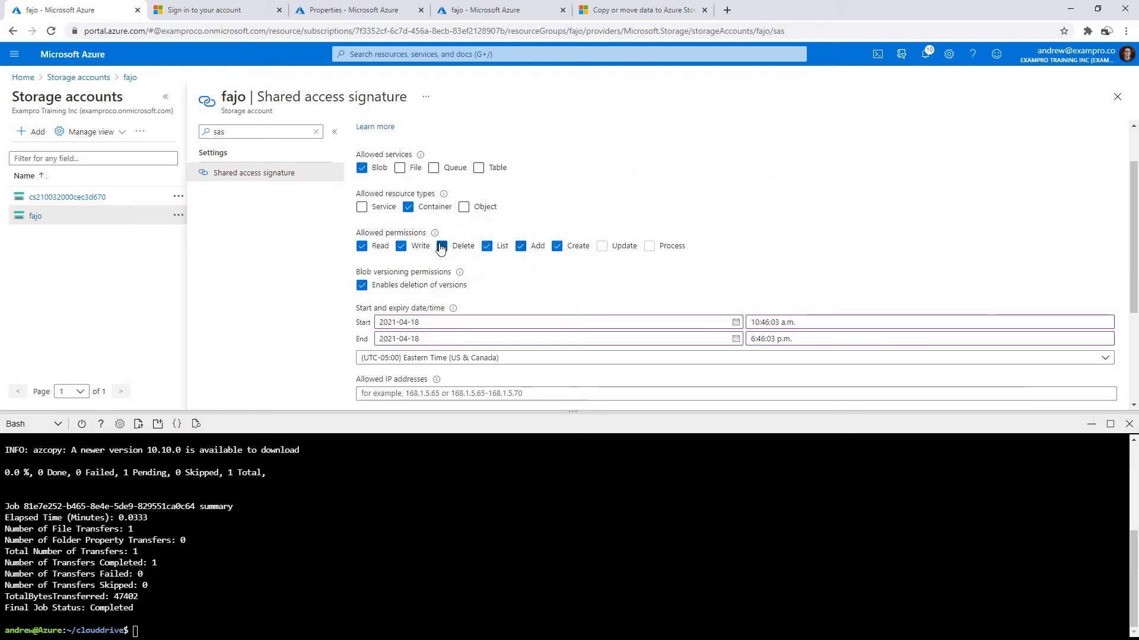
Step: Remove delete and update rights from the SAS and allow both HTTPS and HTTP
click(441, 246)
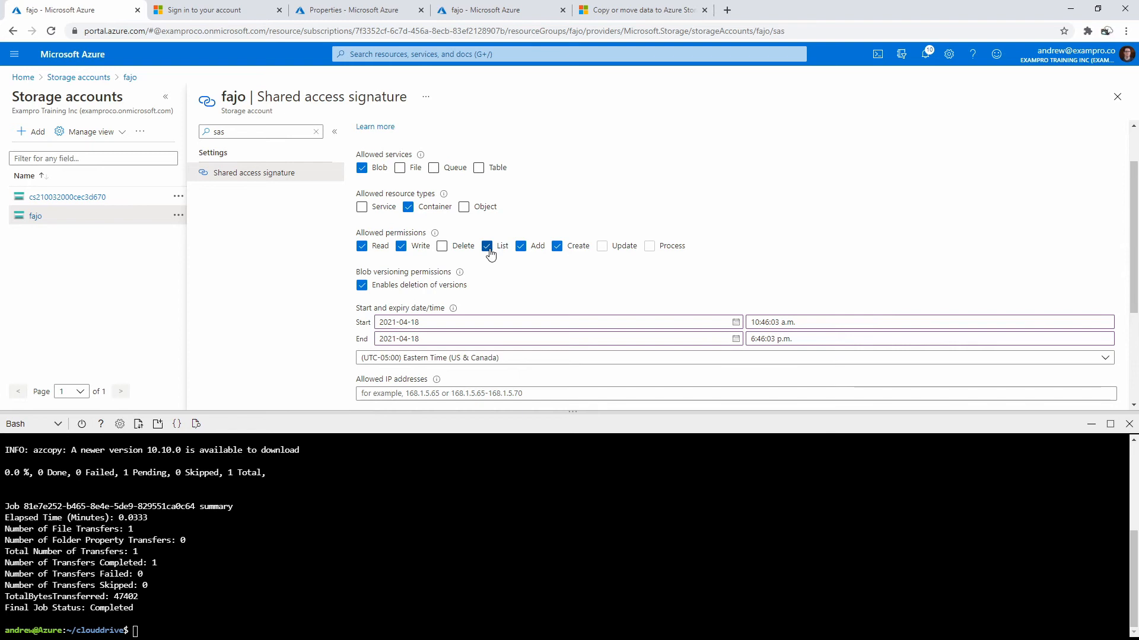
click(520, 246)
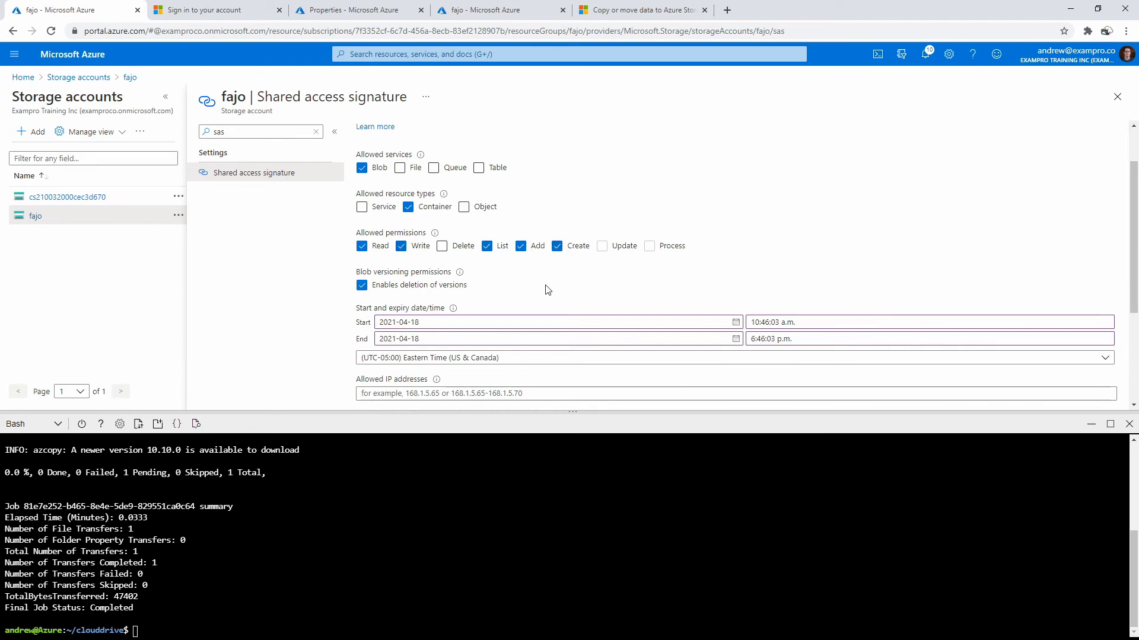
scroll(down, 3)
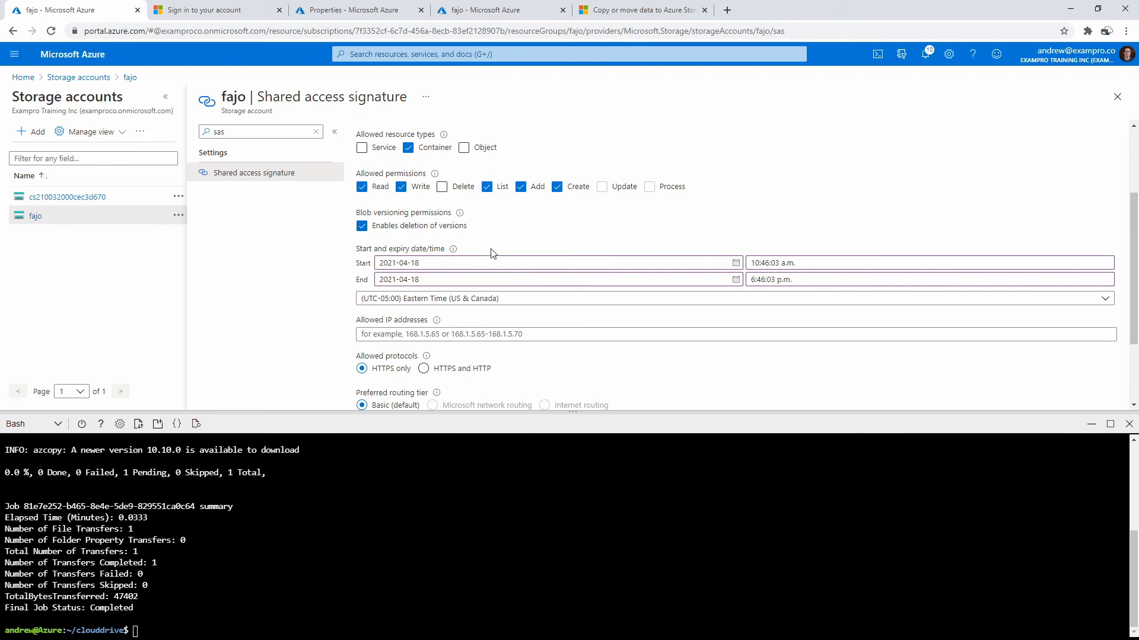
scroll(down, 3)
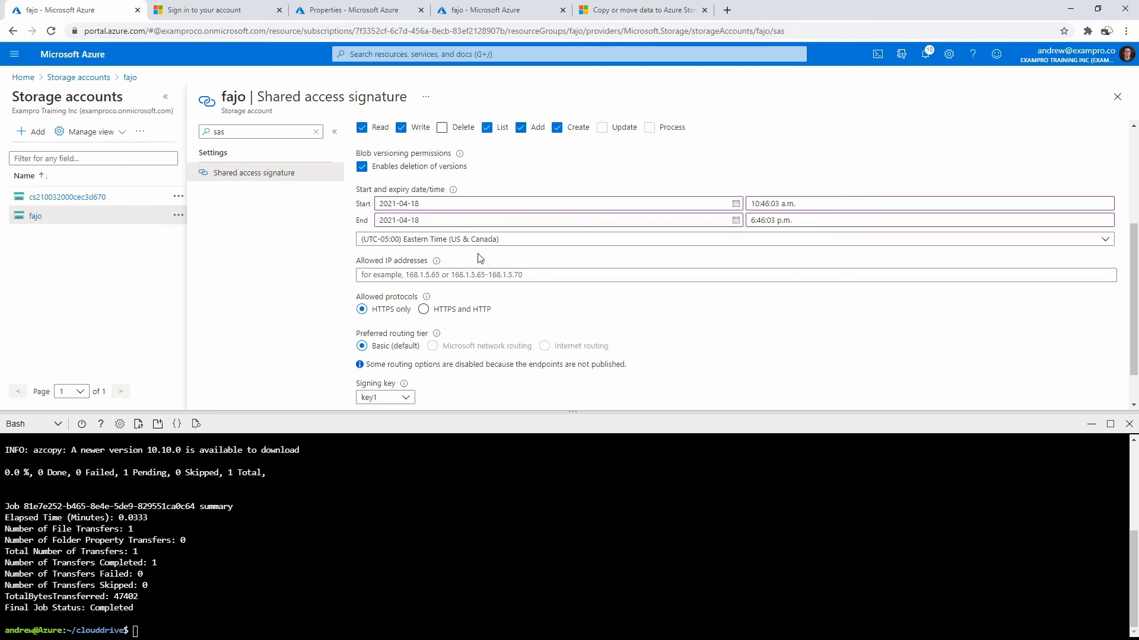
mouse_move(557, 296)
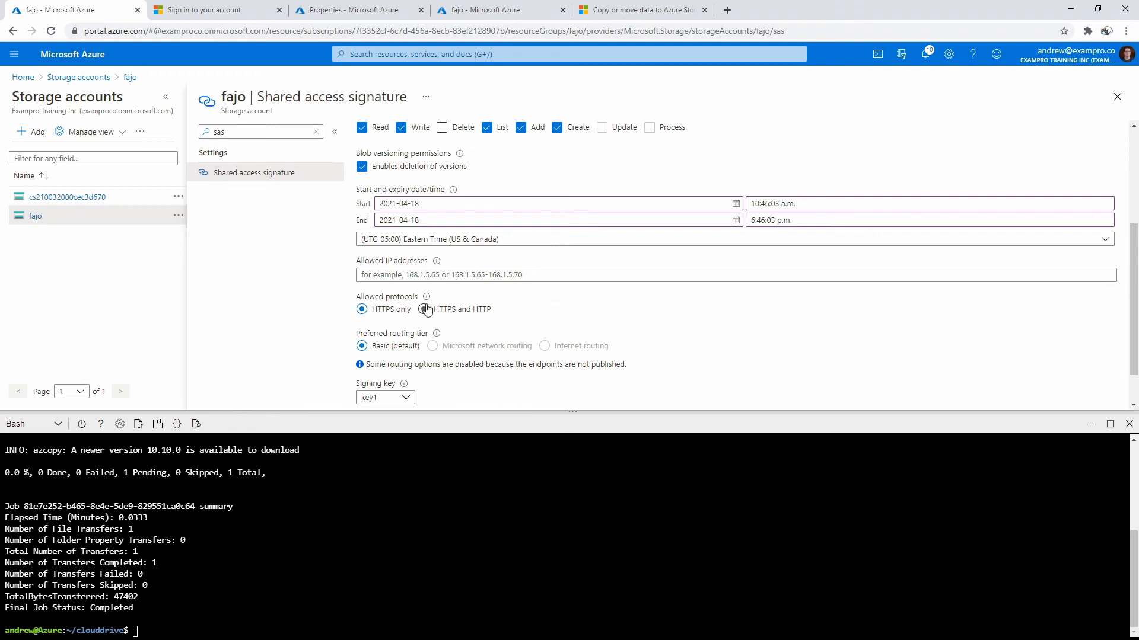
click(423, 309)
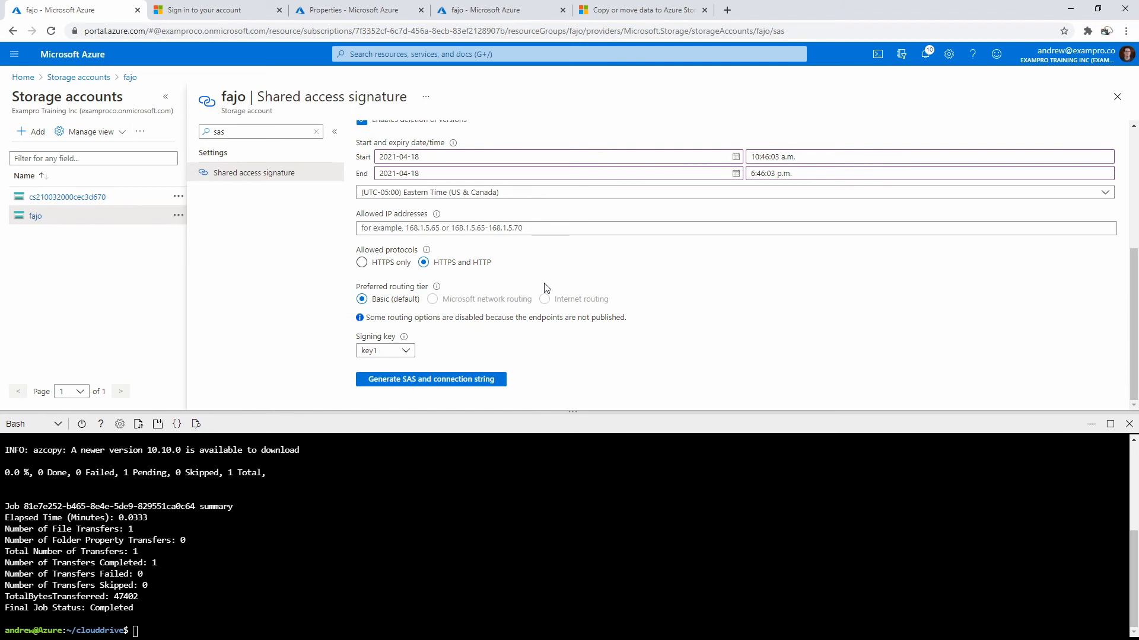
mouse_move(407, 351)
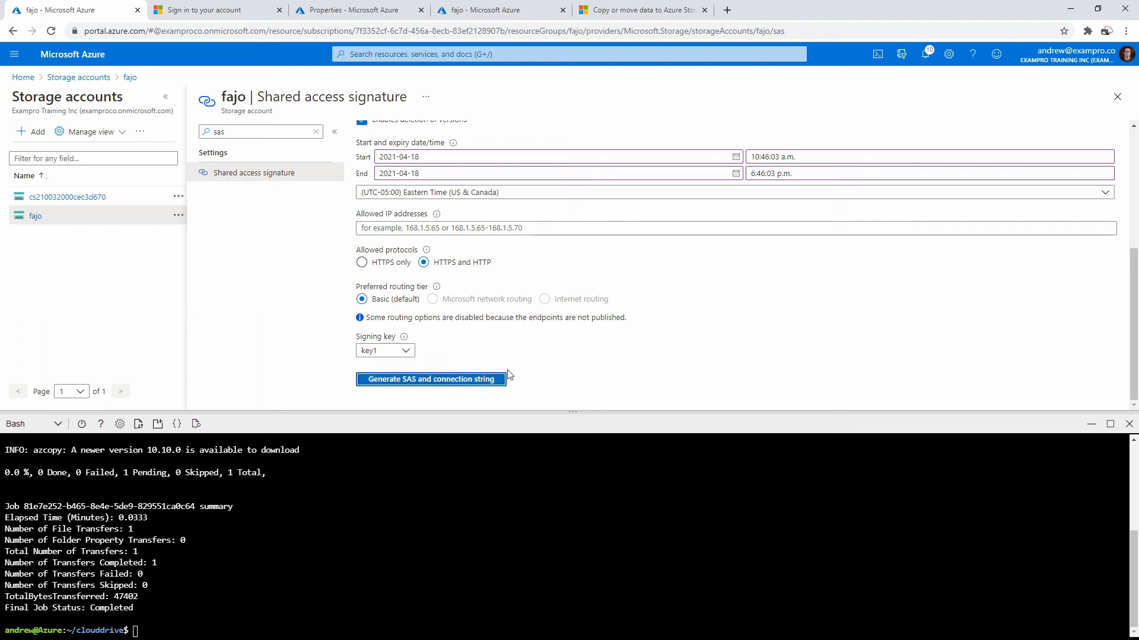
Step: Generate and copy the fajo SAS token, then run azcopy cp kivas-fajo.jpg to the kivasfajo URL
click(430, 378)
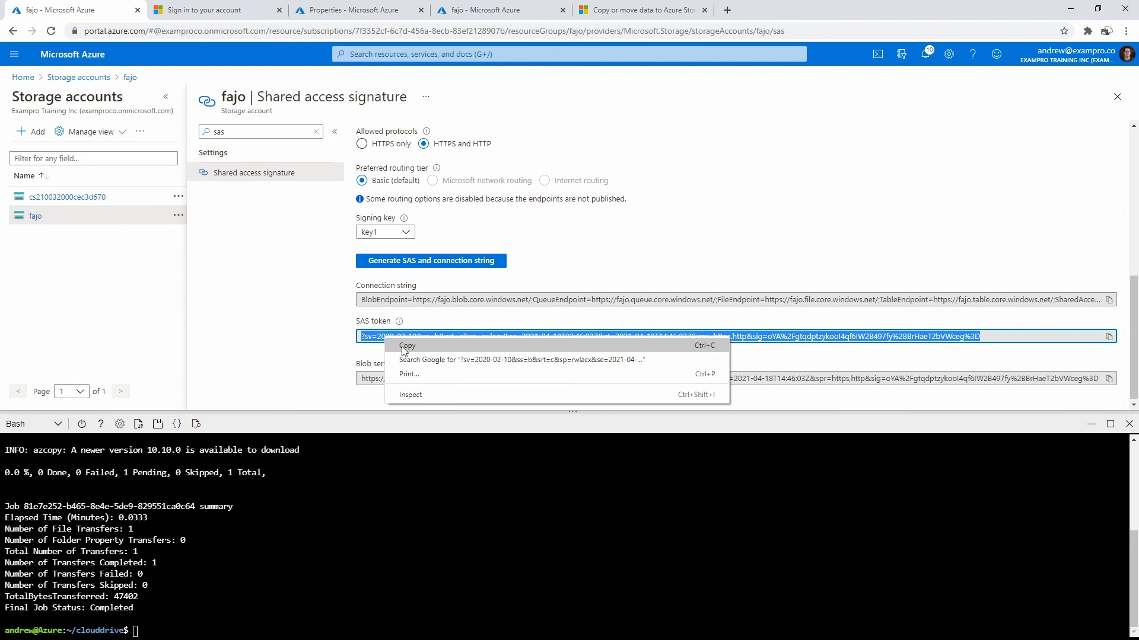
click(408, 346)
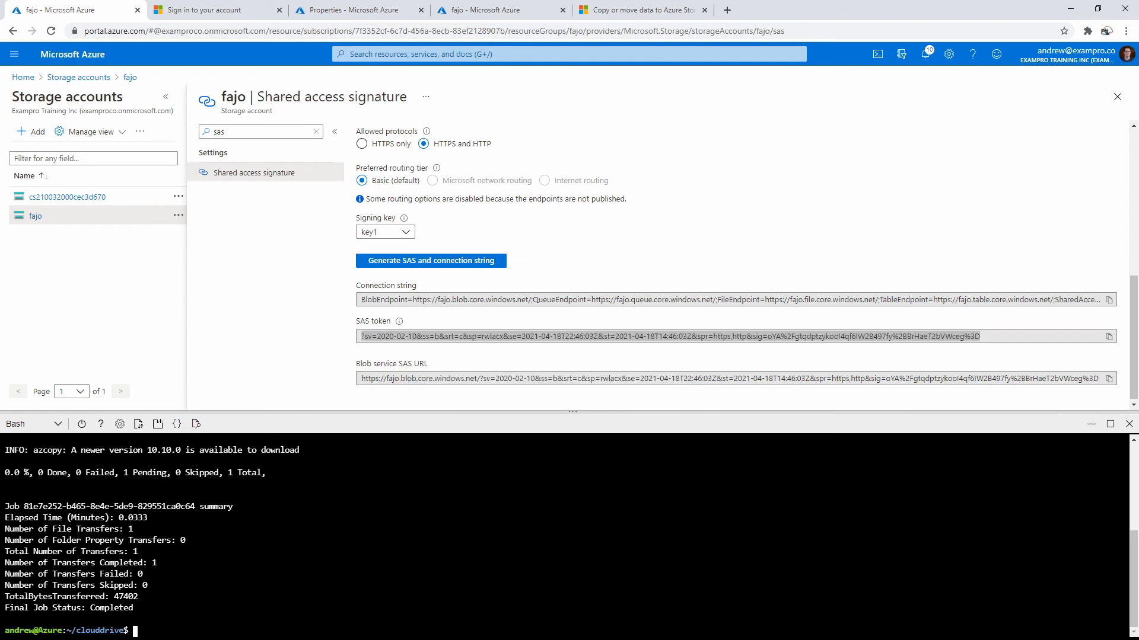
text(az)
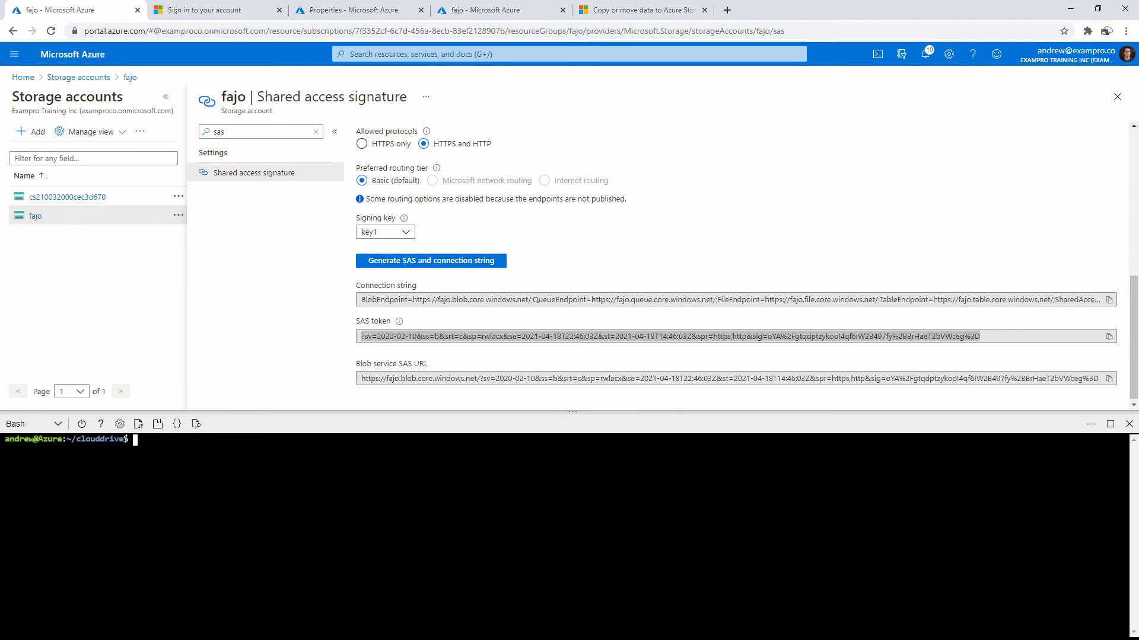
text(azcopy kivas-fajo.jpg https://fajo.blob.core.windows.net/kivasfajo/kivas-fajo.jpg)
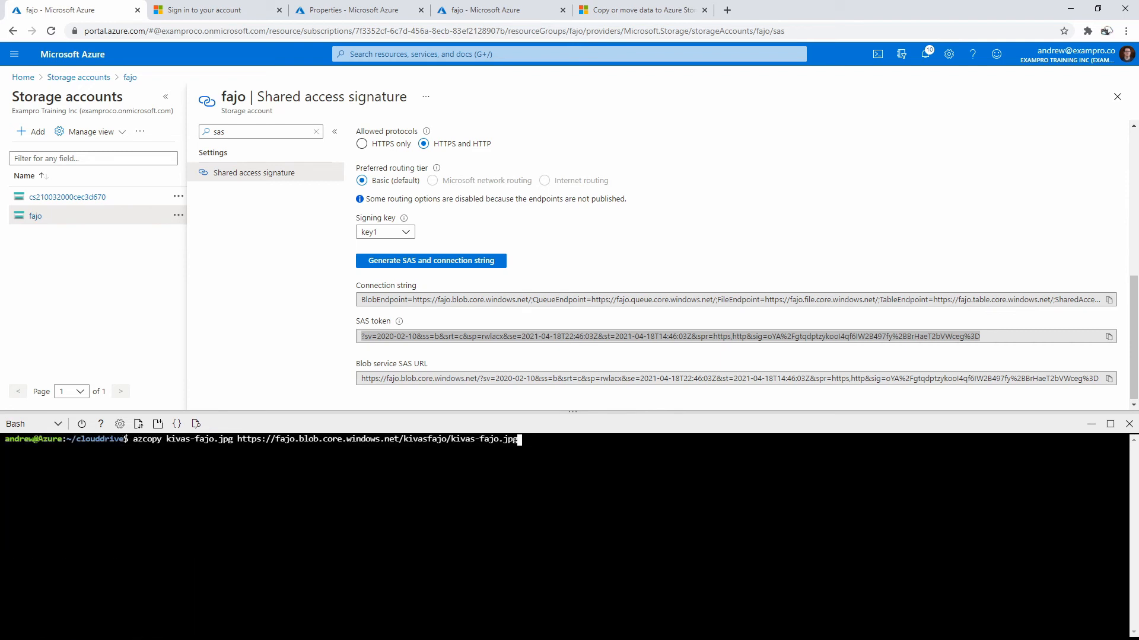
text(cp)
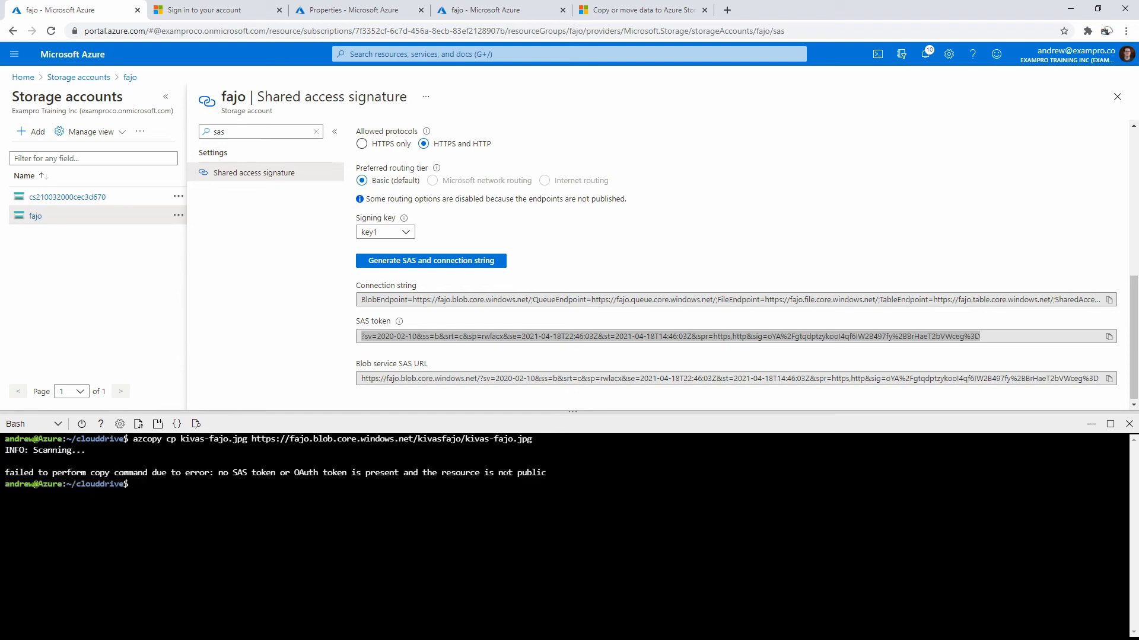
text(azcopy cp kivas-fajo.jpg https://fajo.blob.core.windows.net/kivasfajo/kivas-fajo.jpg)
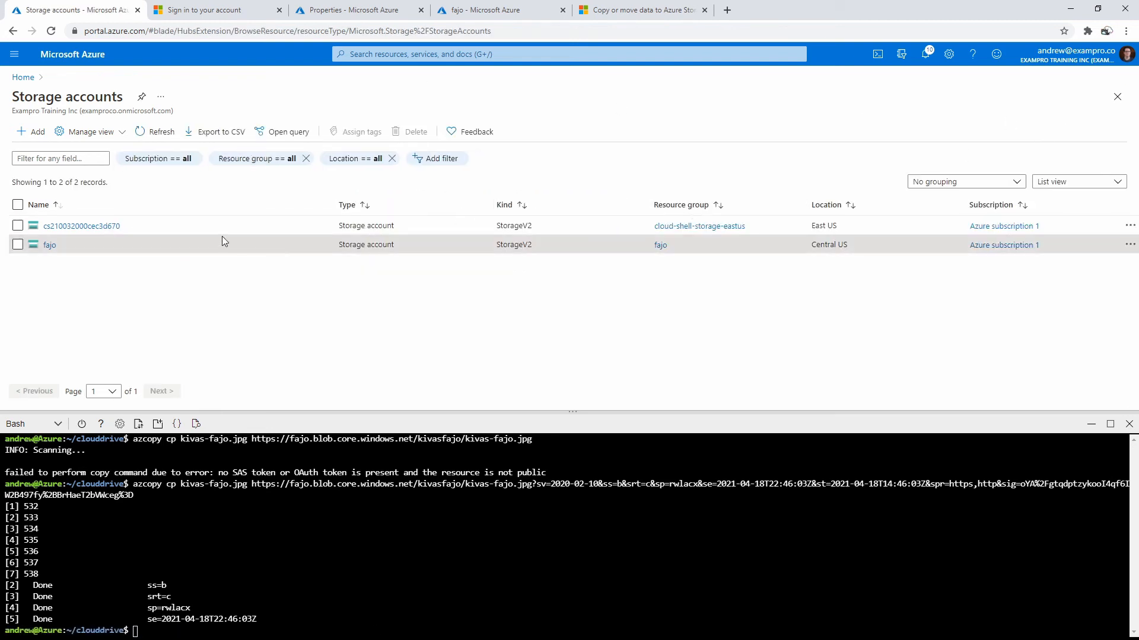
Step: Open the fajo storage account, find Containers via the menu search, and open kivasfajo
click(49, 245)
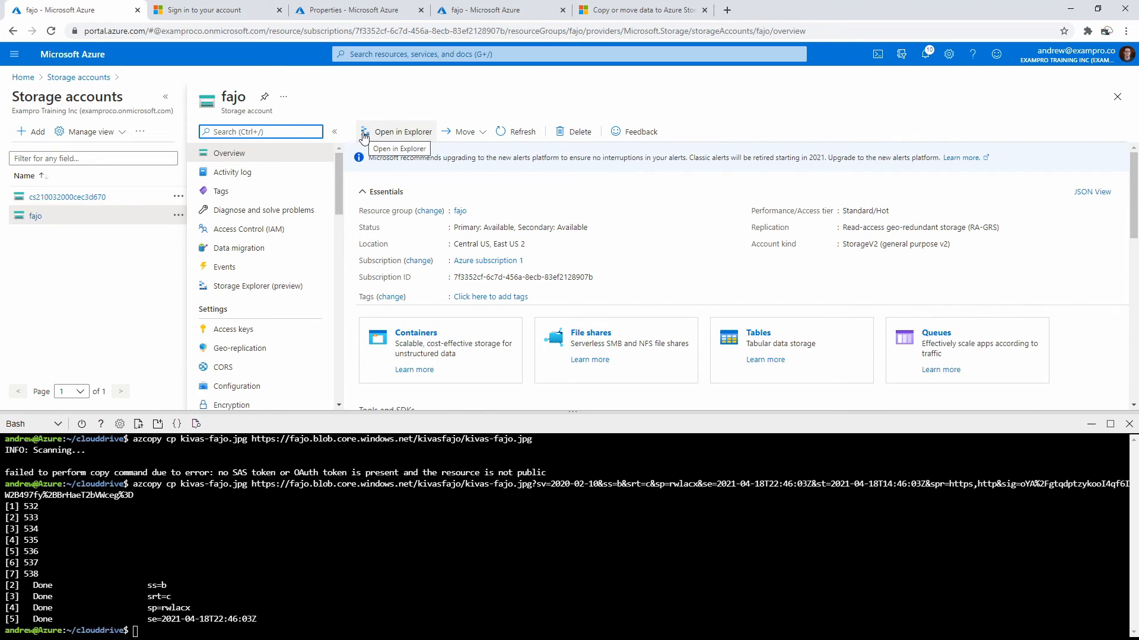
scroll(down, 3)
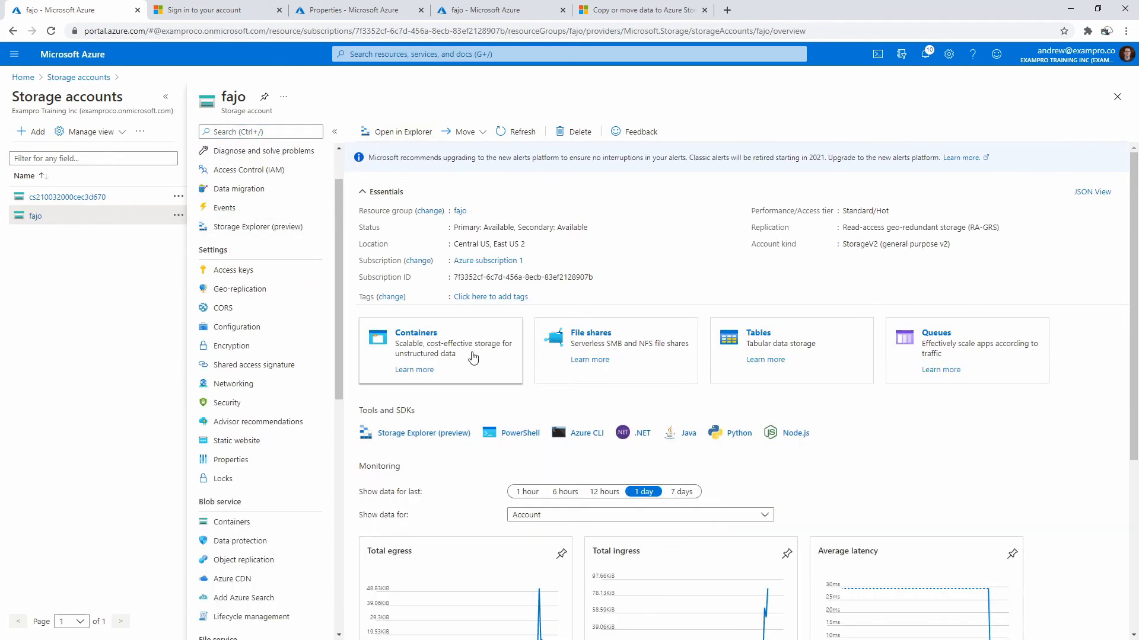
mouse_move(434, 307)
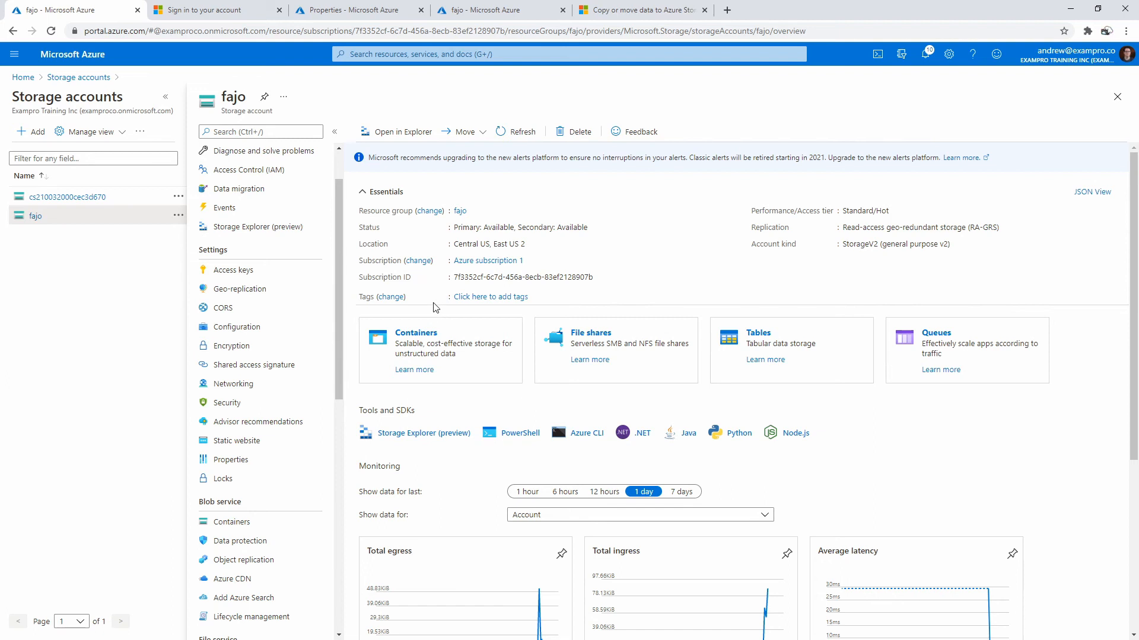
click(260, 131)
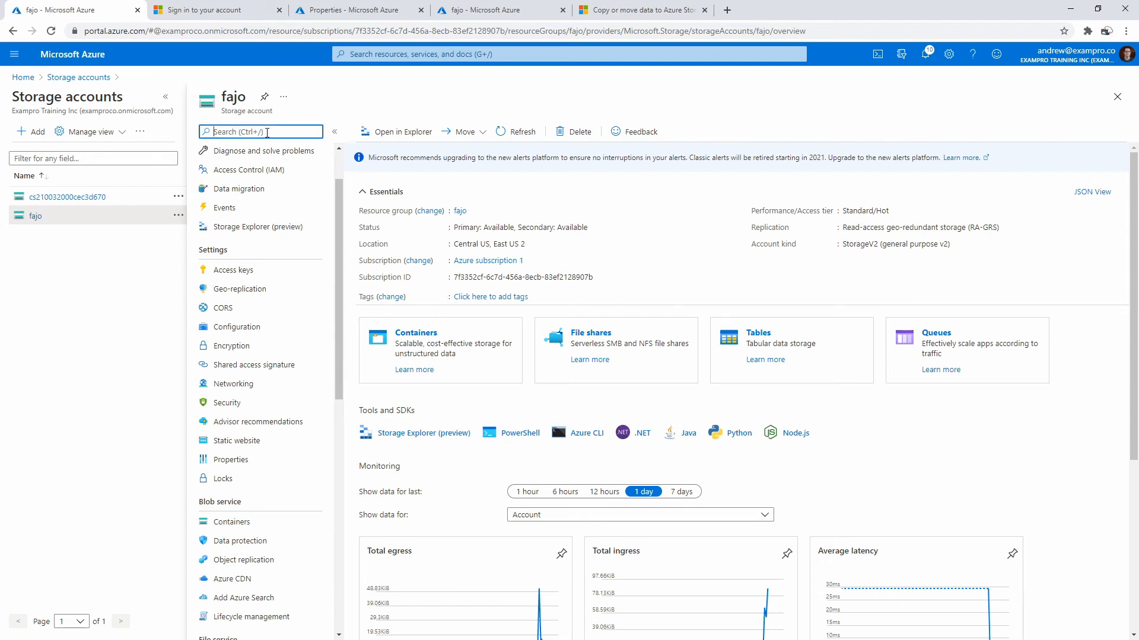
text(container)
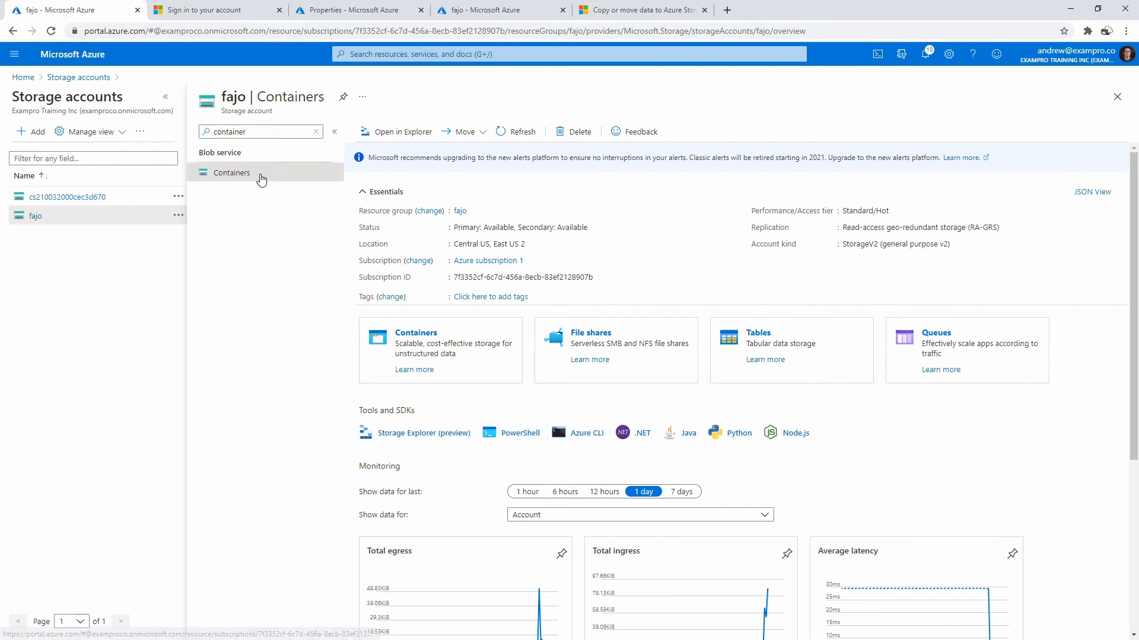
click(231, 172)
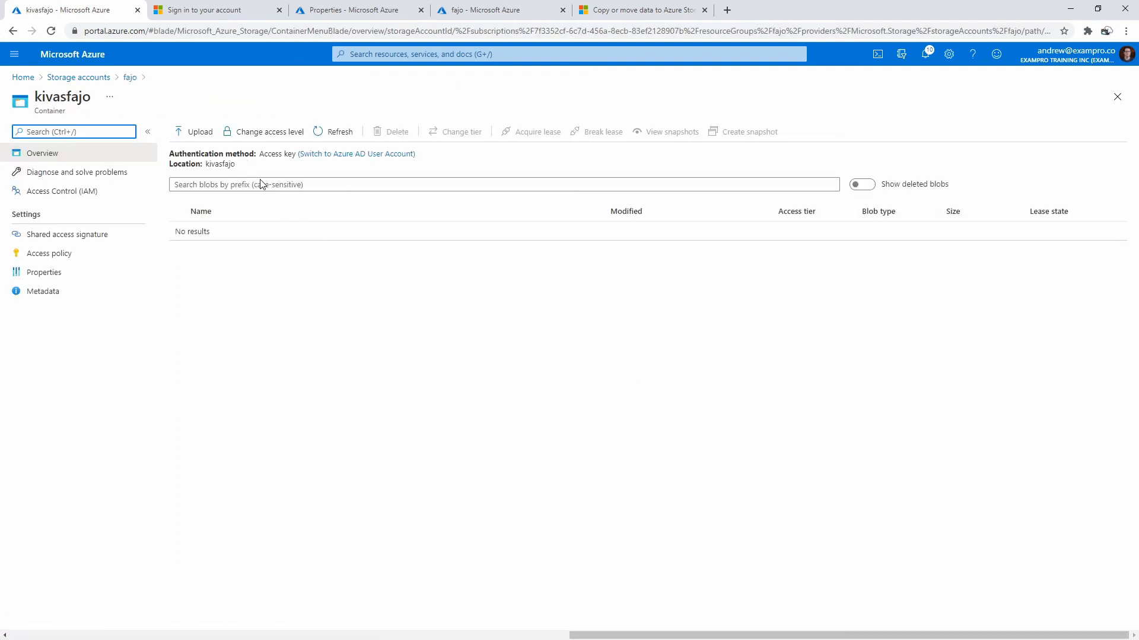
click(336, 131)
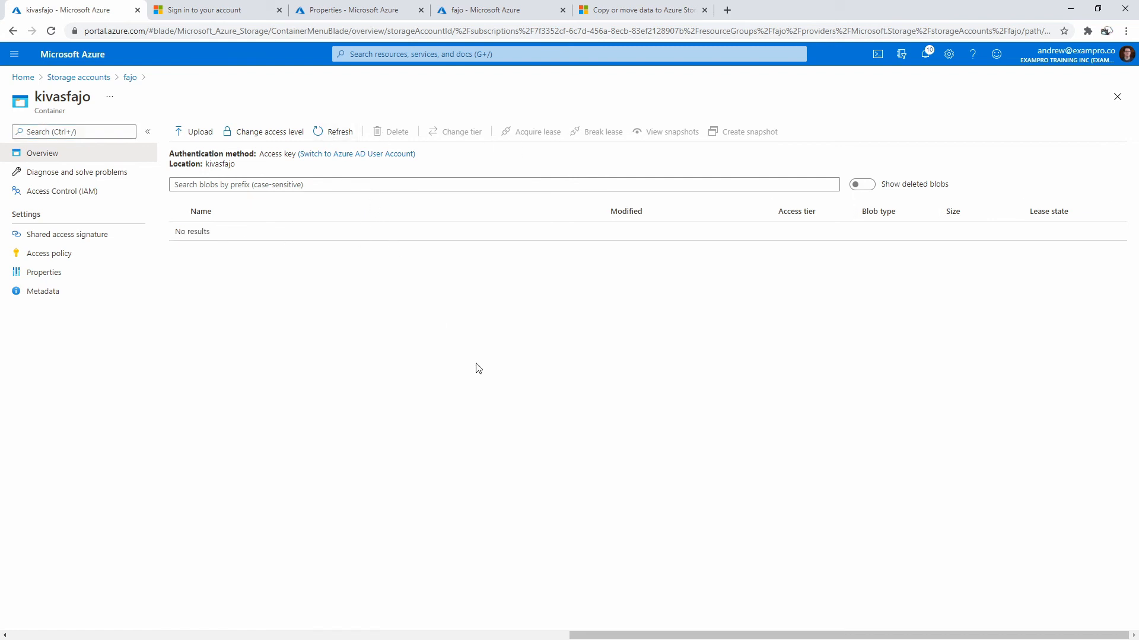
mouse_move(315, 320)
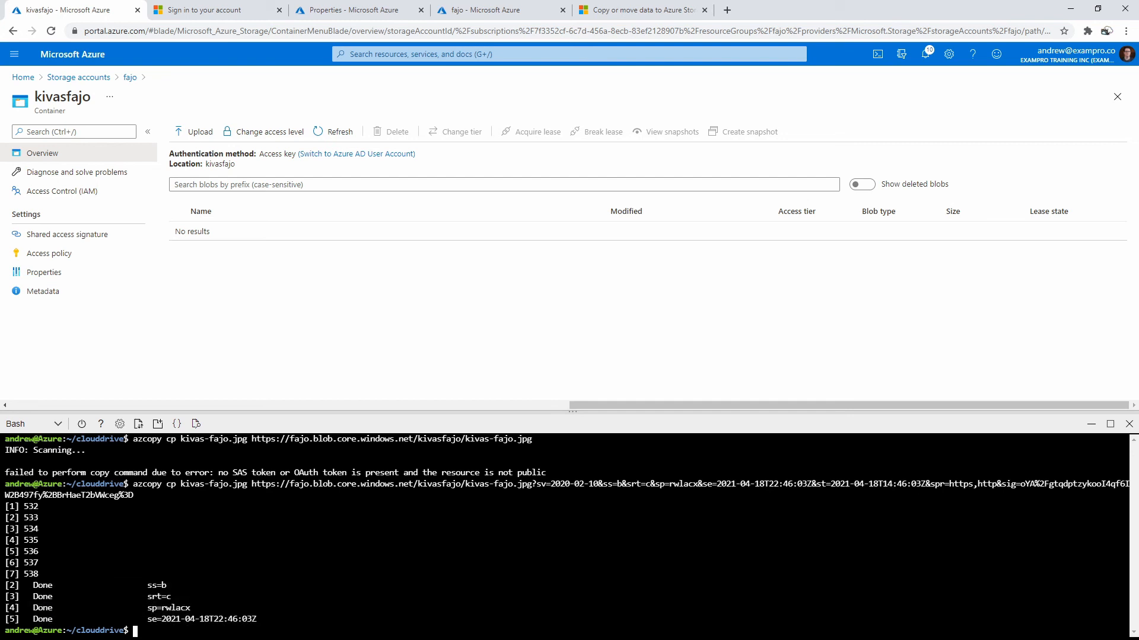
Step: Open kivasfajo's shared access signature settings, then return to fajo's Containers list
click(67, 234)
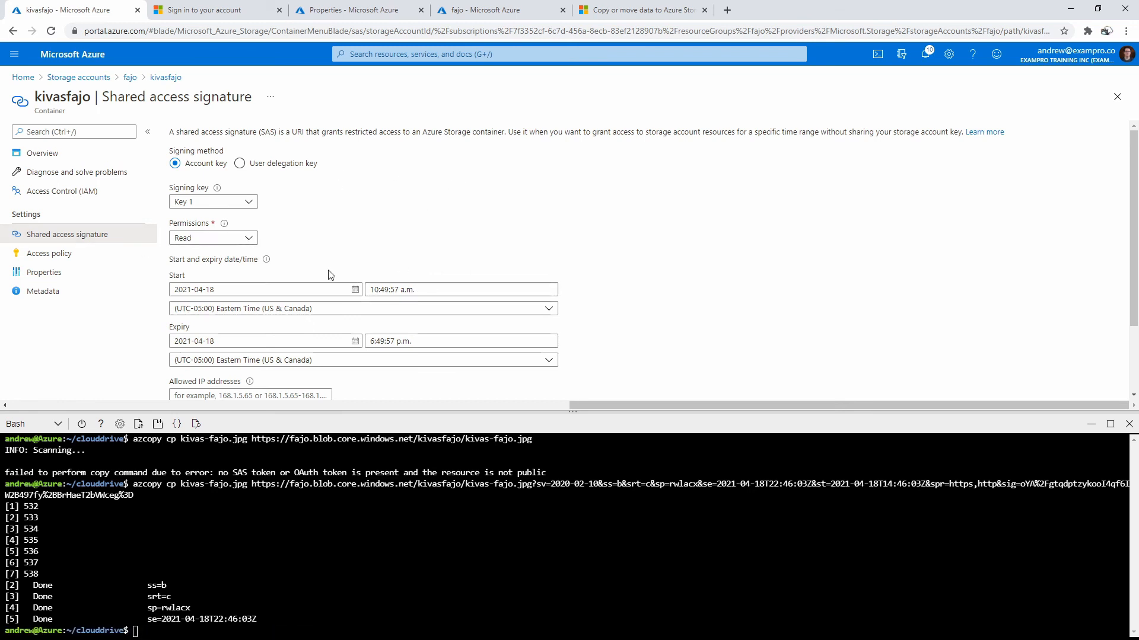
mouse_move(452, 363)
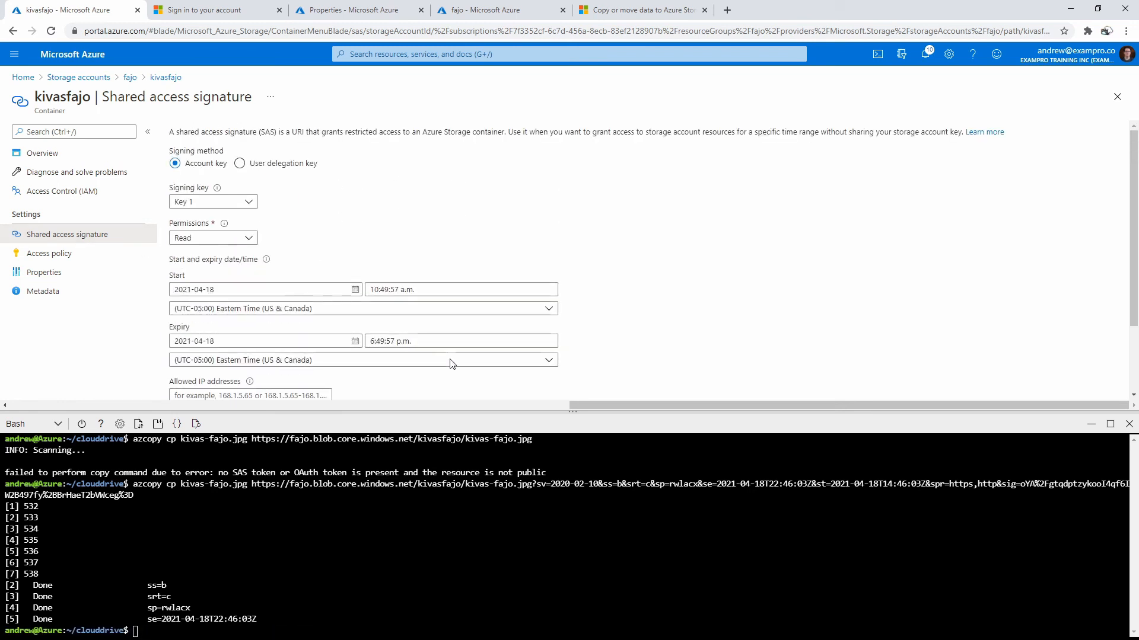
mouse_move(334, 126)
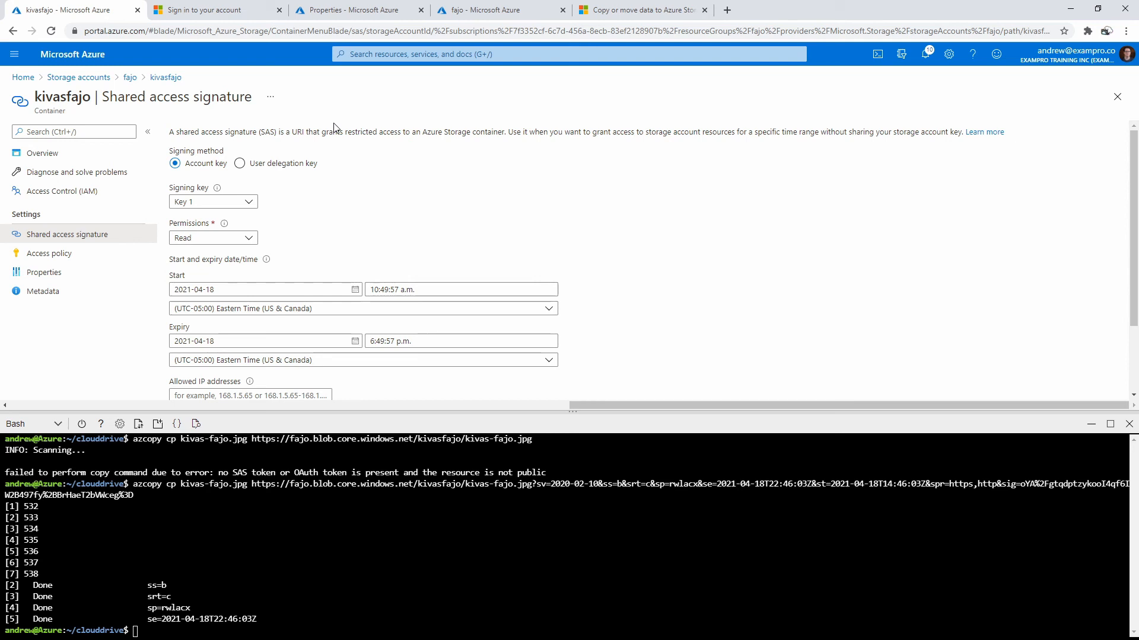
click(212, 238)
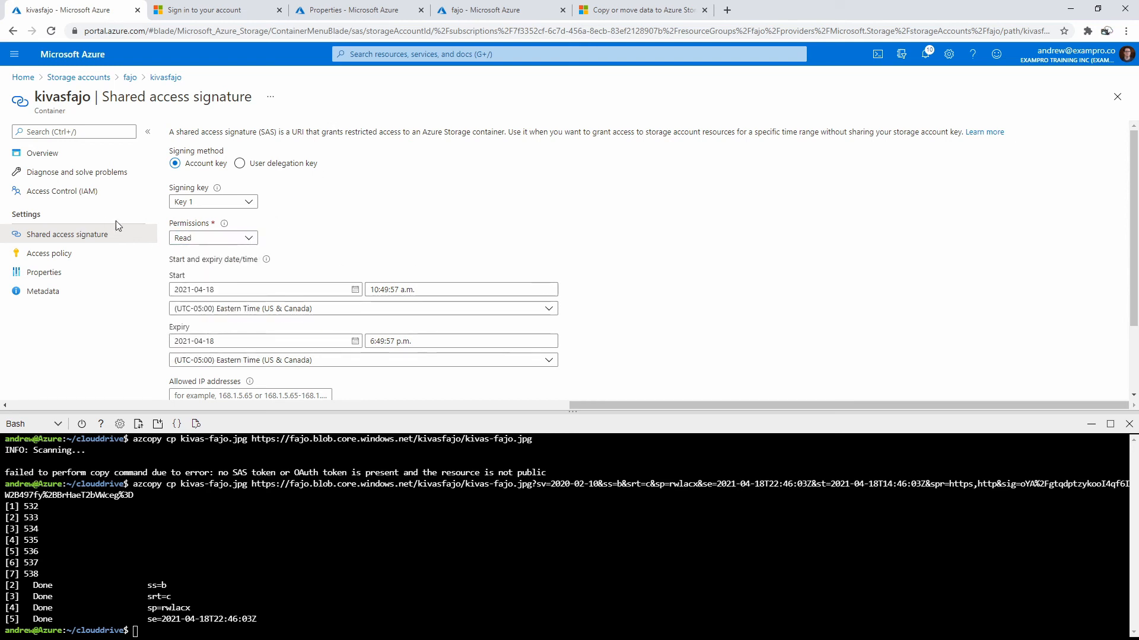
mouse_move(1056, 414)
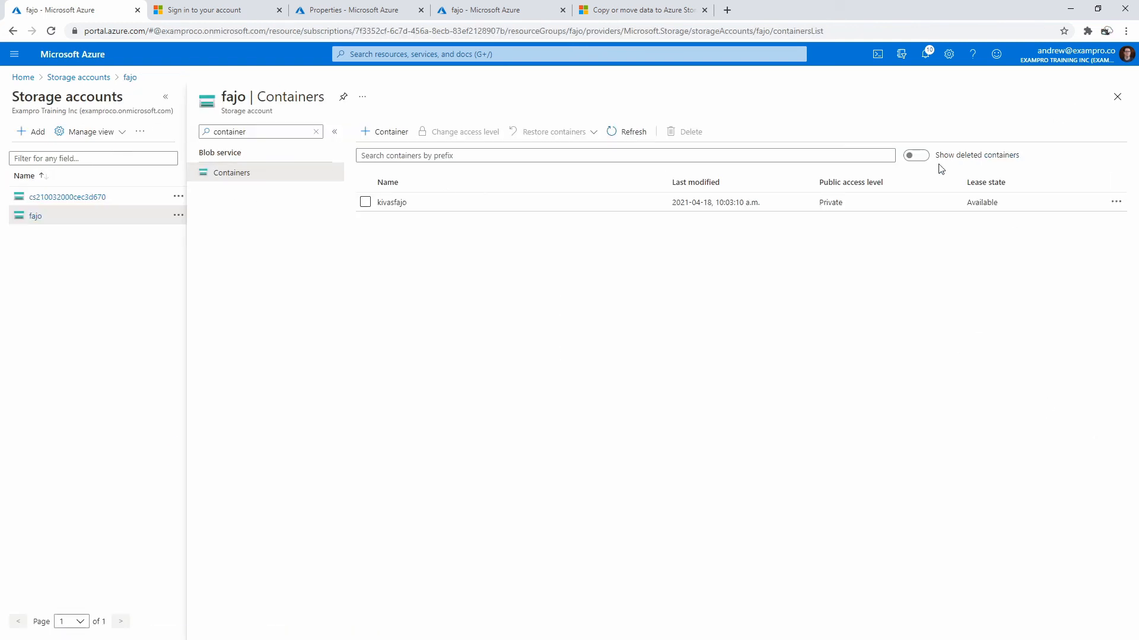
click(36, 216)
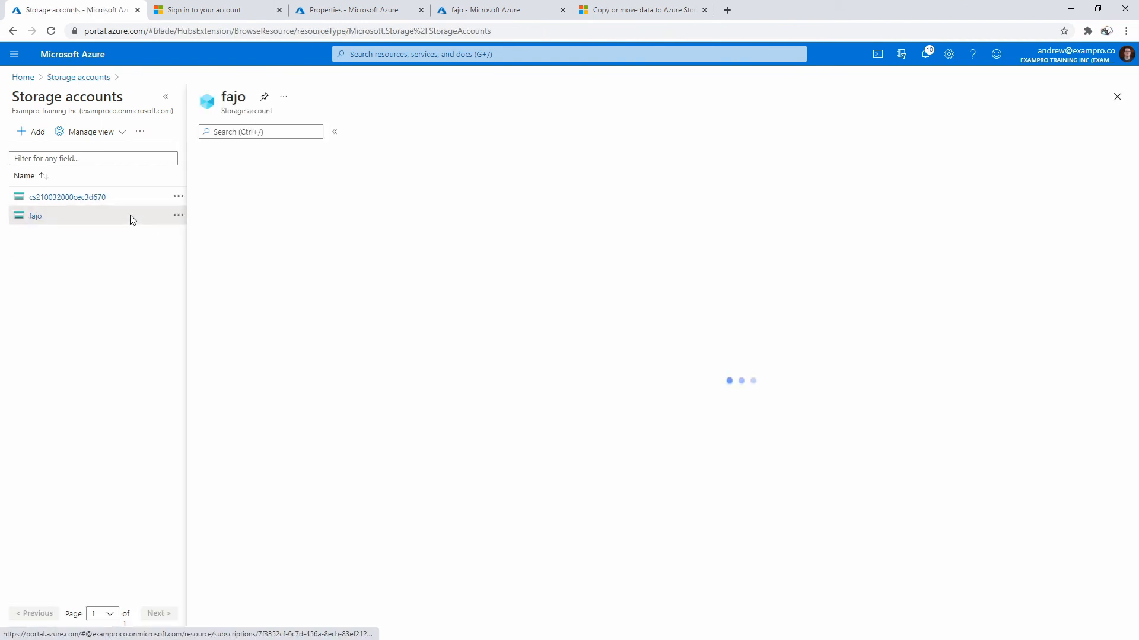
click(35, 216)
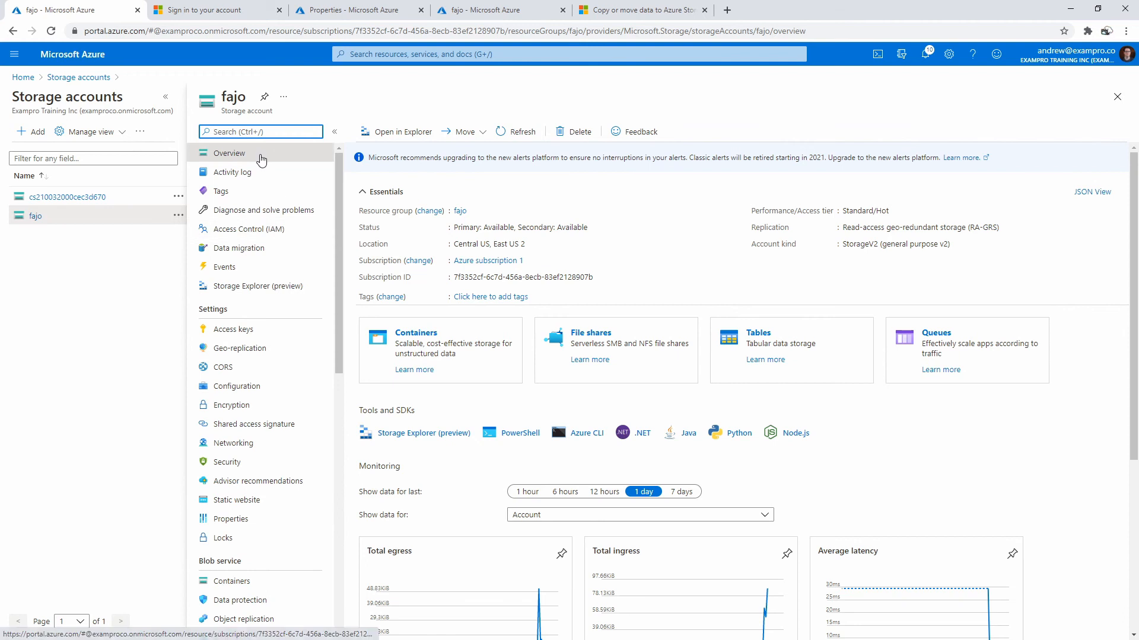
text(container)
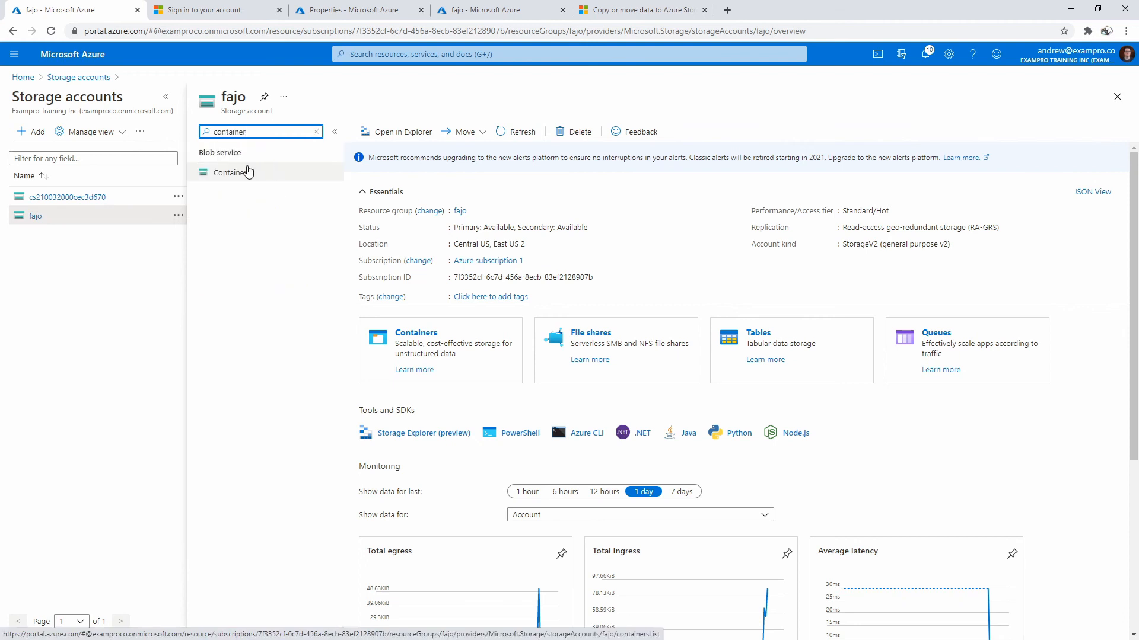
click(227, 173)
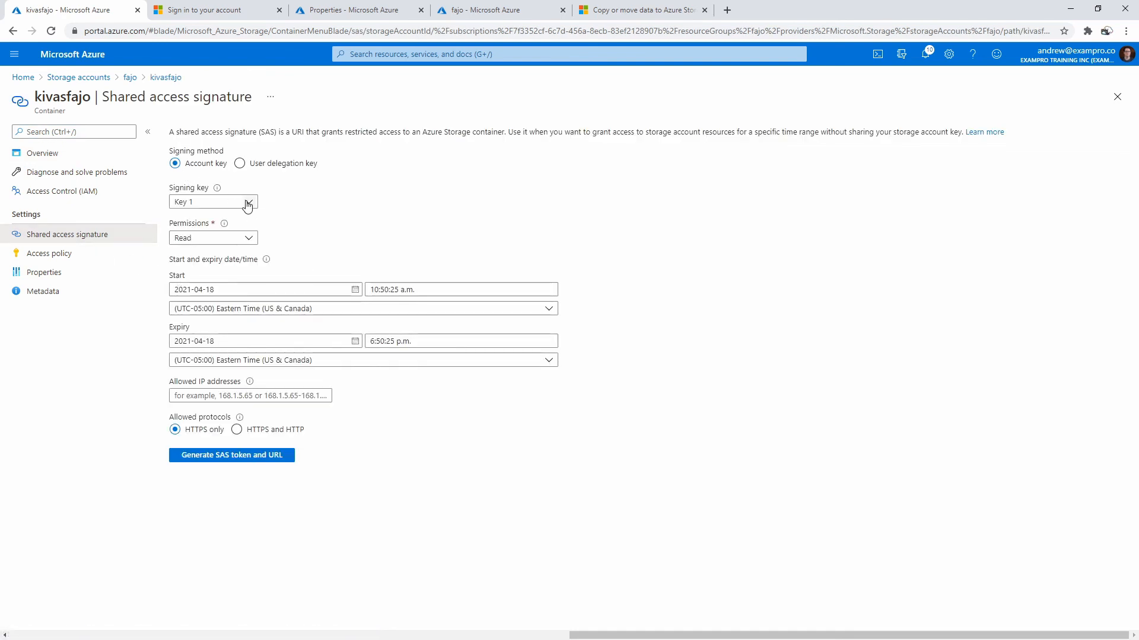
Step: Generate a kivasfajo SAS token and URL with six permissions over HTTPS and HTTP, then select the token
click(212, 238)
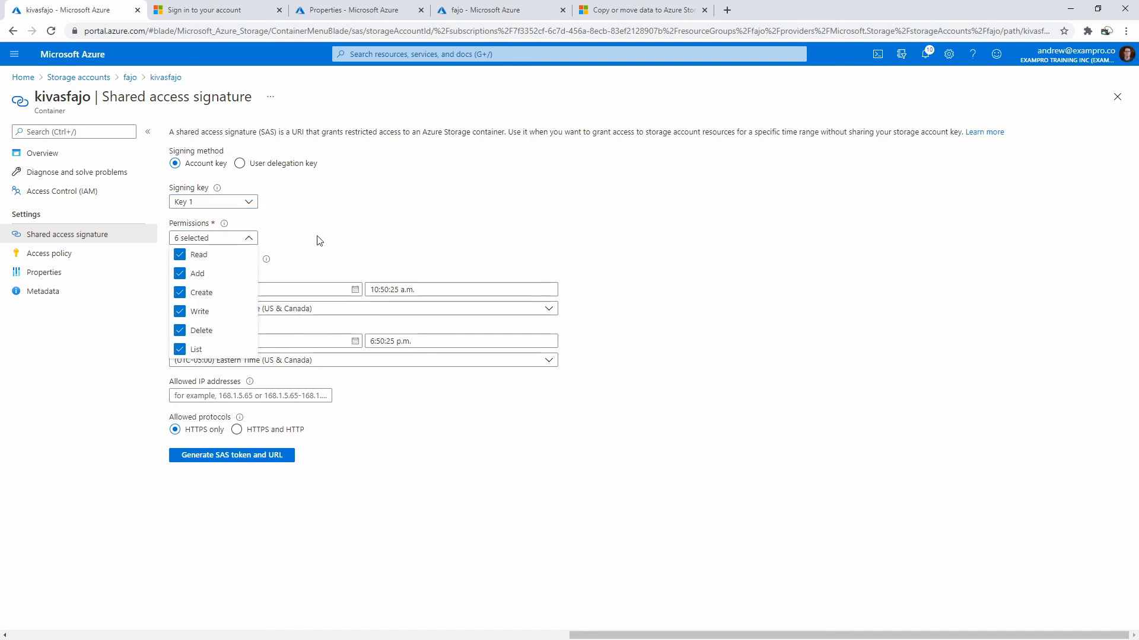
click(212, 238)
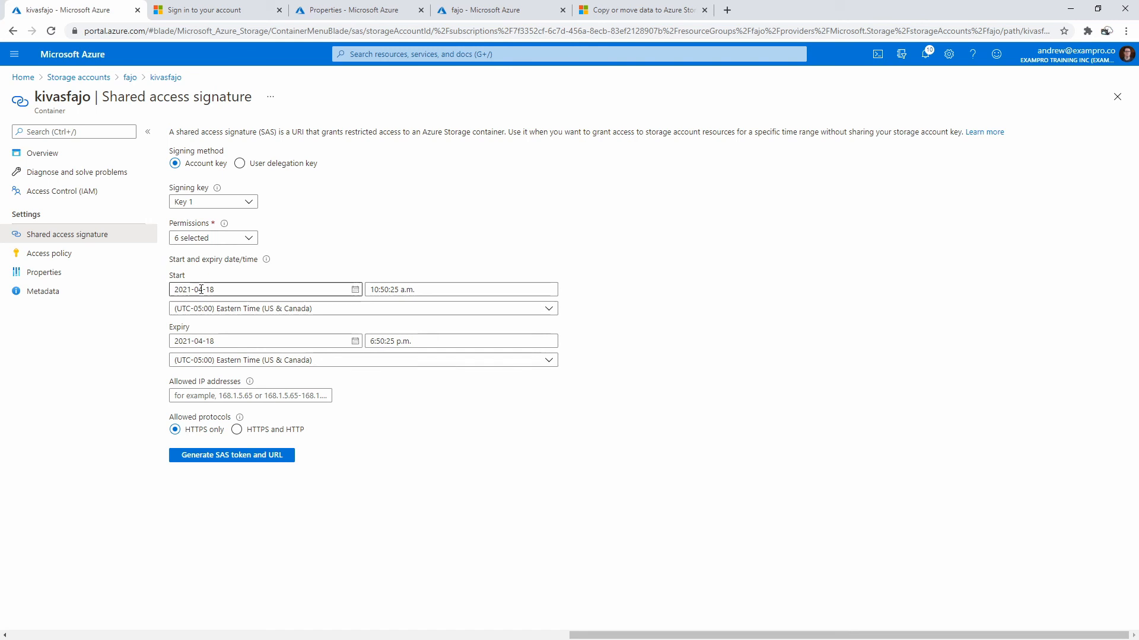
mouse_move(356, 341)
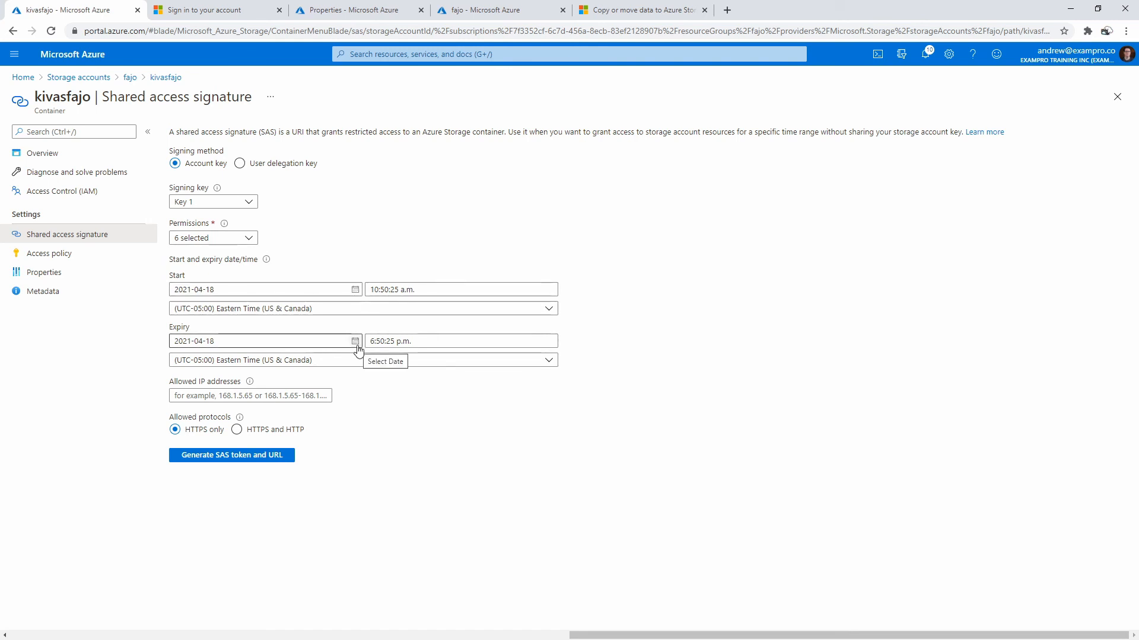
click(236, 430)
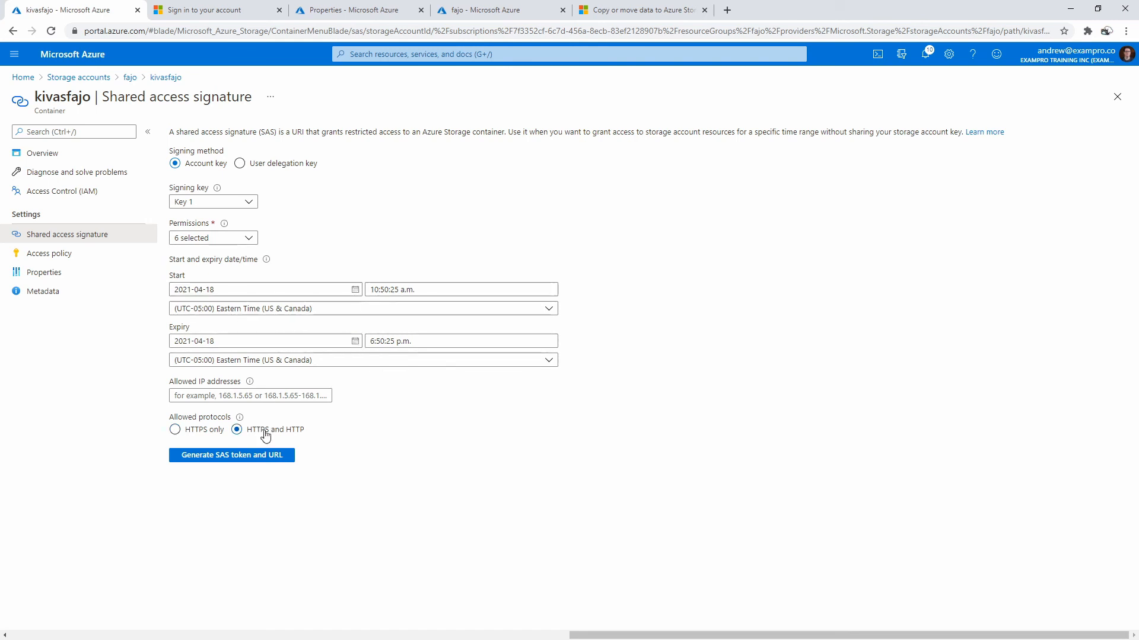
click(231, 455)
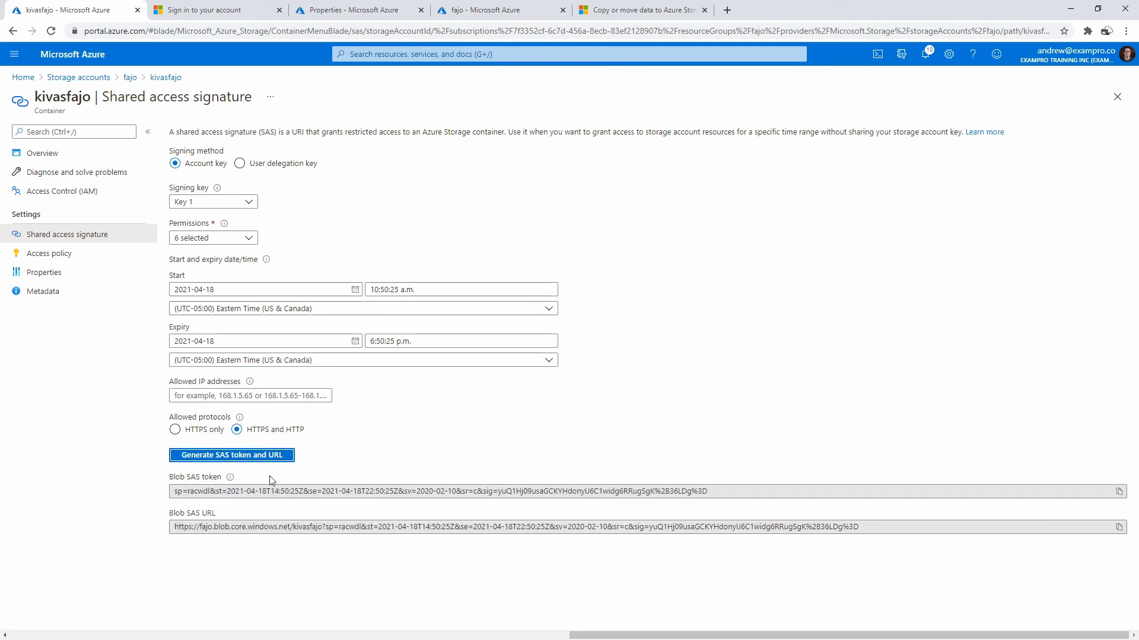
click(677, 492)
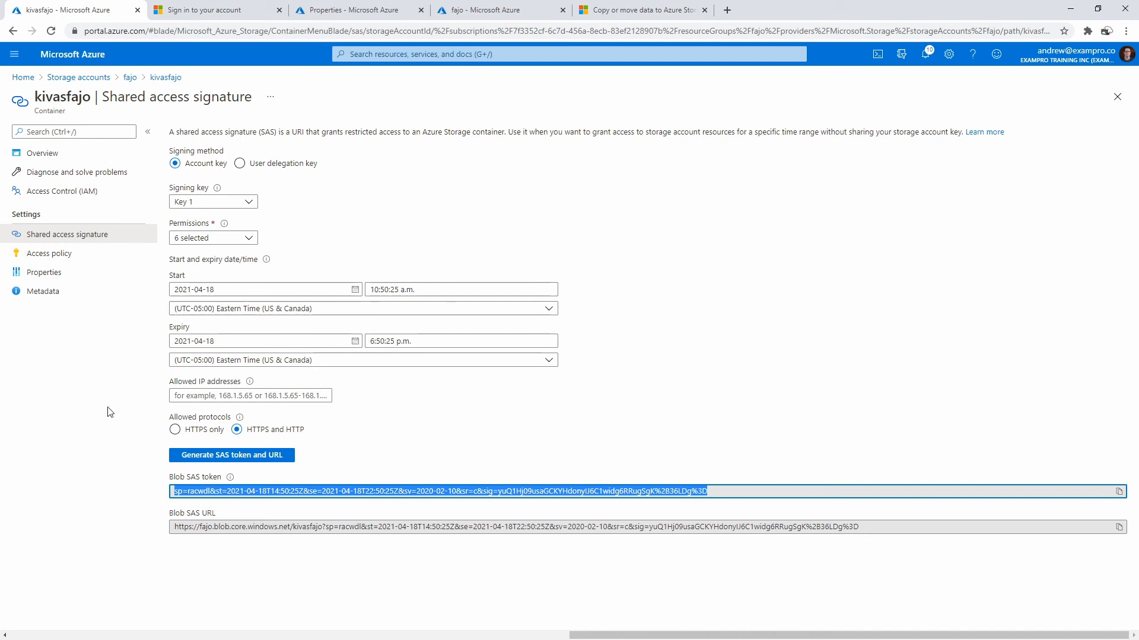
mouse_move(902, 55)
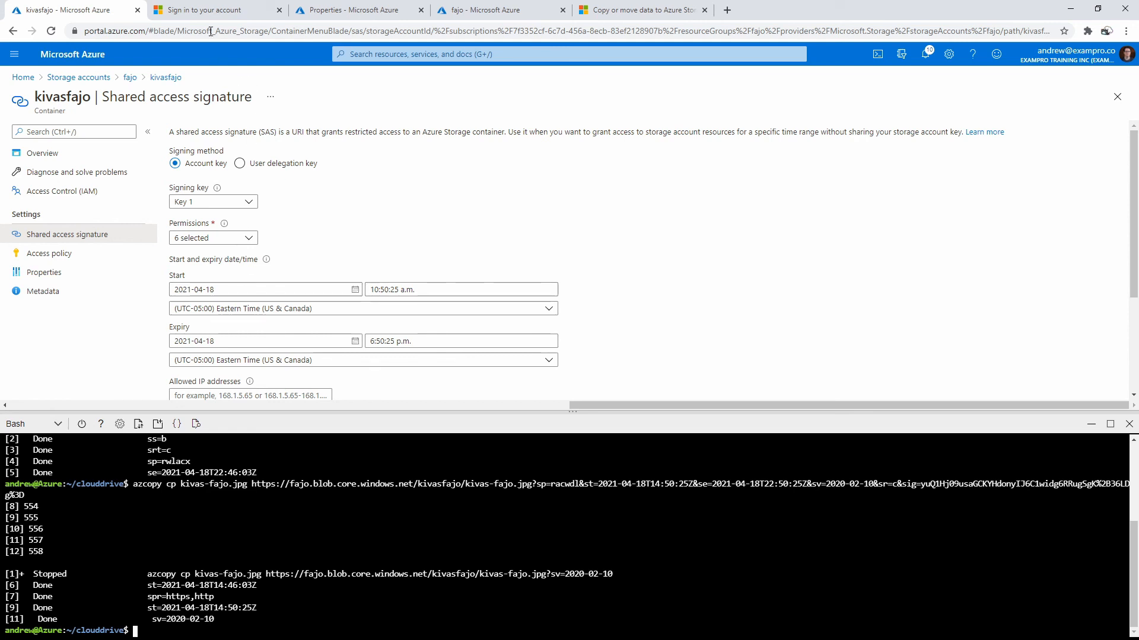
Step: Switch to the browser tab showing fajo's Access Control (IAM) page
click(205, 11)
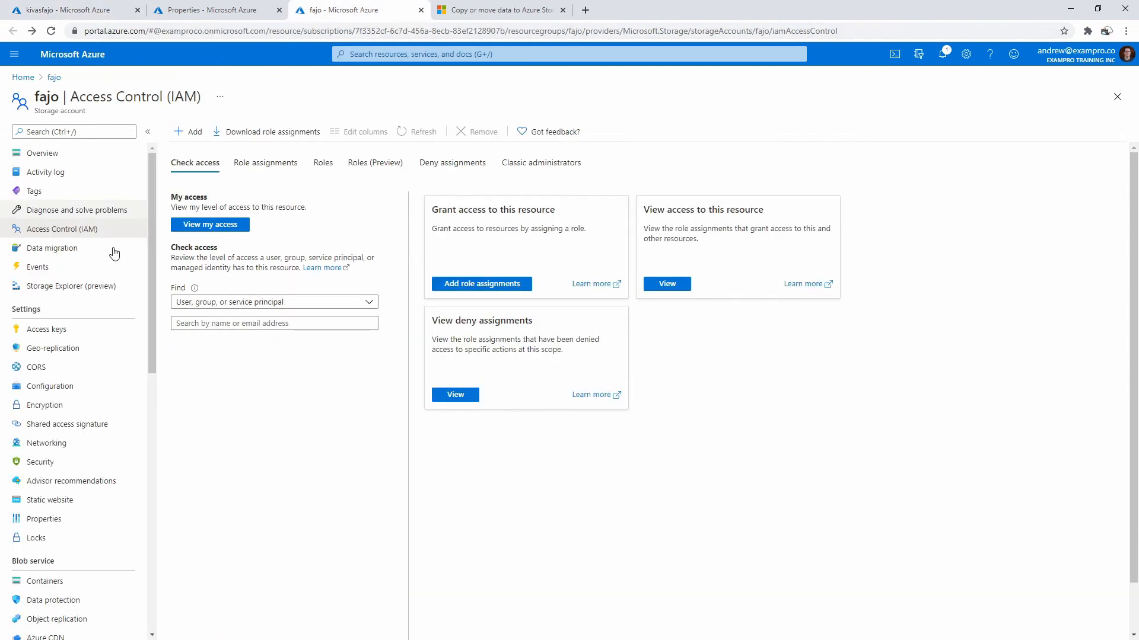
Step: Reopen the still-empty kivasfajo container, then return to the SAS tab and scroll to the URL
click(74, 132)
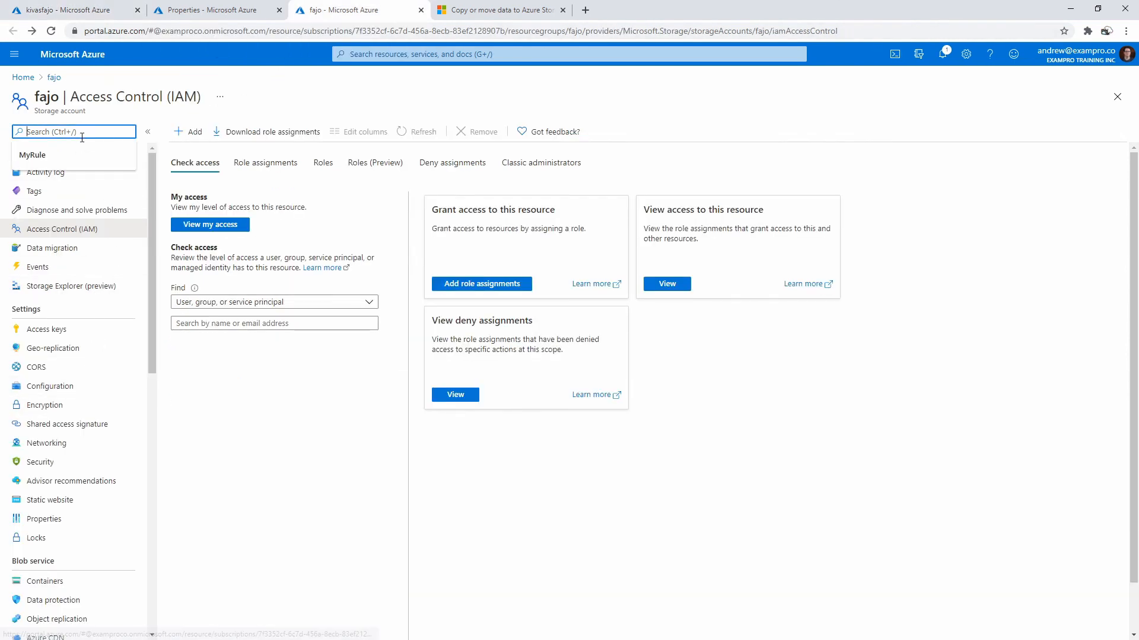
text(contianer)
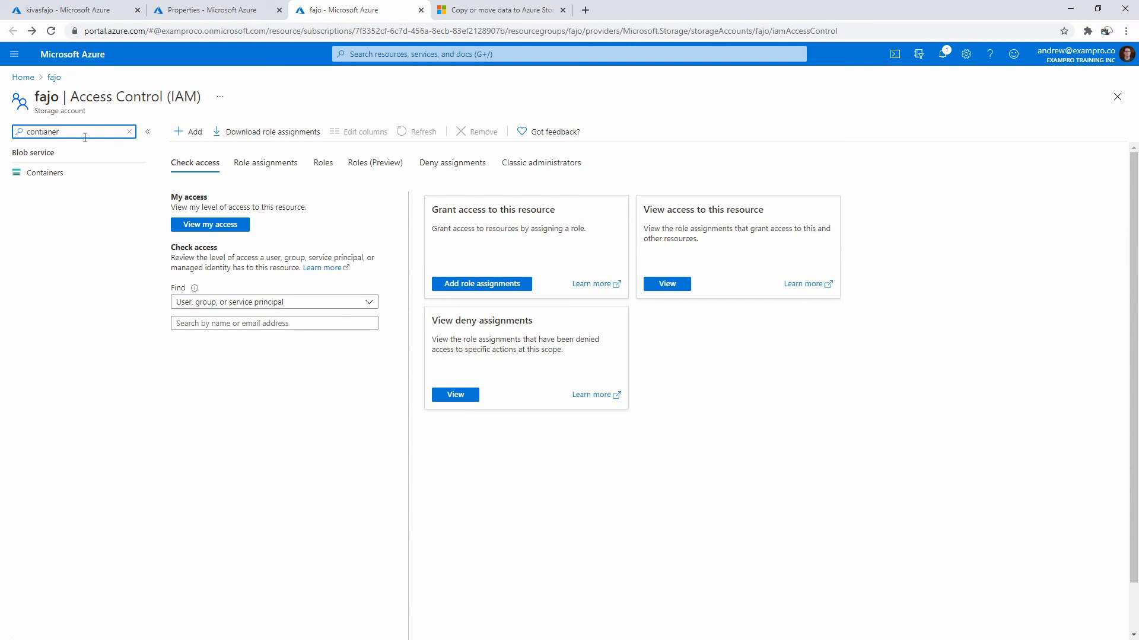
click(44, 172)
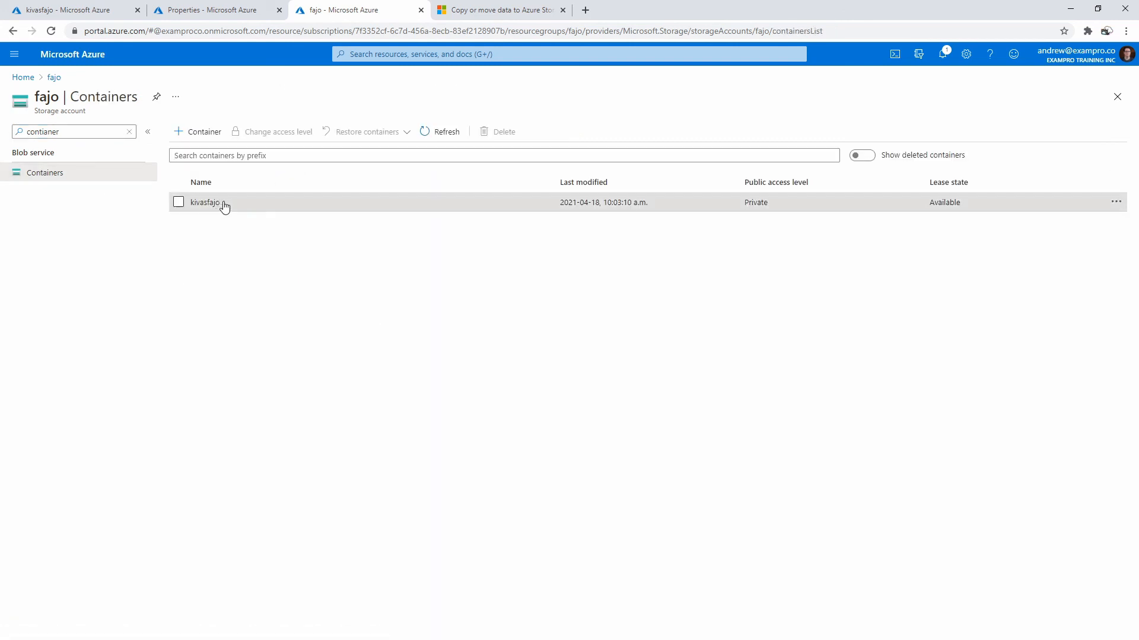
click(208, 202)
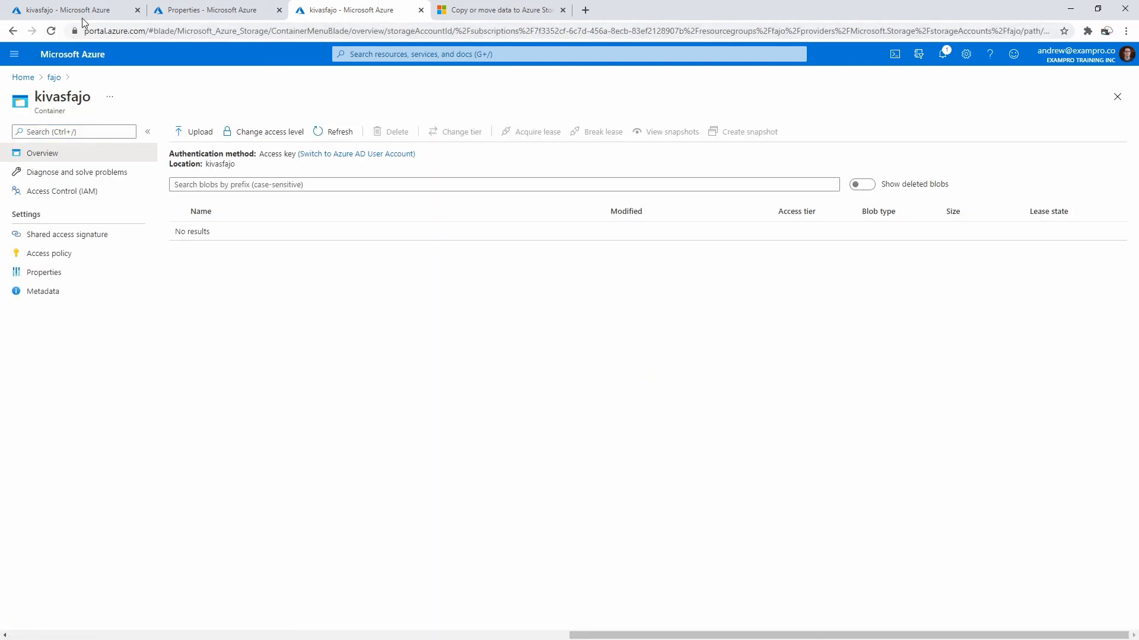
click(67, 234)
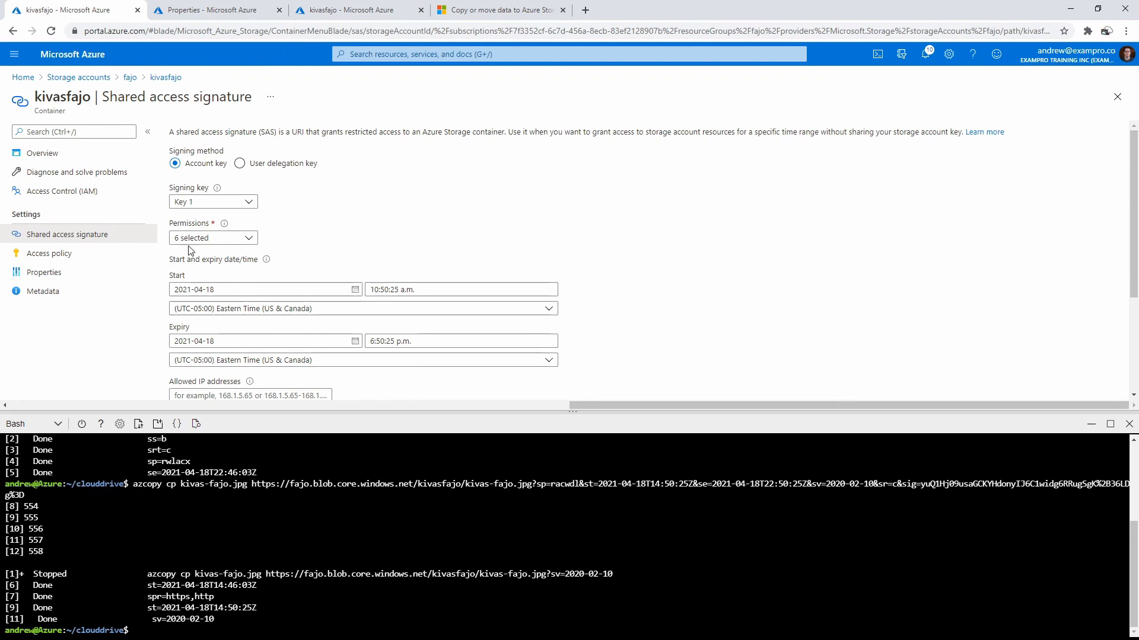
scroll(down, 3)
text(azcopy cp kivas-fajo.jpg)
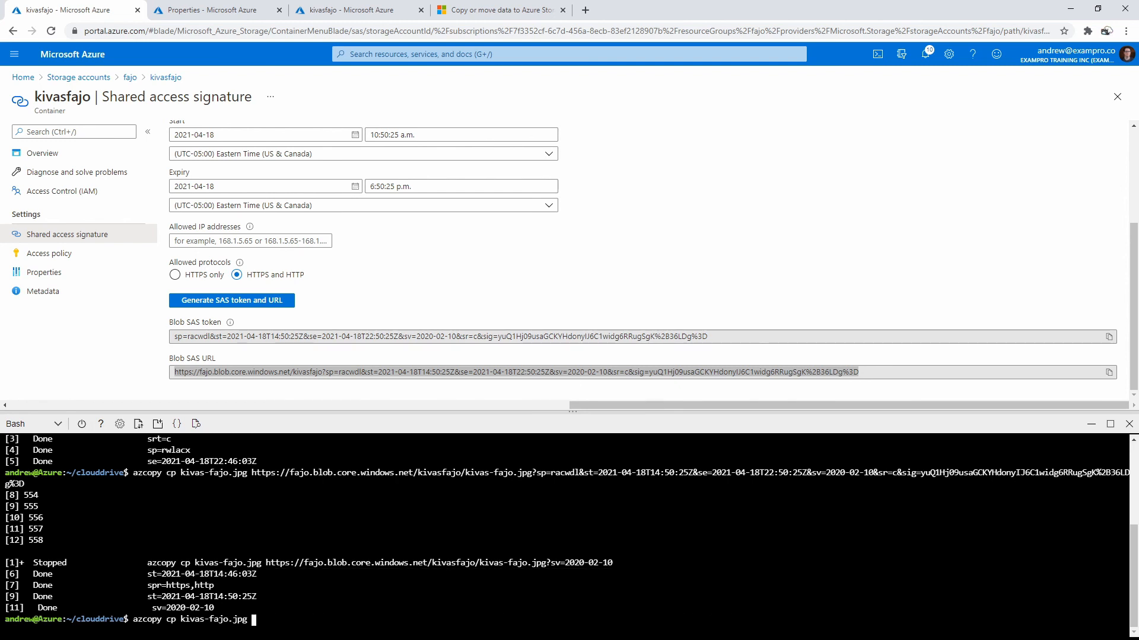
Step: Run the azcopy cp upload of kivas-fajo.jpg using the container SAS URL
key(Enter)
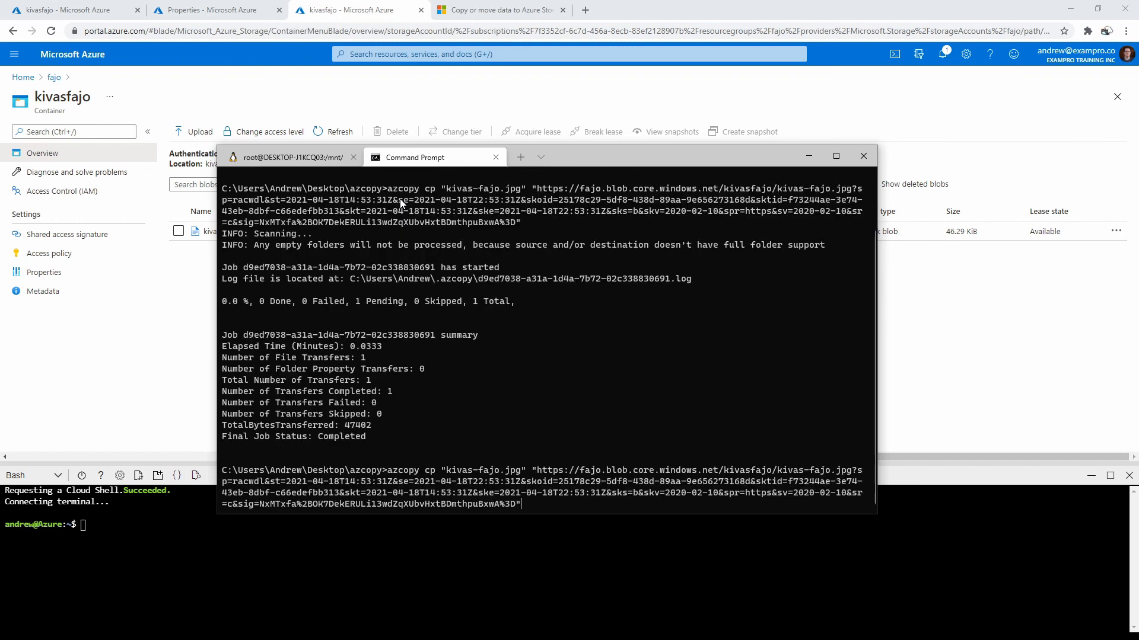
mouse_move(372, 369)
text(azcopy)
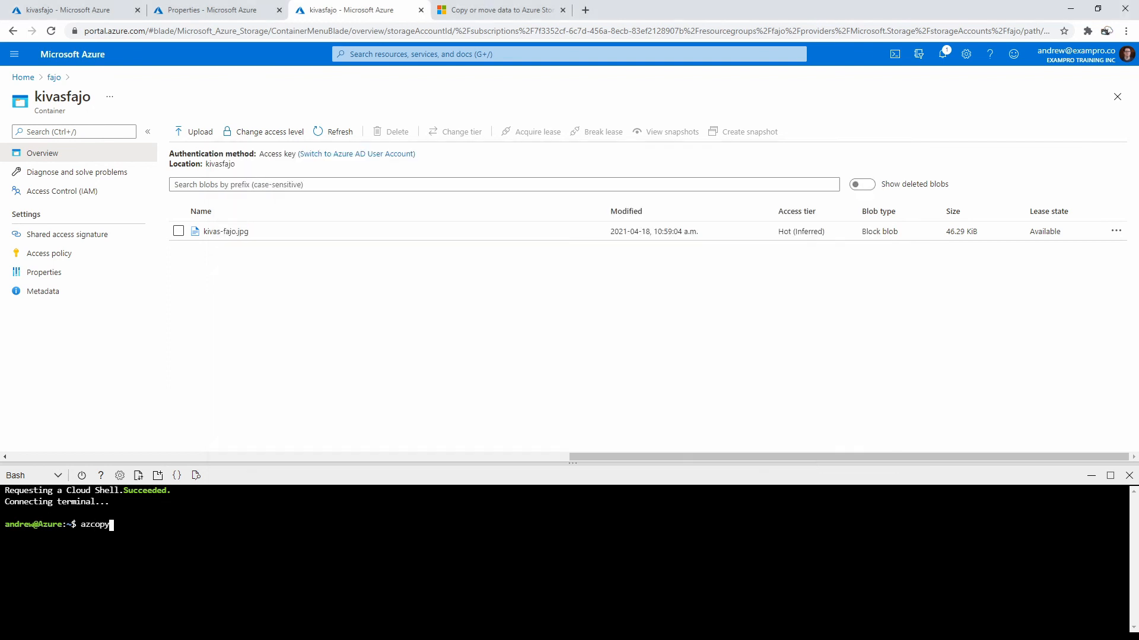
Step: Run azcopy without arguments to display its help and flags
key(Enter)
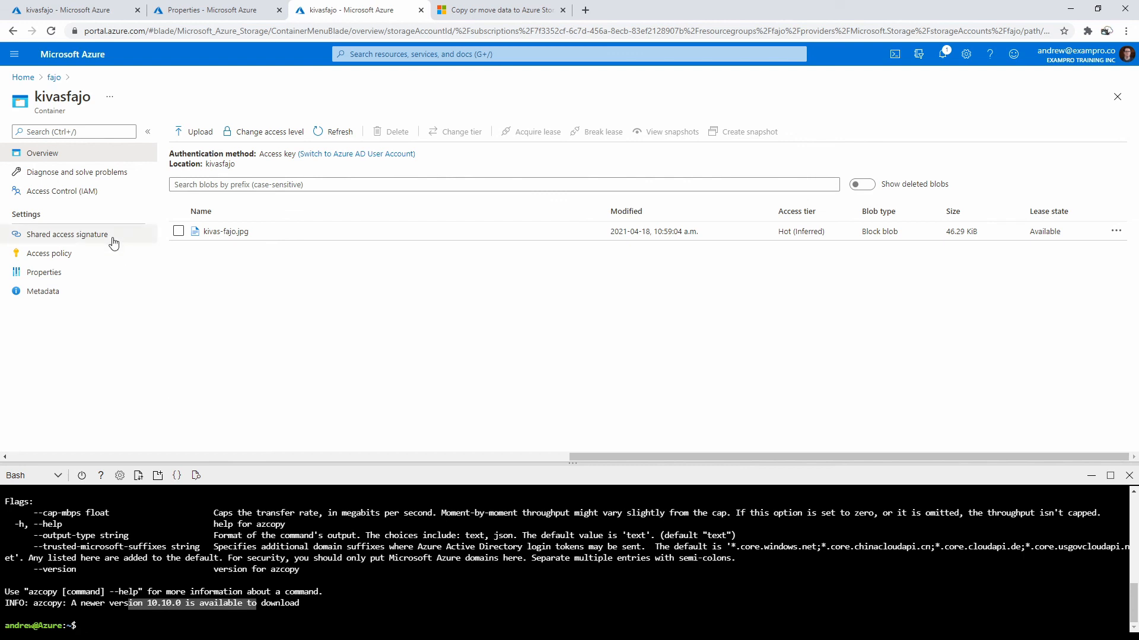
Step: Start deleting the fajo resource group from Resource groups, typing 'fajo' to confirm
click(14, 54)
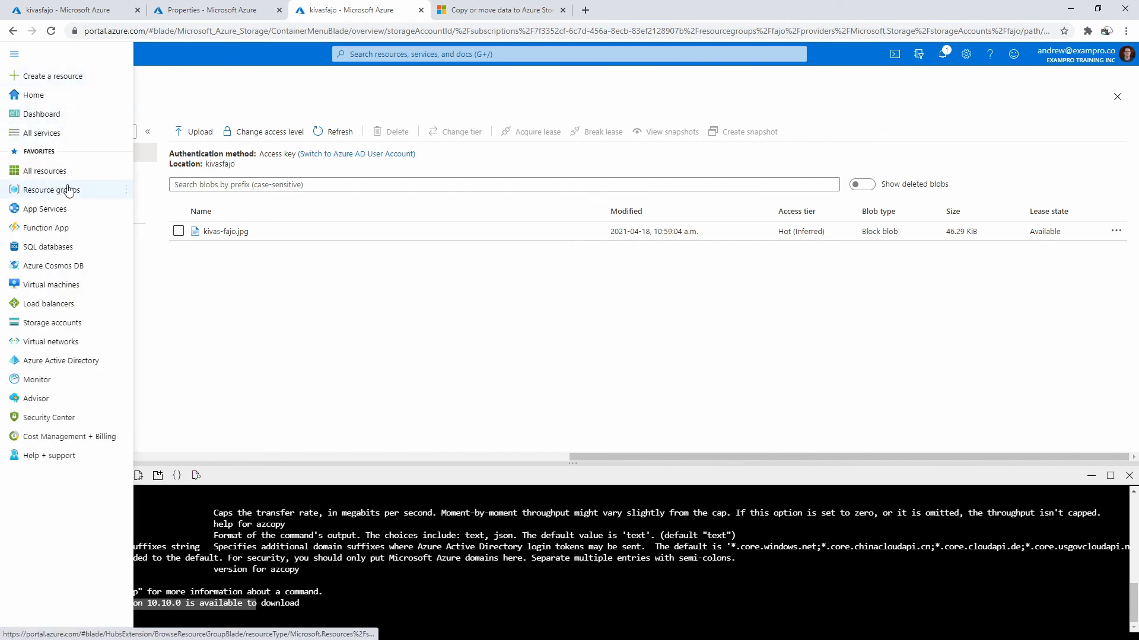
click(50, 190)
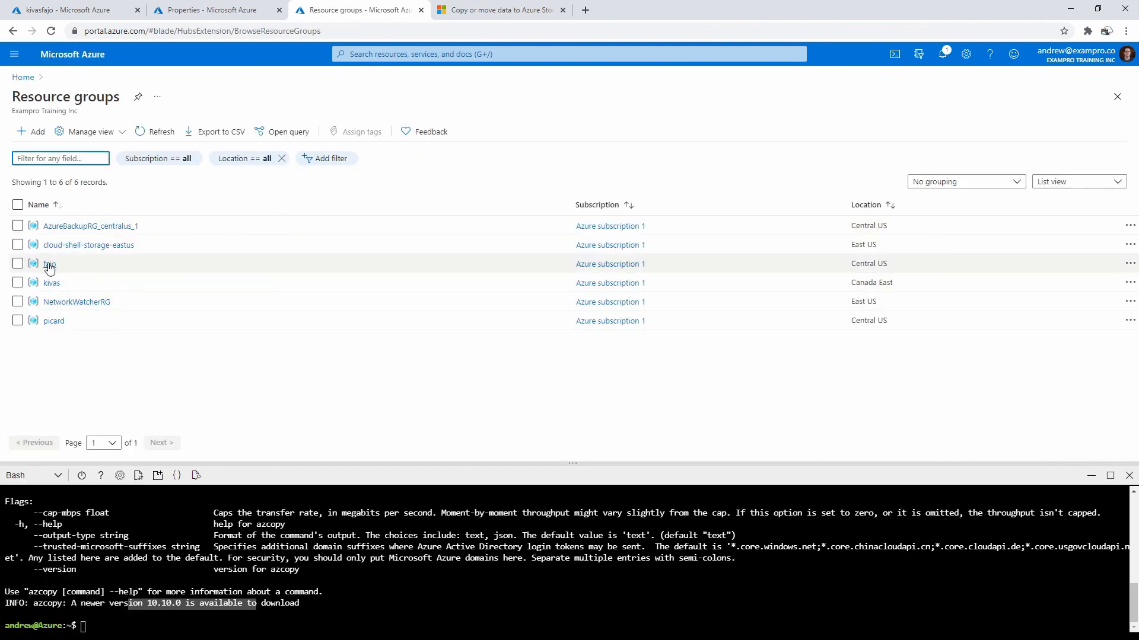
click(47, 264)
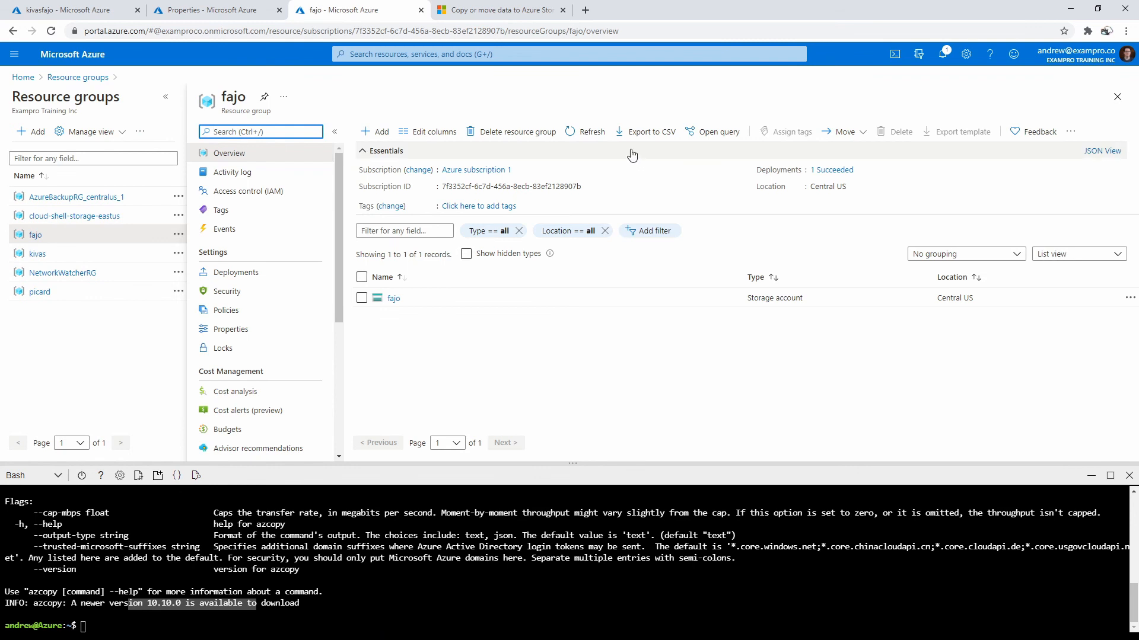
click(510, 132)
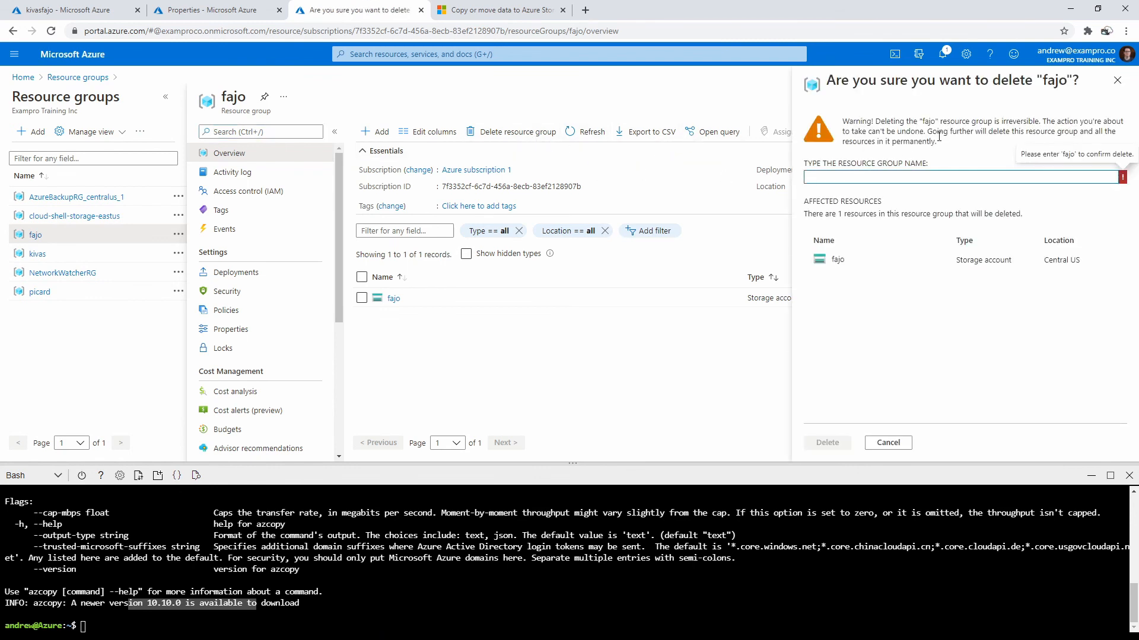
text(fajo)
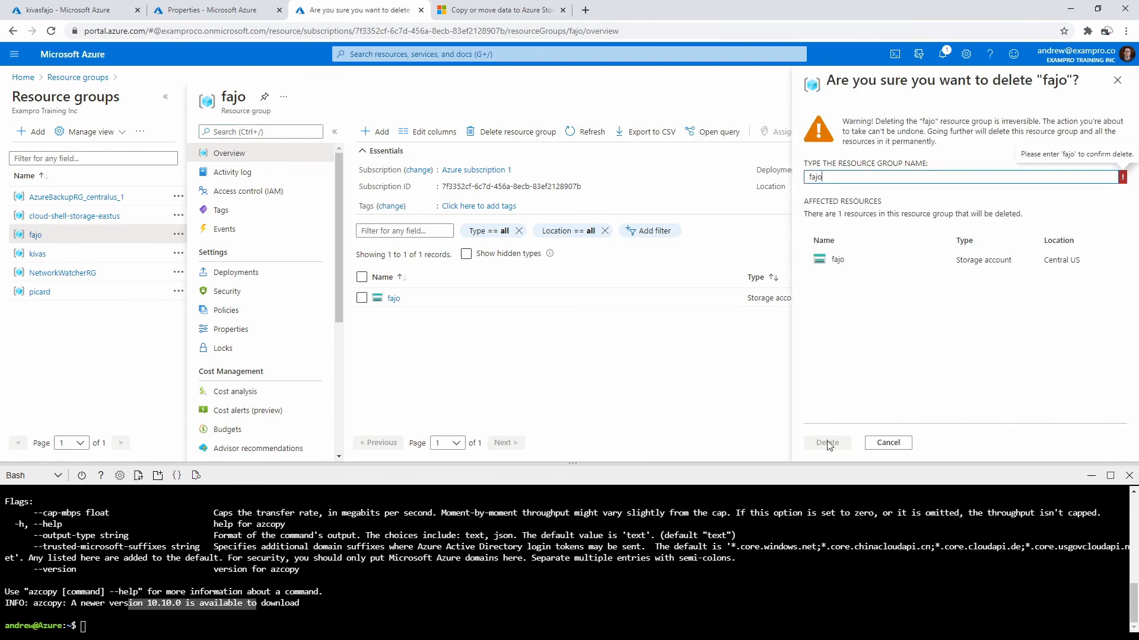